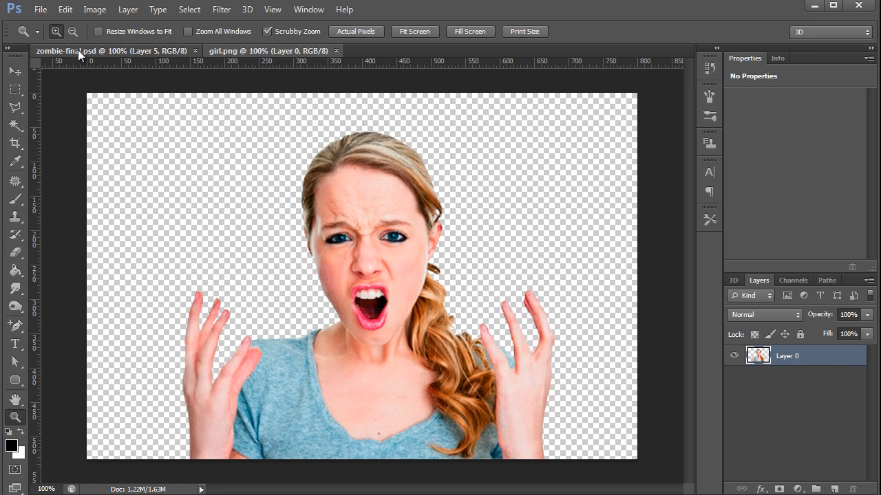
# Step: Close the finished zombie document so only girl.png remains open
pyautogui.click(55, 49)
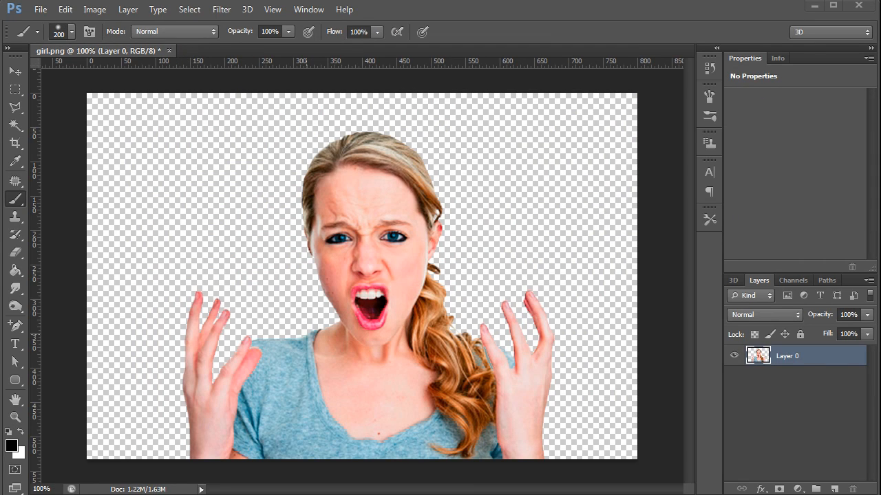
pyautogui.moveTo(556, 455)
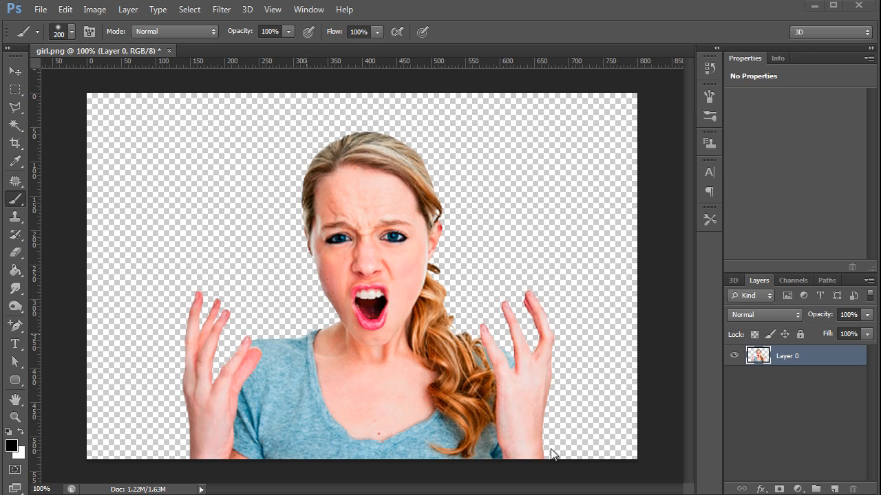
pyautogui.moveTo(538, 355)
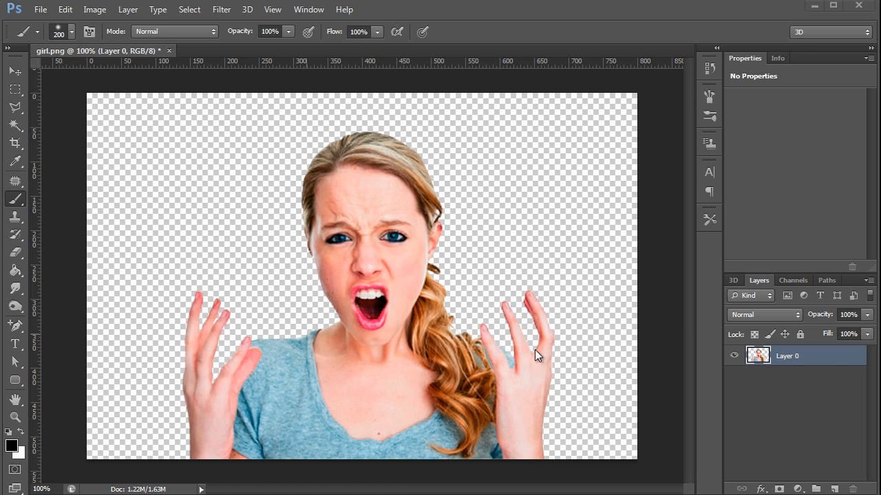
pyautogui.moveTo(468, 337)
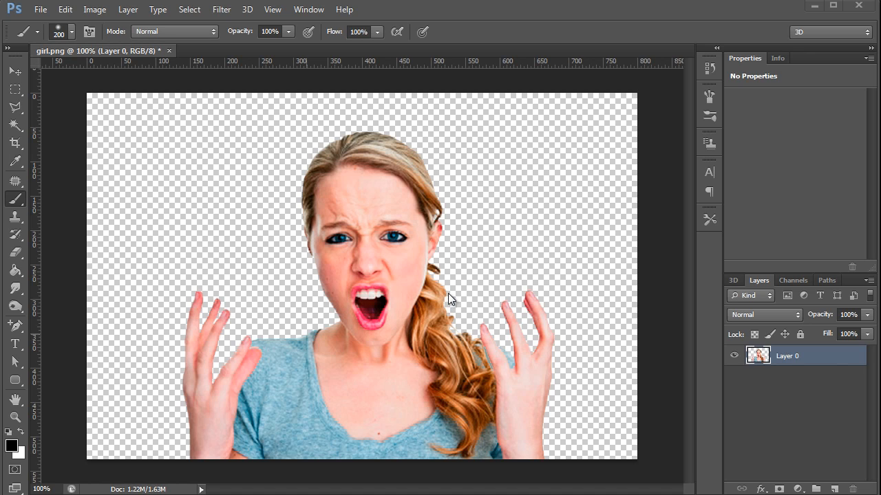
pyautogui.moveTo(440, 275)
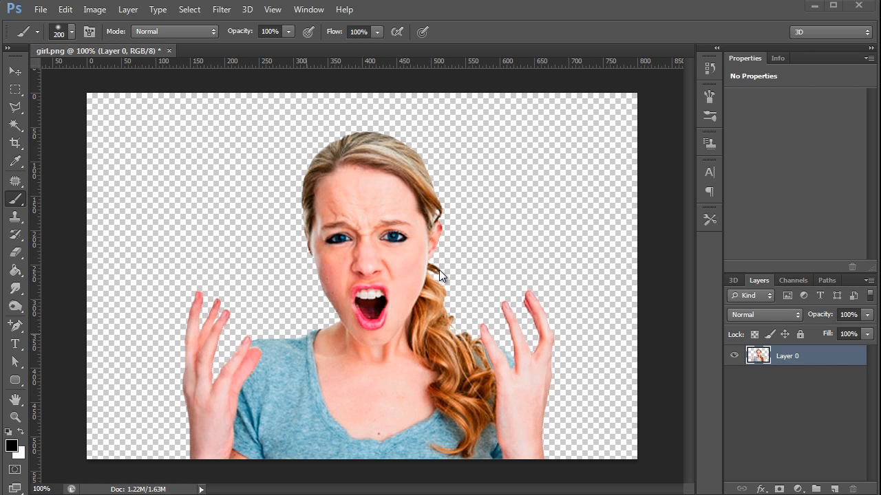
pyautogui.moveTo(448, 280)
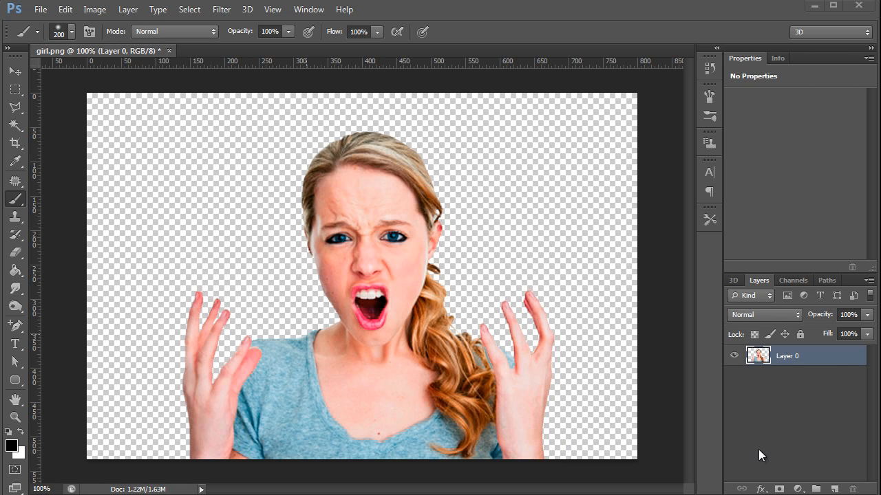
pyautogui.moveTo(768, 457)
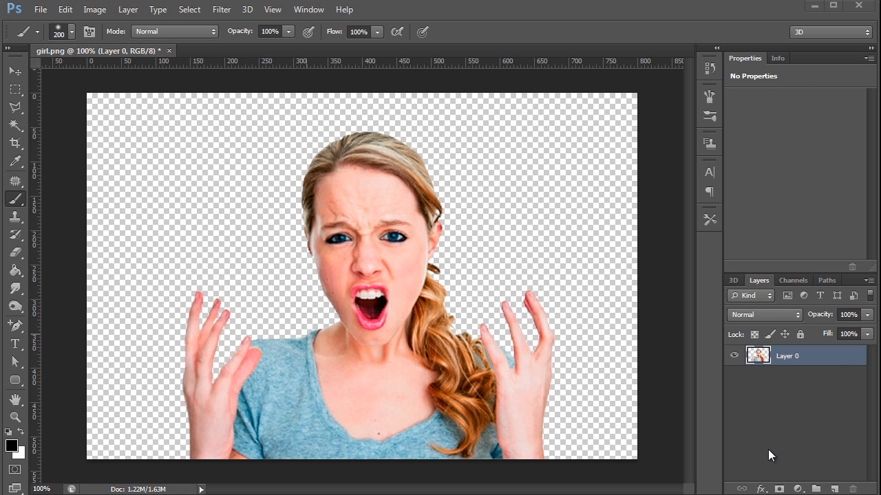
pyautogui.moveTo(218, 367)
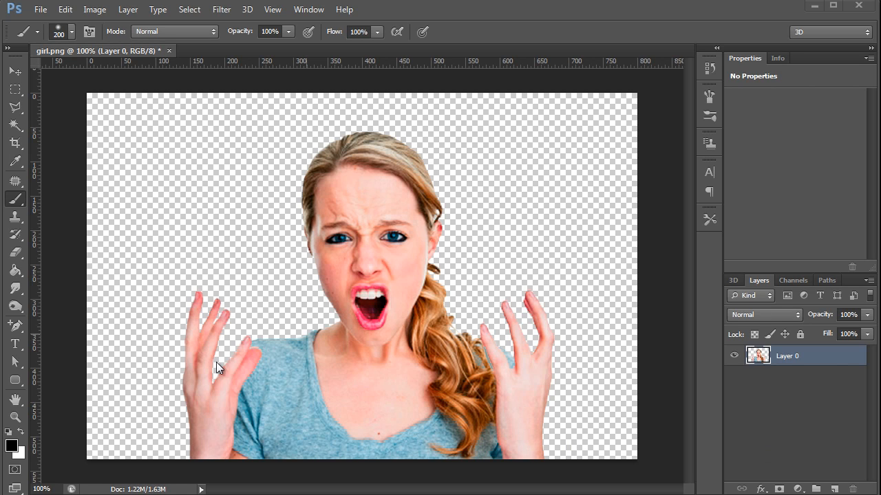
pyautogui.moveTo(357, 388)
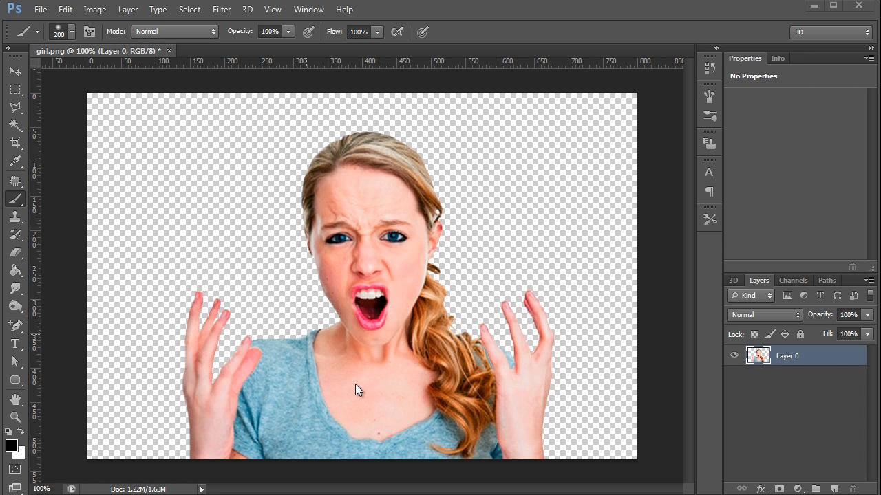
pyautogui.moveTo(371, 382)
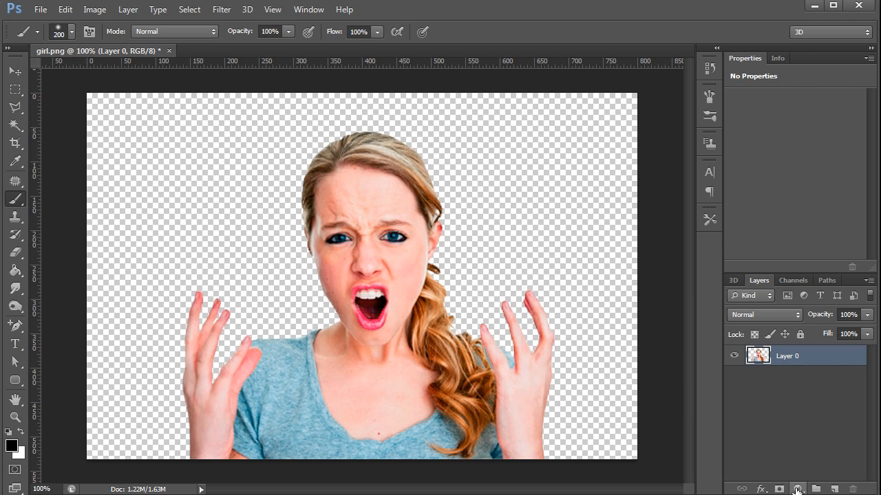
# Step: Add a Hue/Saturation adjustment layer above the girl photo
pyautogui.click(798, 489)
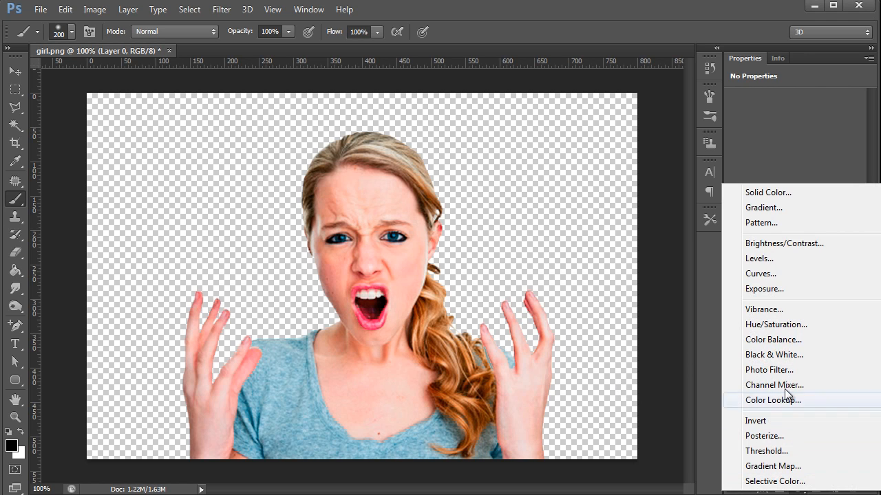
pyautogui.click(776, 325)
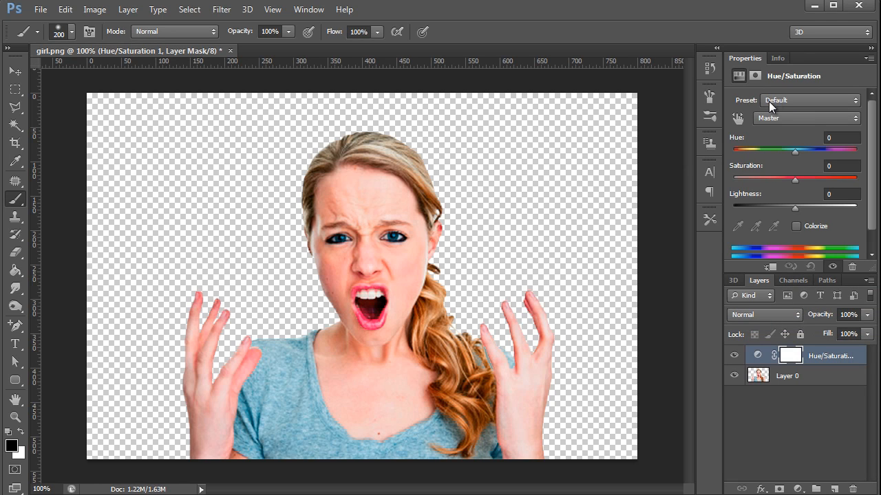
pyautogui.moveTo(308, 9)
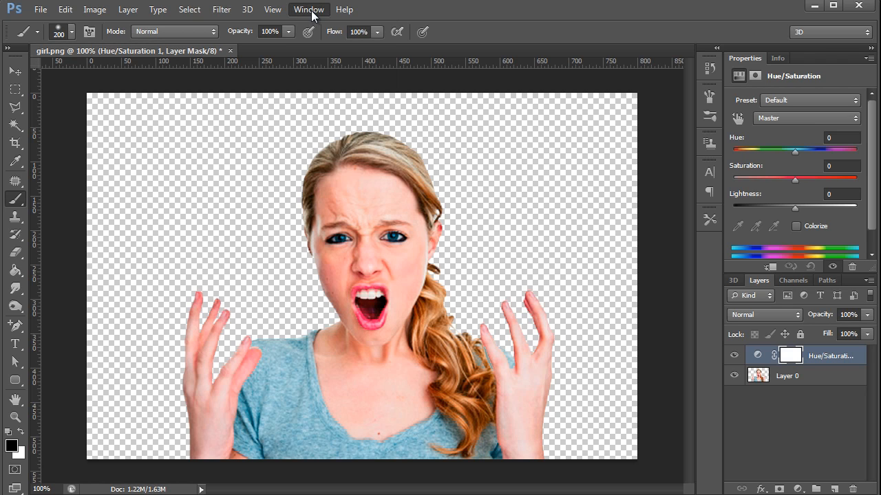
pyautogui.click(308, 8)
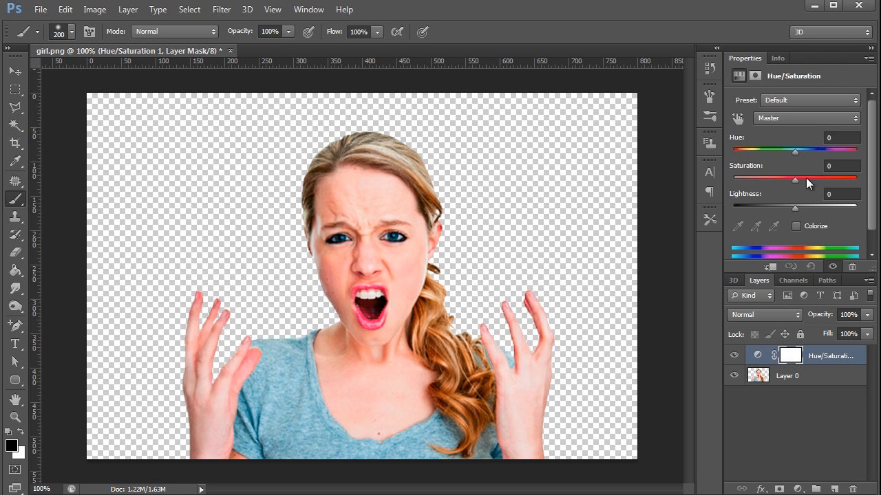
# Step: Set the adjustment to Hue +22 and Saturation -40 for a warmer, drained look
pyautogui.moveTo(796, 179); pyautogui.dragTo(785, 179)
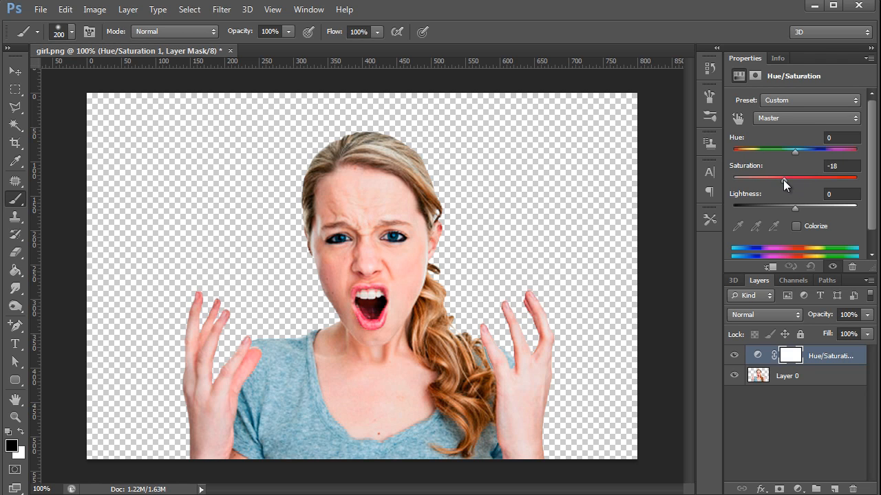
pyautogui.moveTo(795, 179); pyautogui.dragTo(764, 179)
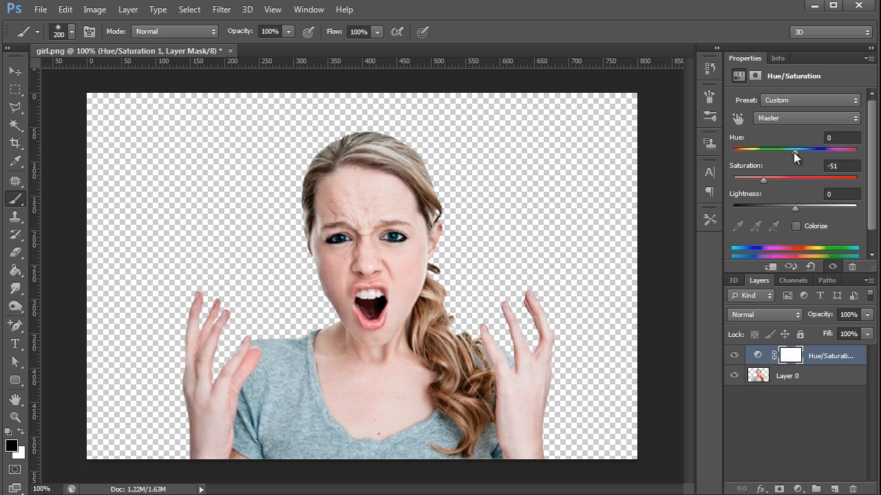
pyautogui.moveTo(792, 150); pyautogui.dragTo(795, 150)
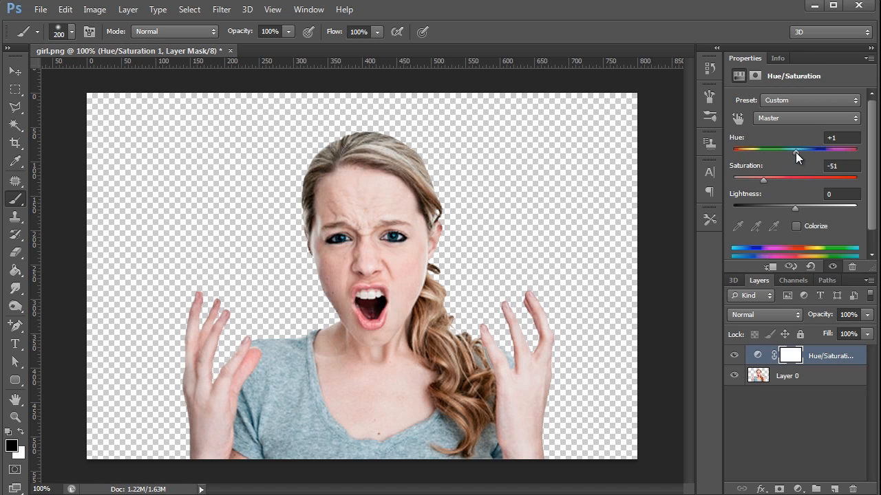
pyautogui.moveTo(795, 150); pyautogui.dragTo(805, 150)
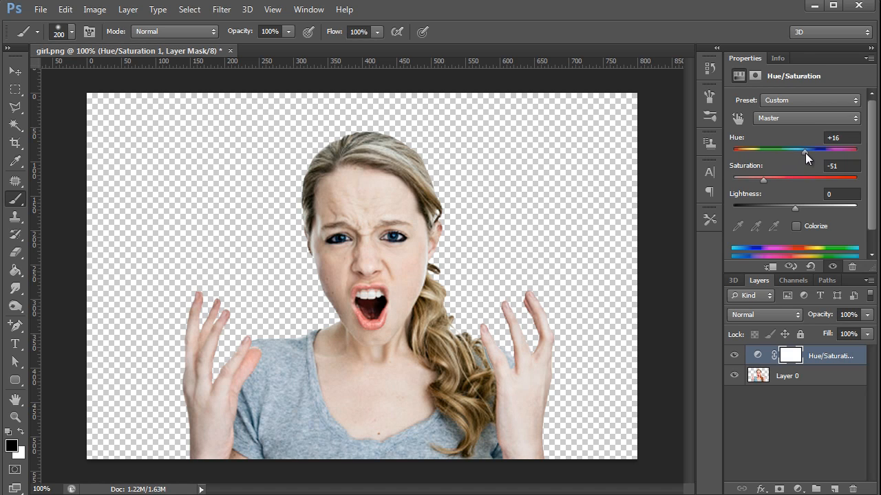
pyautogui.moveTo(805, 151); pyautogui.dragTo(809, 151)
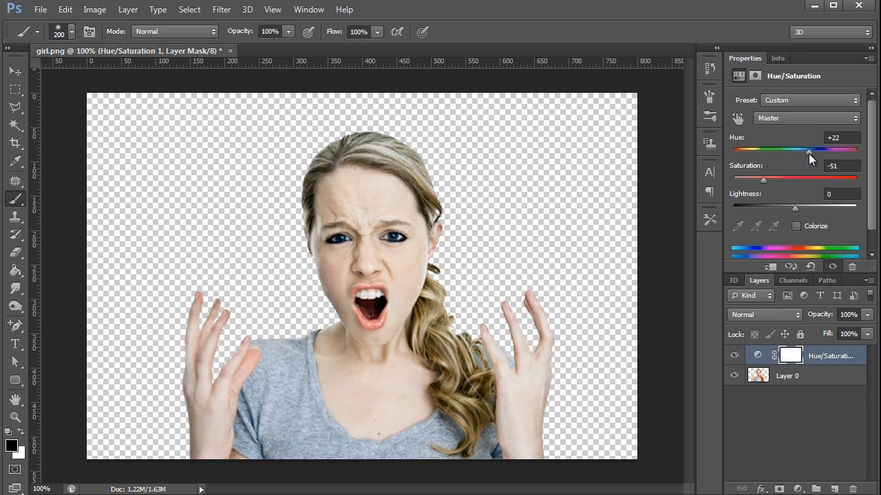
pyautogui.moveTo(795, 185)
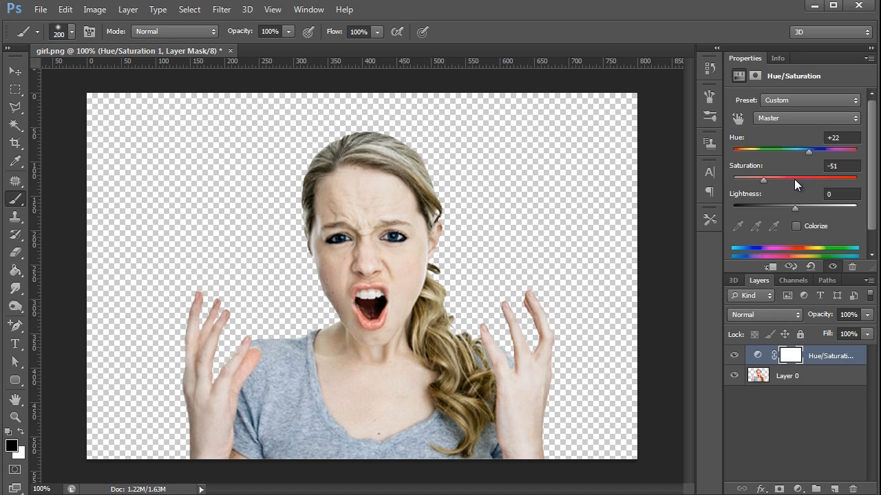
pyautogui.moveTo(825, 208)
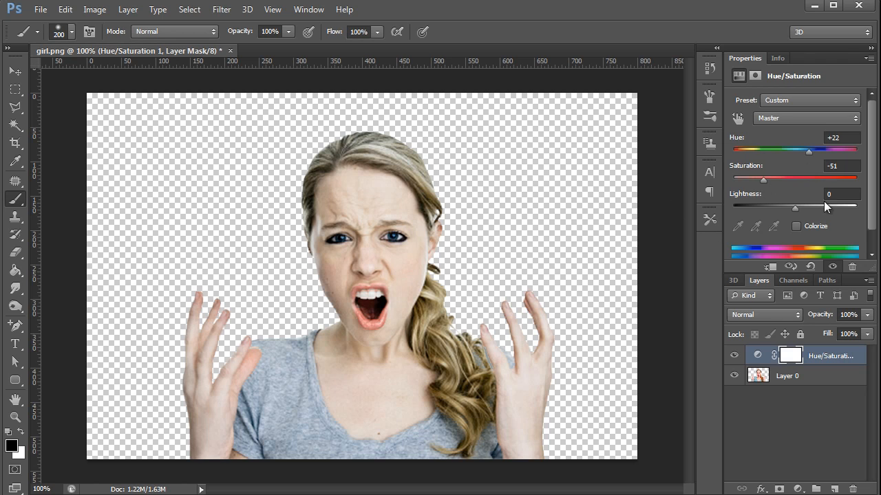
pyautogui.moveTo(763, 179); pyautogui.dragTo(771, 179)
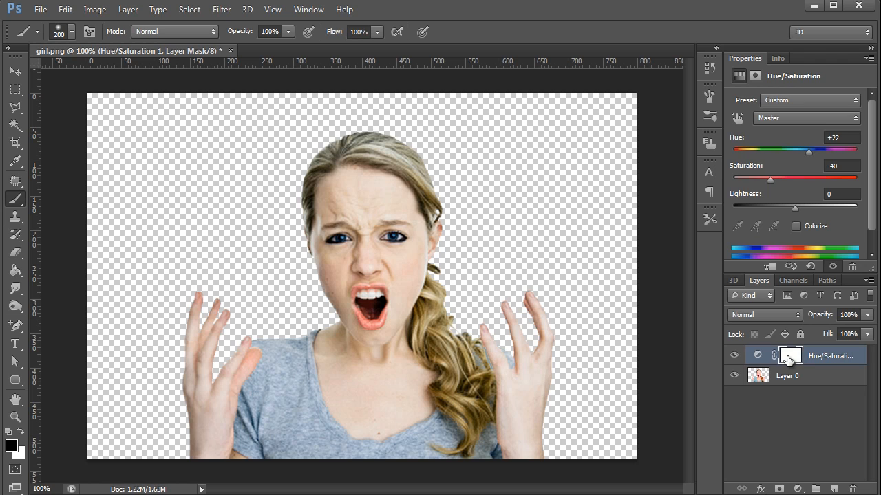
pyautogui.moveTo(790, 355)
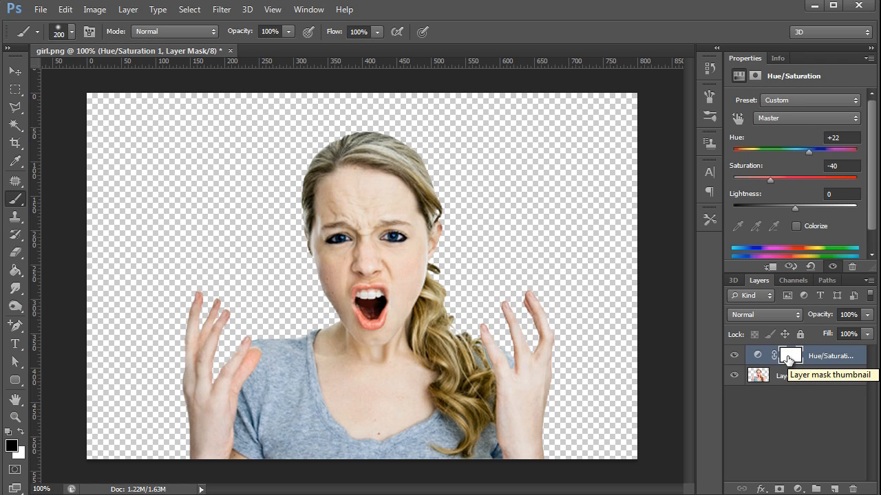
# Step: Delete the Hue/Saturation layer's mask
pyautogui.click(790, 355)
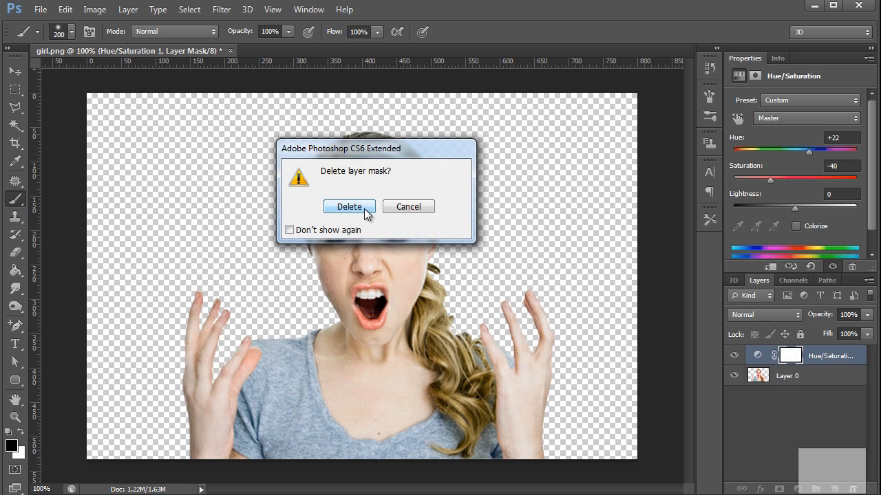
pyautogui.click(349, 206)
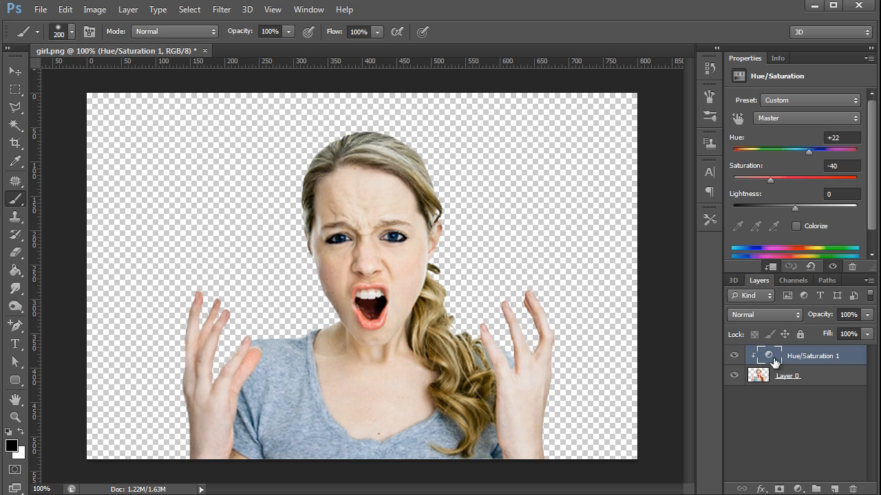
pyautogui.moveTo(544, 335)
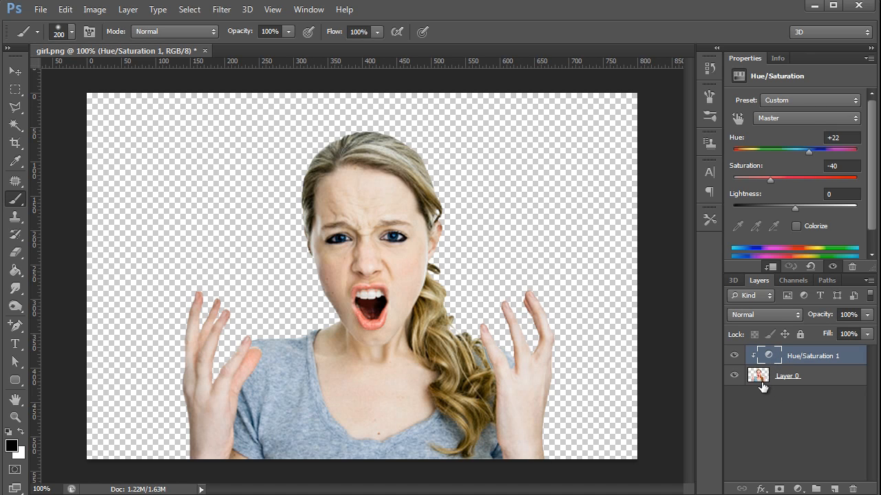
# Step: Experiment with the hue shift from reddish hair to green skin, settling back at +22
pyautogui.moveTo(810, 152); pyautogui.dragTo(760, 152)
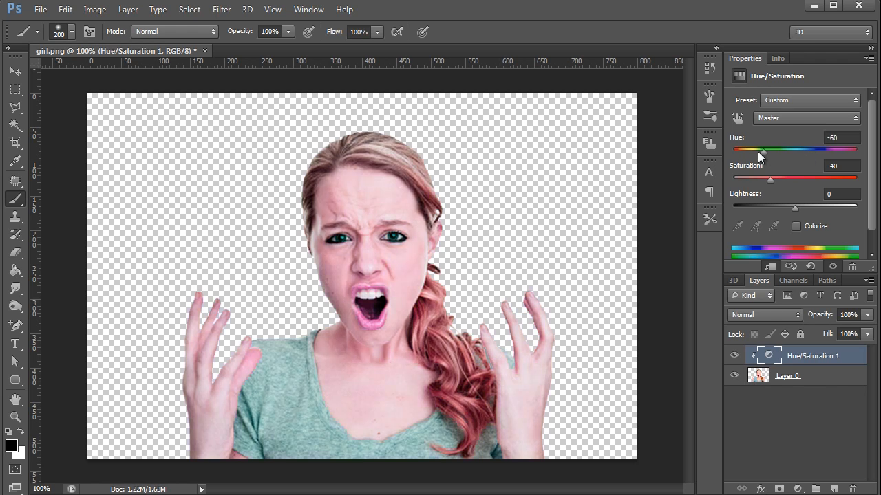
pyautogui.moveTo(762, 150); pyautogui.dragTo(828, 150)
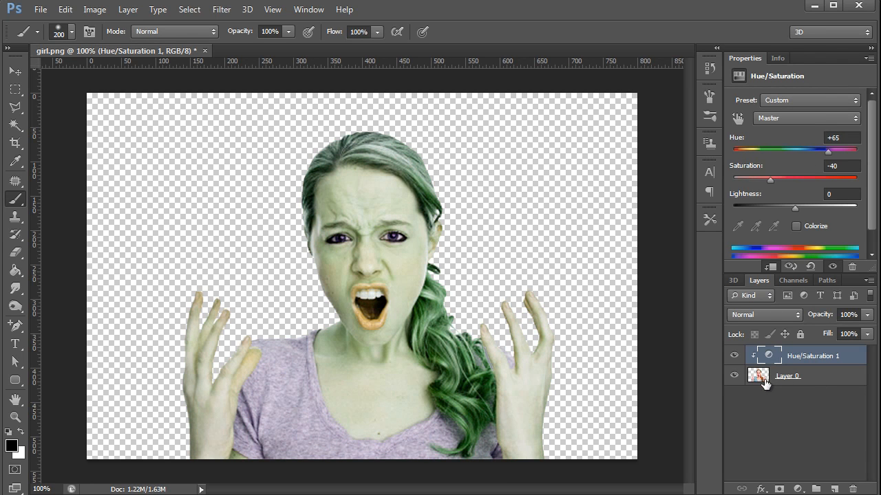
pyautogui.moveTo(828, 150); pyautogui.dragTo(809, 150)
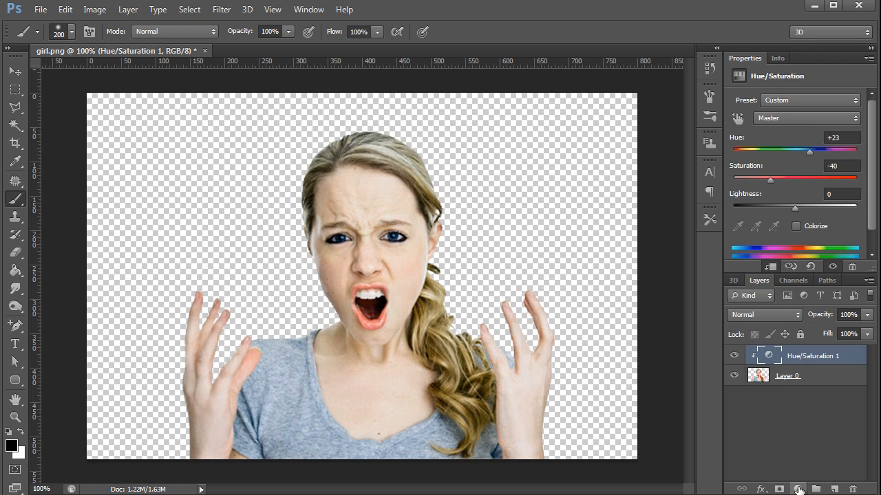
# Step: Add a mask-free Levels adjustment with midtones pulled to 0.56 to darken the girl
pyautogui.click(798, 490)
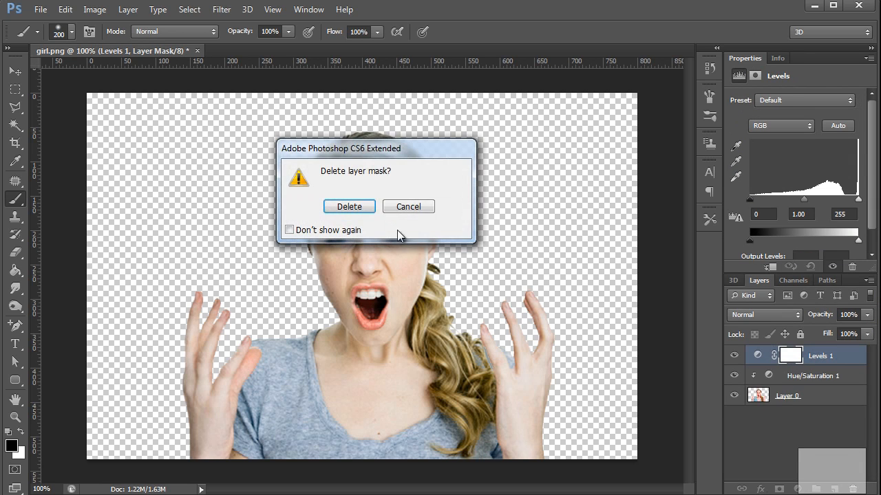
pyautogui.click(348, 206)
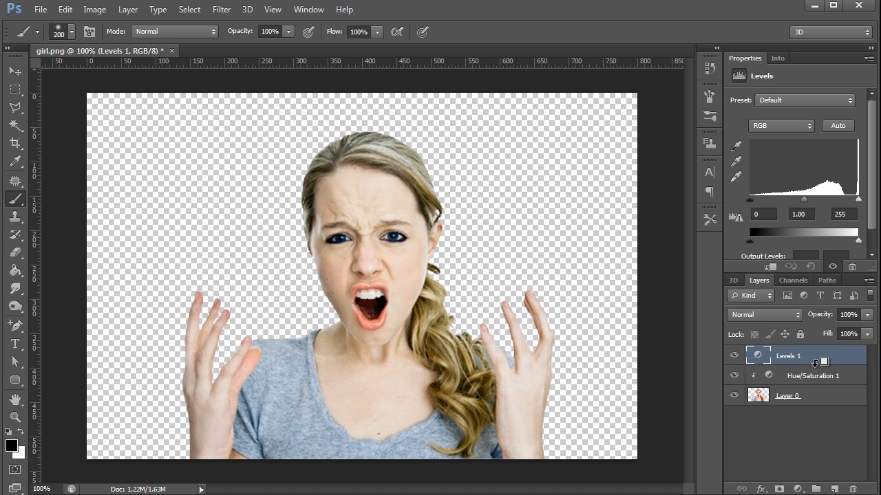
pyautogui.click(768, 355)
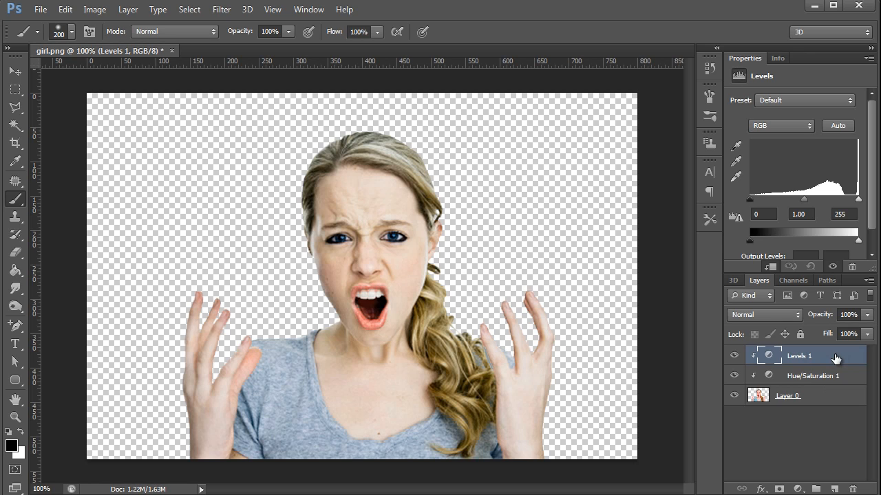
pyautogui.moveTo(832, 358)
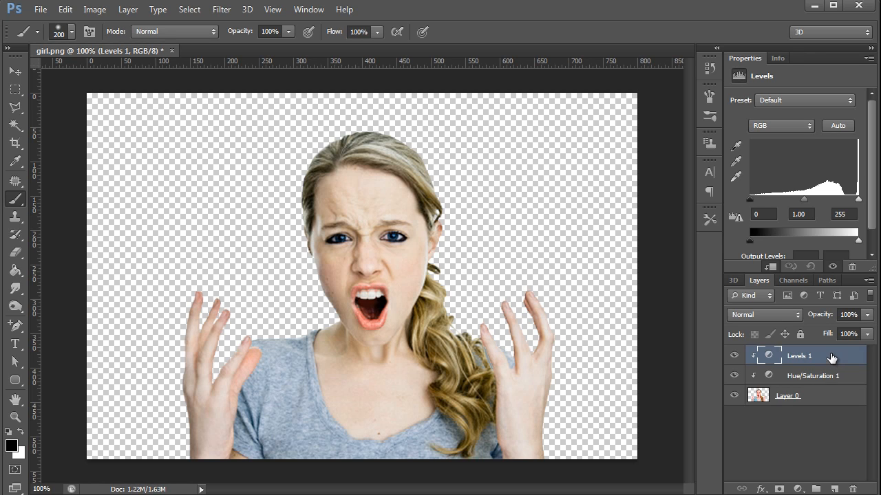
pyautogui.moveTo(833, 377)
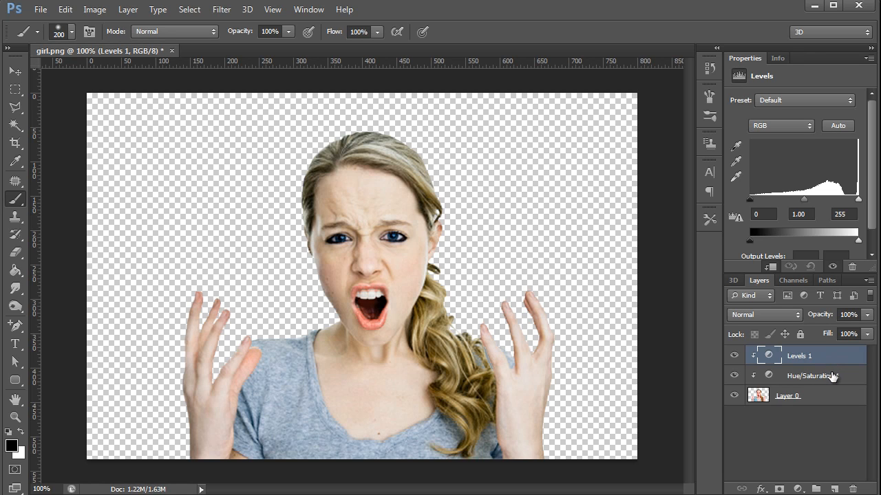
pyautogui.moveTo(812, 375)
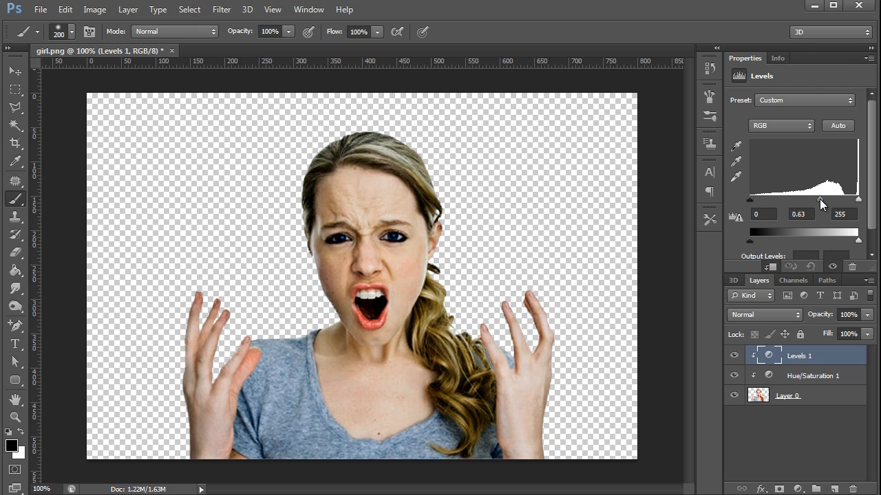
pyautogui.moveTo(823, 200); pyautogui.dragTo(829, 199)
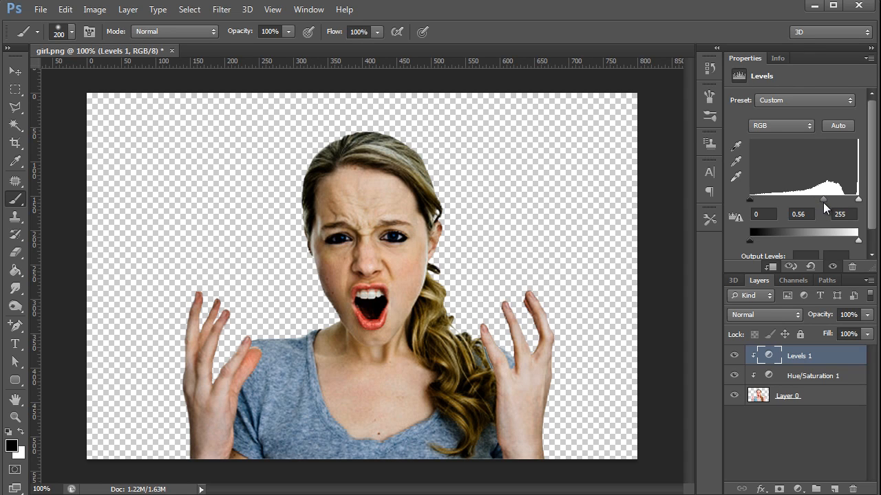
pyautogui.moveTo(393, 300)
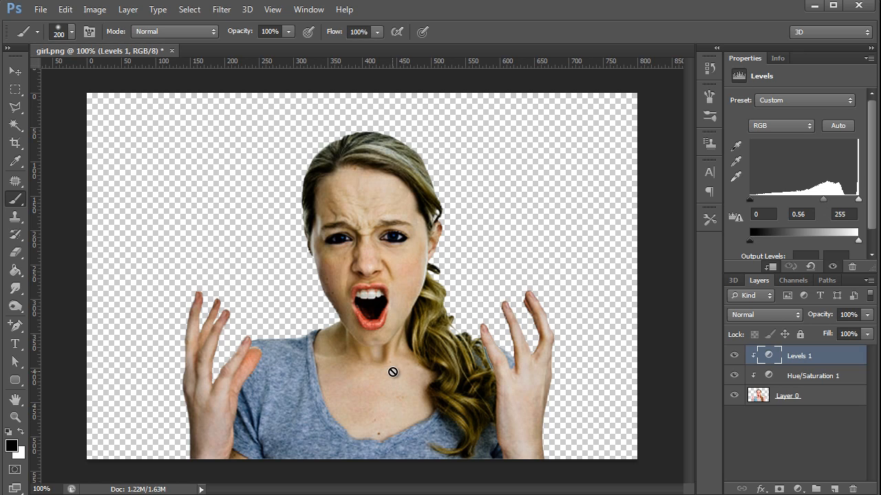
# Step: Change the Hue/Saturation layer to Hue +46 and Saturation -50 for a sickly yellow-green tint
pyautogui.click(811, 375)
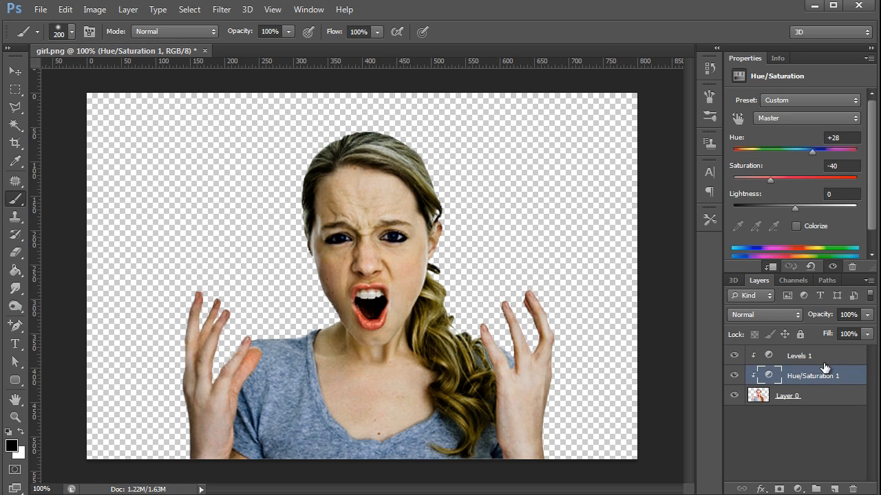
pyautogui.moveTo(772, 185)
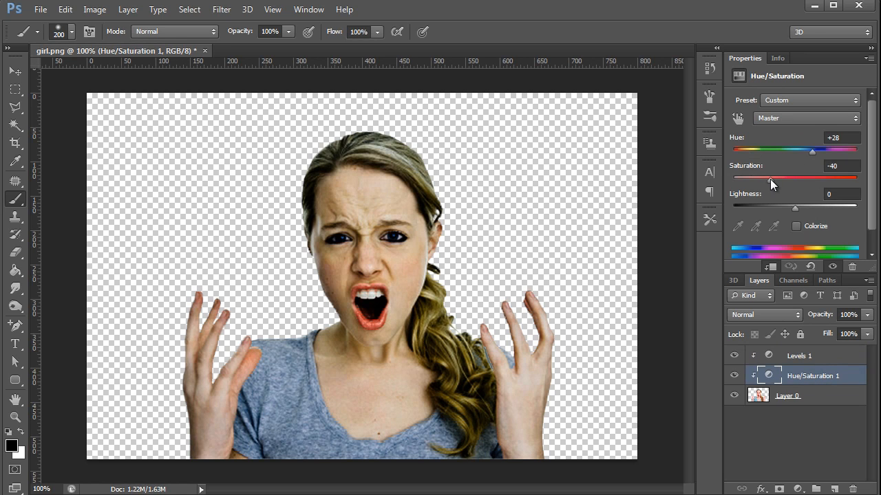
pyautogui.moveTo(771, 179); pyautogui.dragTo(763, 179)
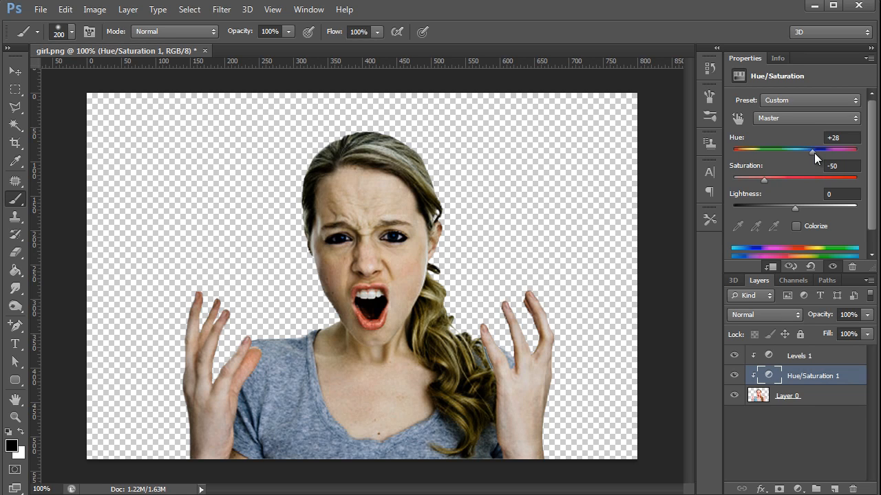
pyautogui.moveTo(810, 150); pyautogui.dragTo(814, 150)
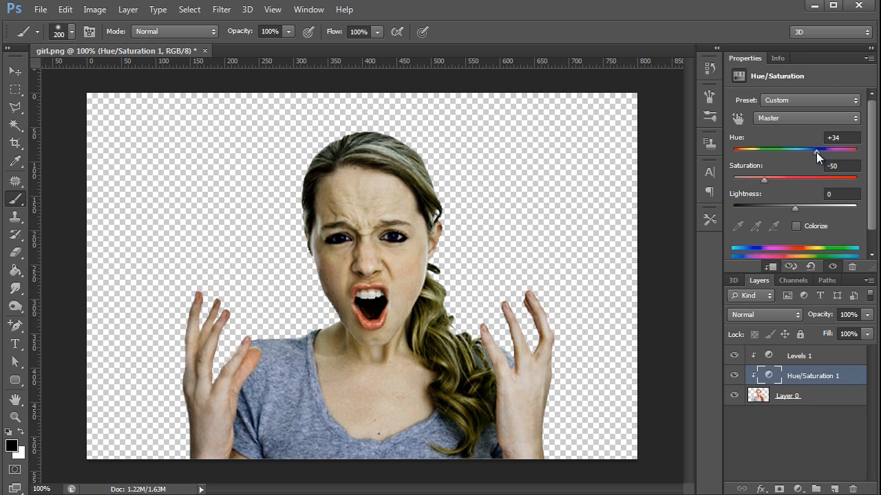
pyautogui.moveTo(814, 150); pyautogui.dragTo(823, 150)
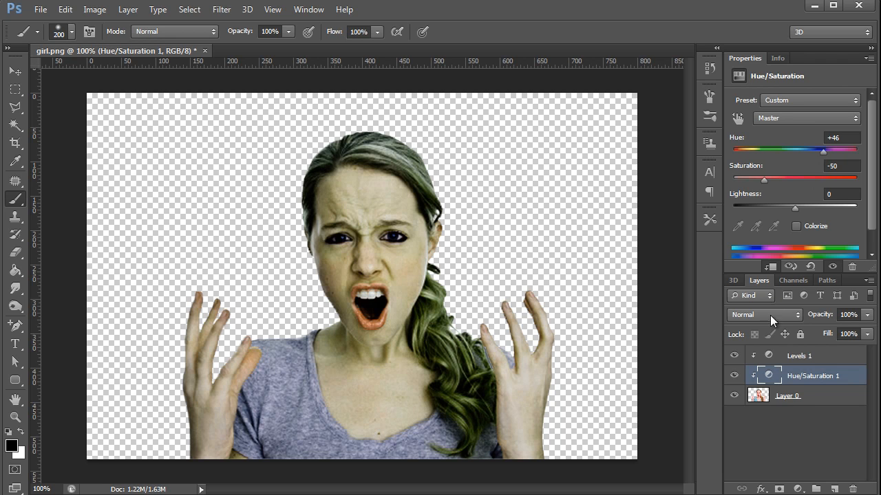
pyautogui.moveTo(127, 227)
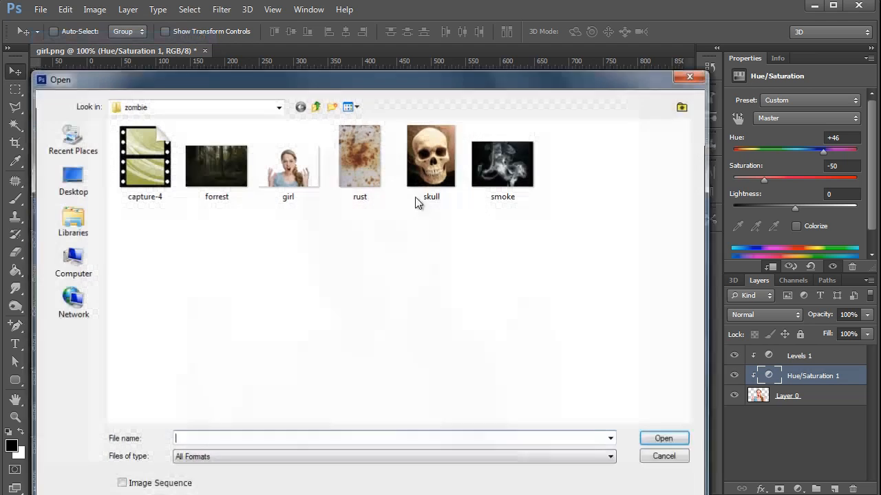
# Step: Bring skull.jpg into the girl document as a new layer and close the skull window
pyautogui.click(432, 163)
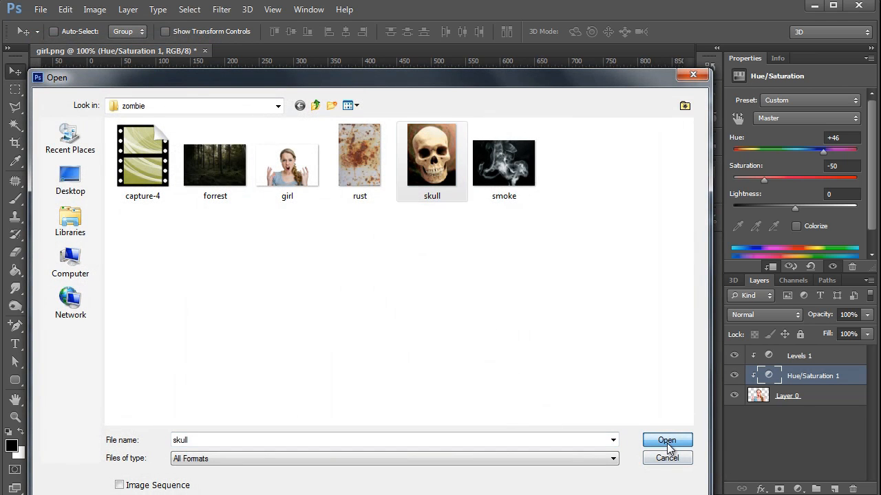
pyautogui.click(666, 441)
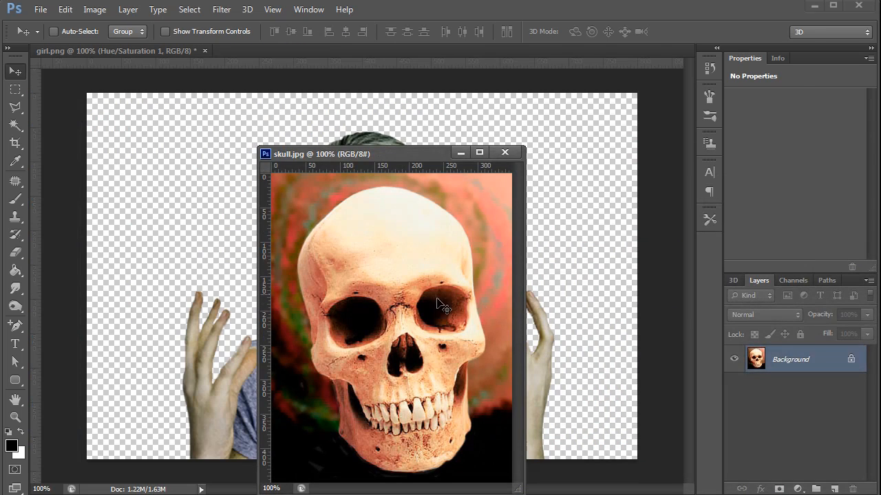
pyautogui.moveTo(418, 275)
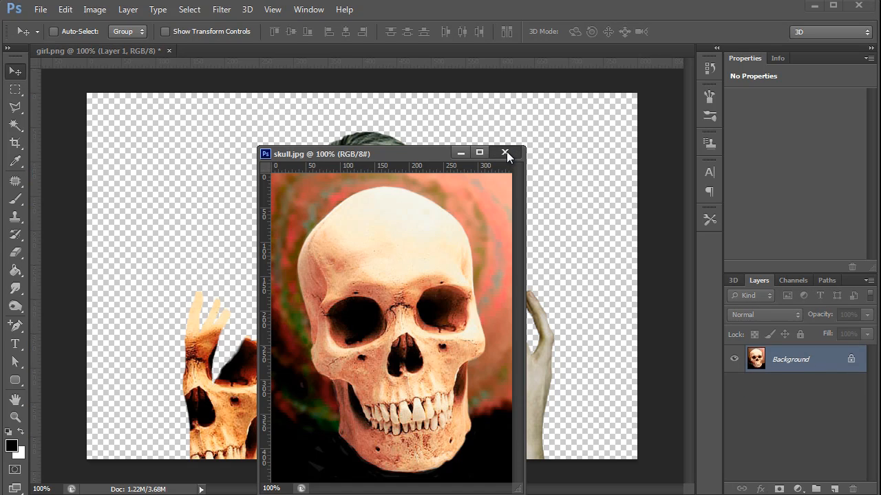
pyautogui.click(506, 151)
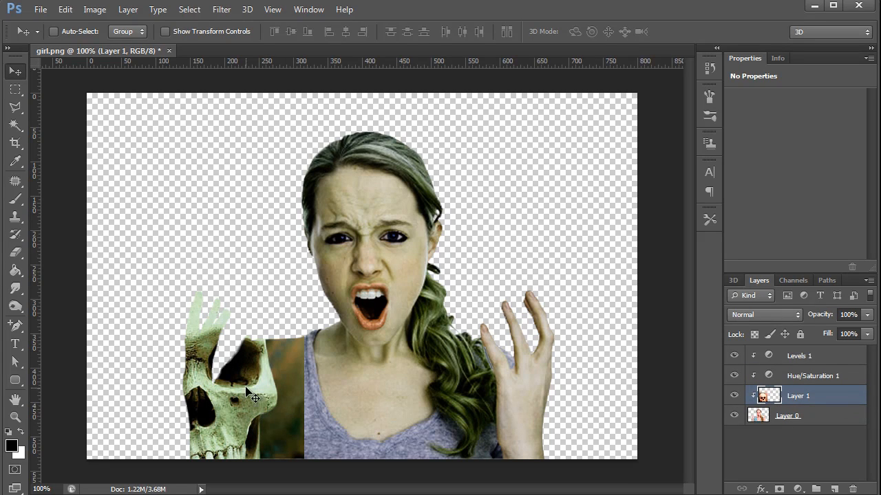
pyautogui.moveTo(809, 378)
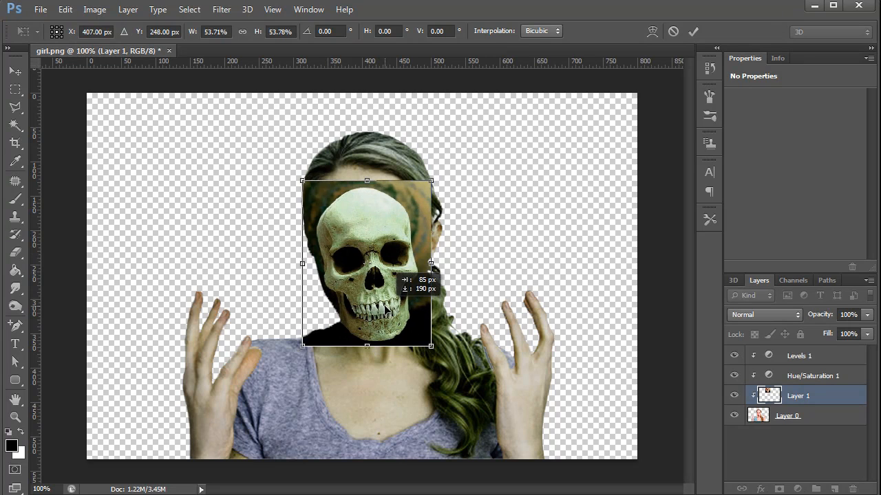
# Step: Free-transform the skull to cover the girl's face at 48% opacity
pyautogui.moveTo(432, 180); pyautogui.dragTo(473, 126)
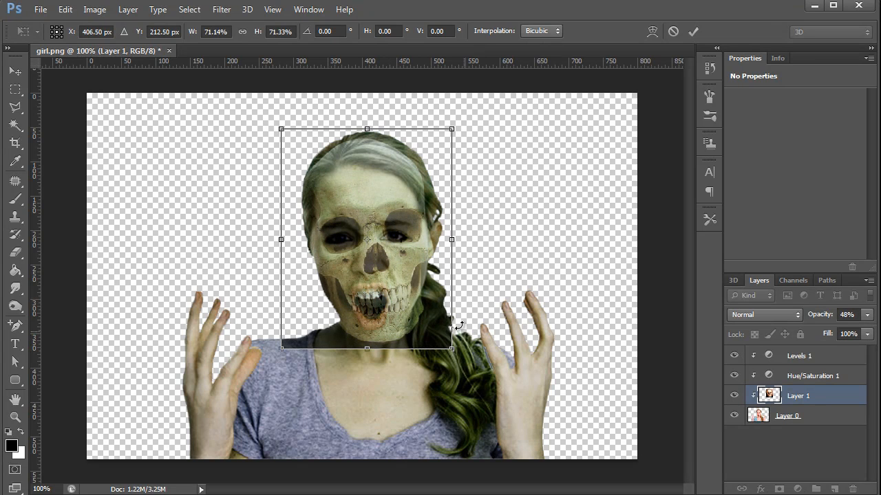
pyautogui.moveTo(537, 336)
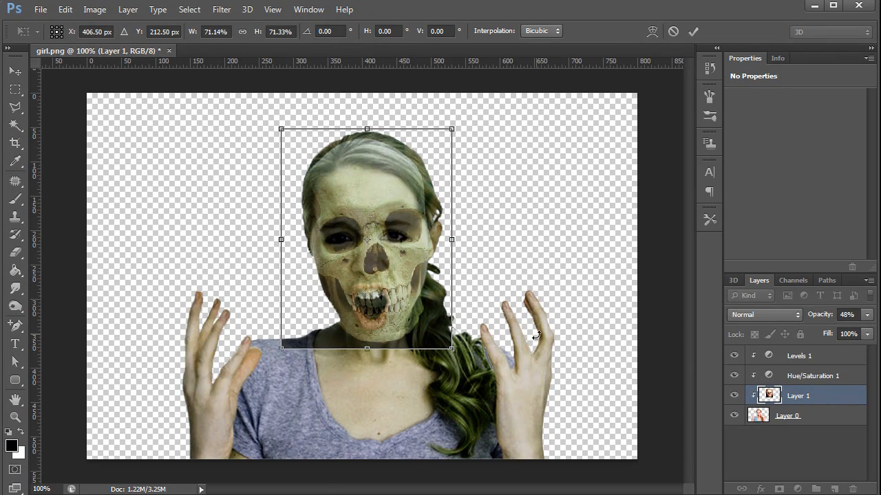
pyautogui.moveTo(336, 319)
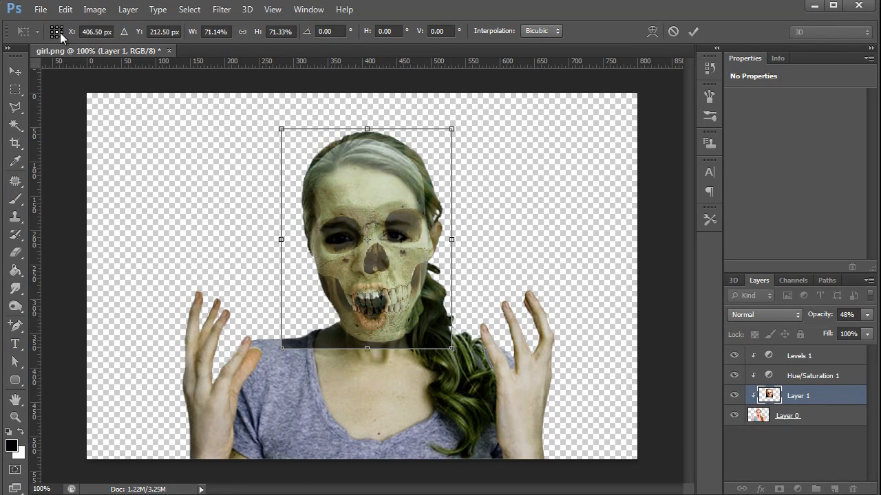
# Step: Flip the skull horizontally and rotate it about -13.6° to match the head tilt
pyautogui.click(65, 8)
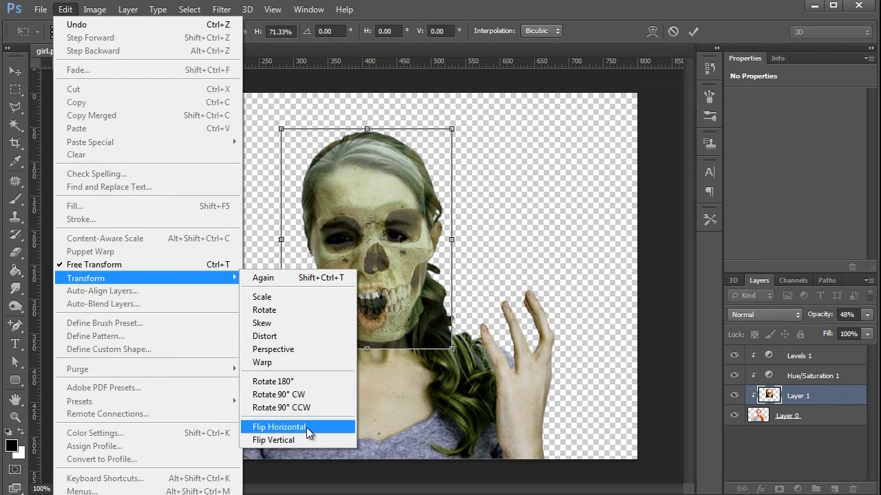
pyautogui.click(278, 427)
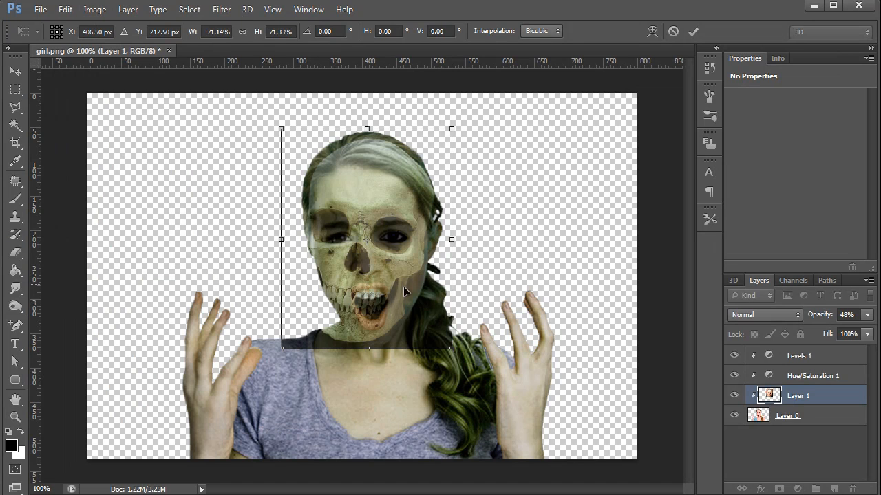
pyautogui.moveTo(451, 349); pyautogui.dragTo(468, 336)
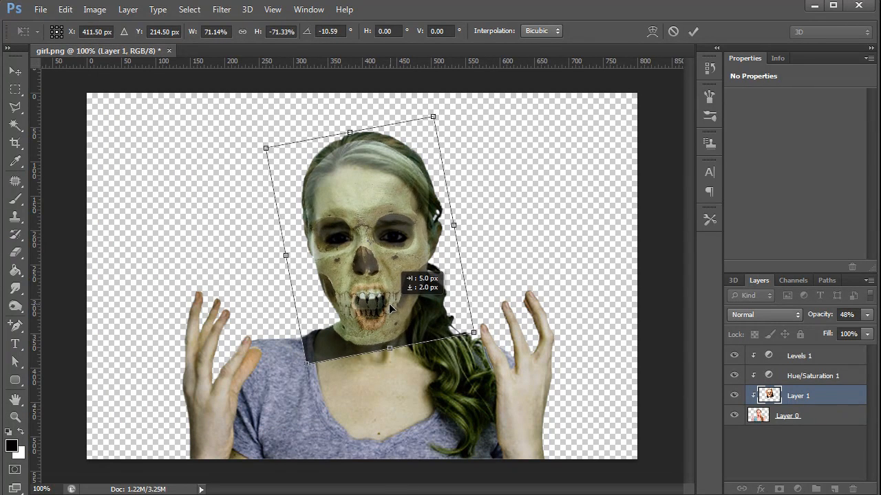
pyautogui.moveTo(391, 309); pyautogui.dragTo(473, 337)
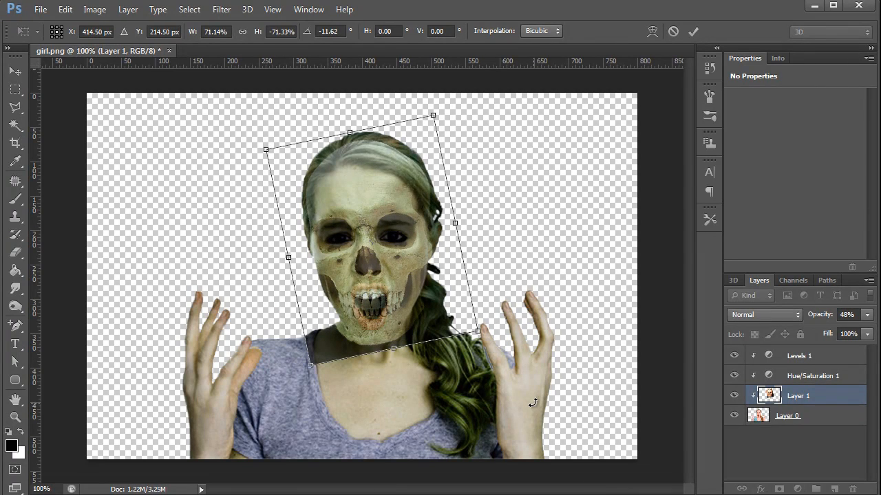
pyautogui.moveTo(388, 289)
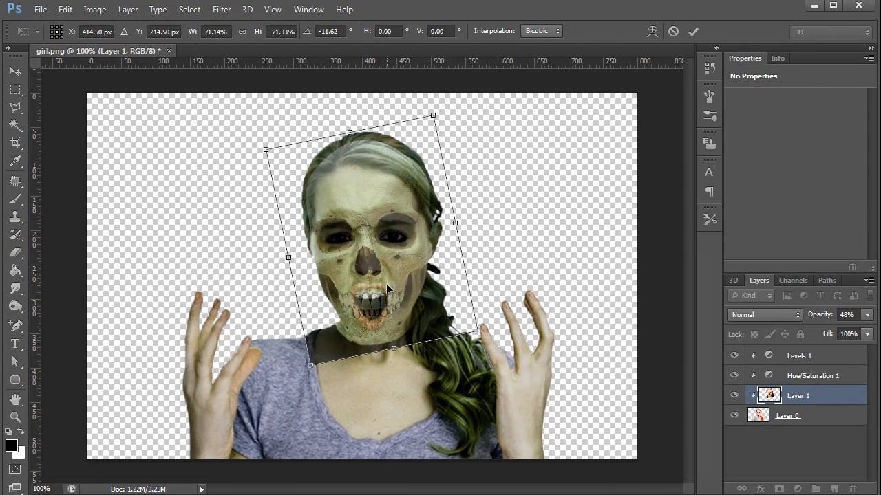
# Step: Warp the skull's top edge out to the hairline so it hugs the head shape, then commit
pyautogui.rightClick(388, 289)
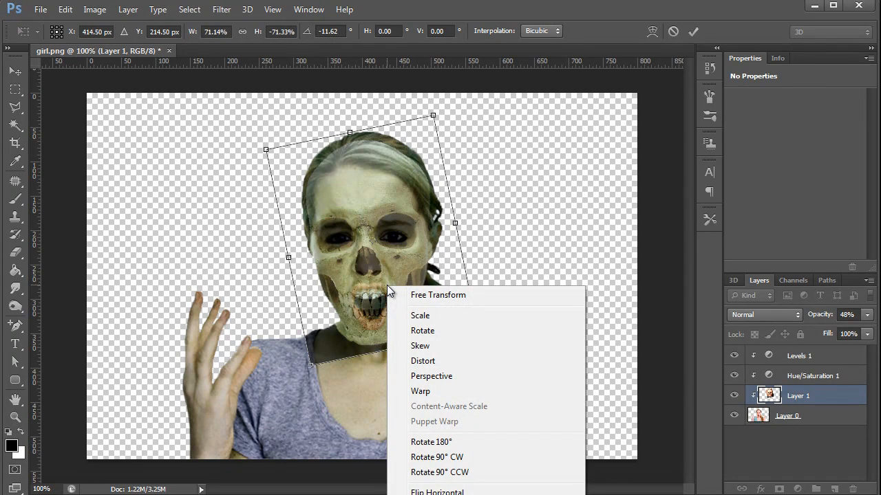
pyautogui.moveTo(441, 391)
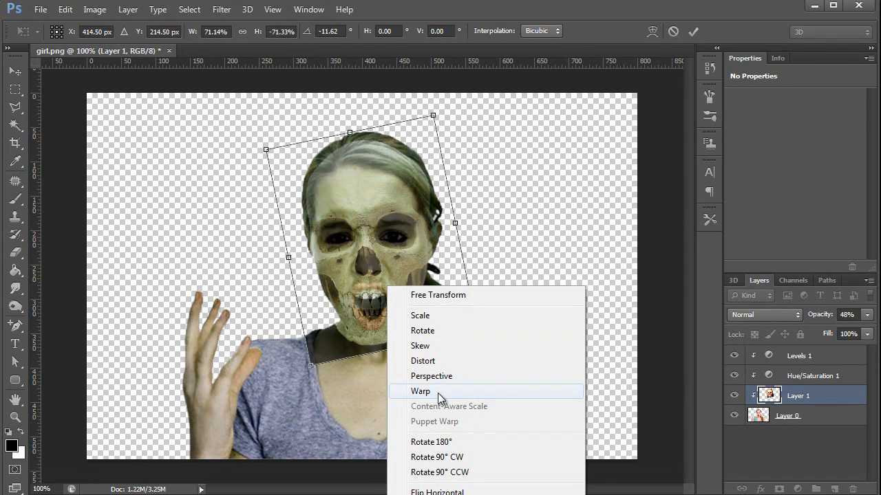
pyautogui.click(420, 391)
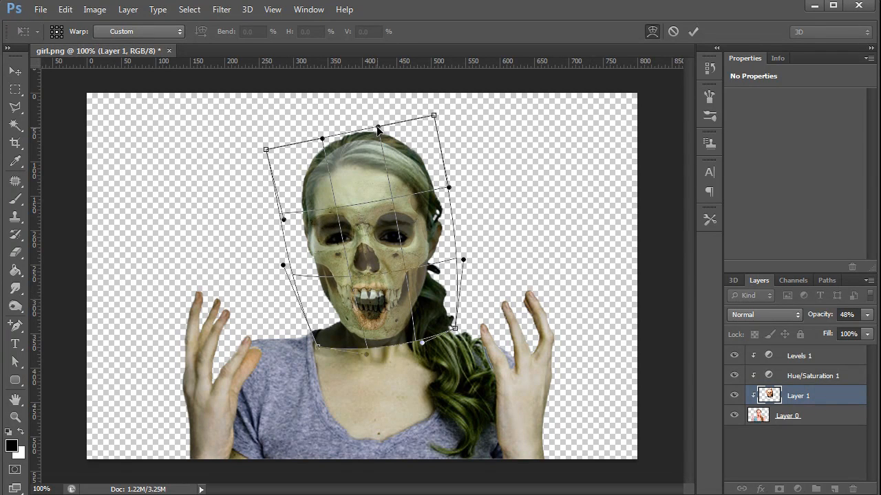
pyautogui.moveTo(433, 115); pyautogui.dragTo(443, 132)
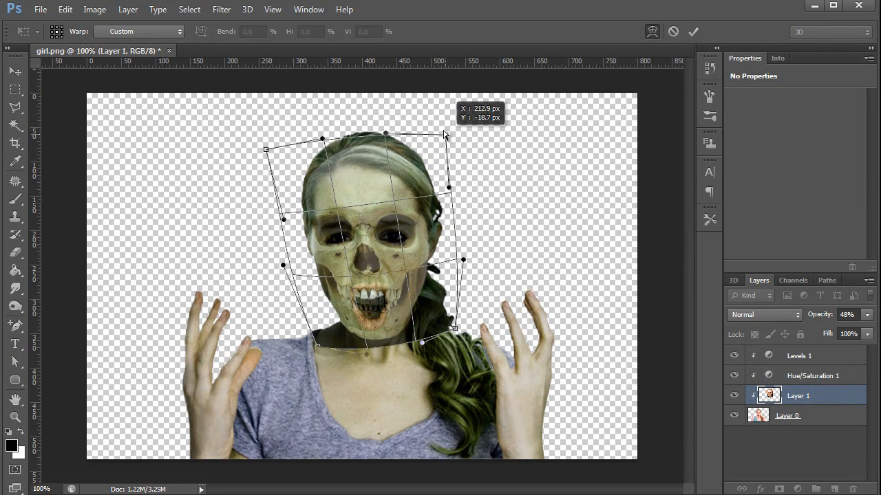
pyautogui.moveTo(444, 134); pyautogui.dragTo(443, 130)
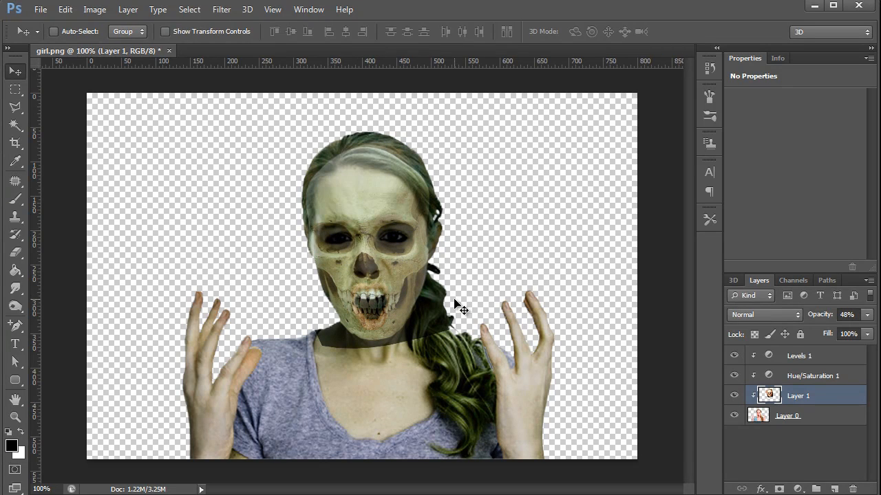
pyautogui.moveTo(459, 303)
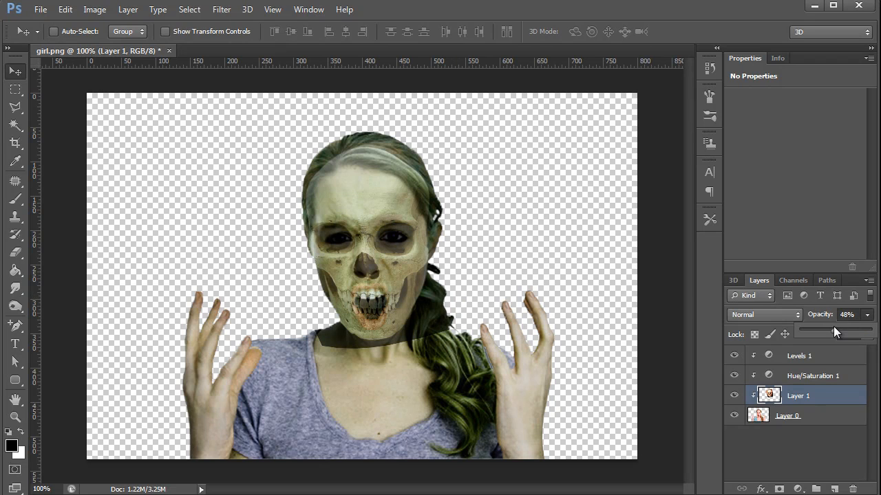
# Step: Set the skull layer to 100% opacity and hide it behind a black layer mask
pyautogui.moveTo(833, 334); pyautogui.dragTo(867, 335)
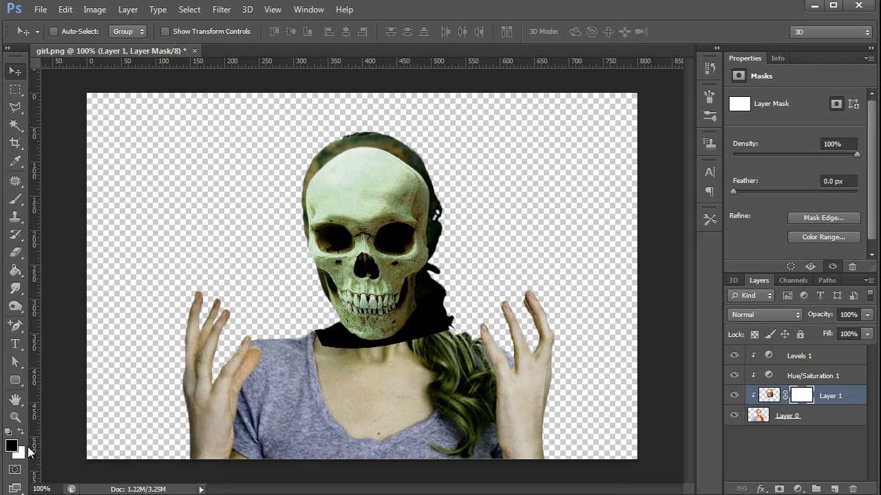
pyautogui.moveTo(378, 426)
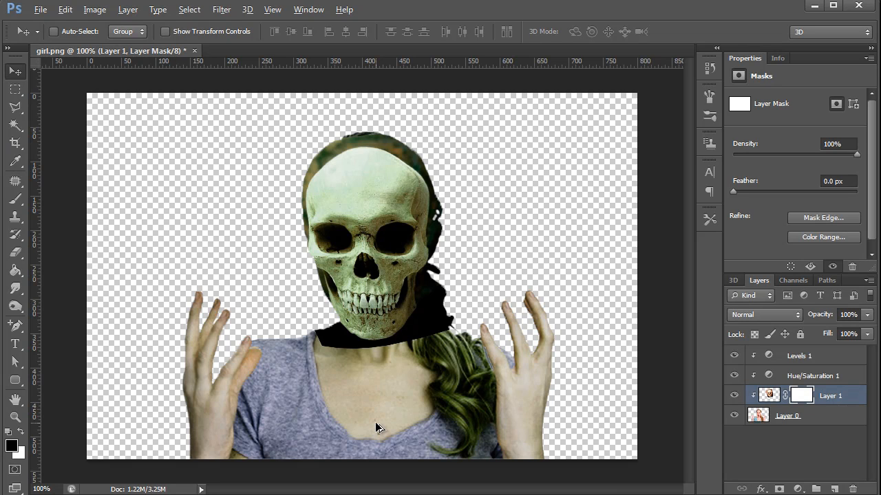
pyautogui.click(801, 395)
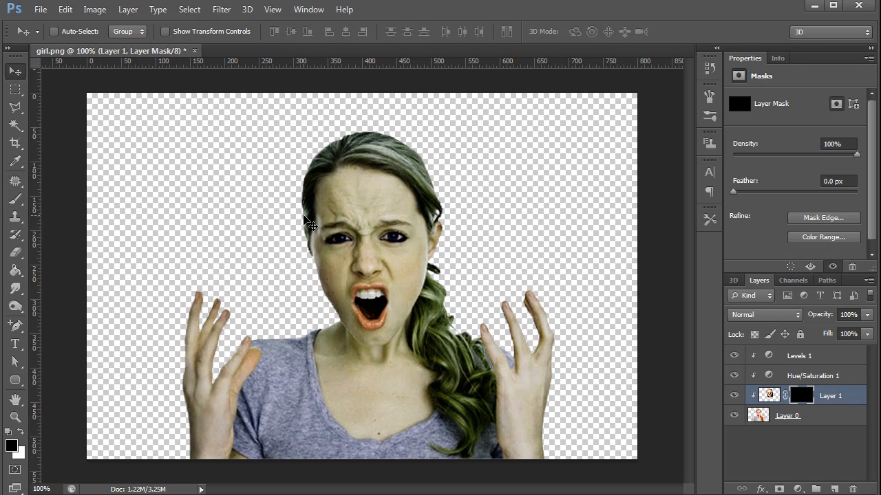
pyautogui.moveTo(356, 226)
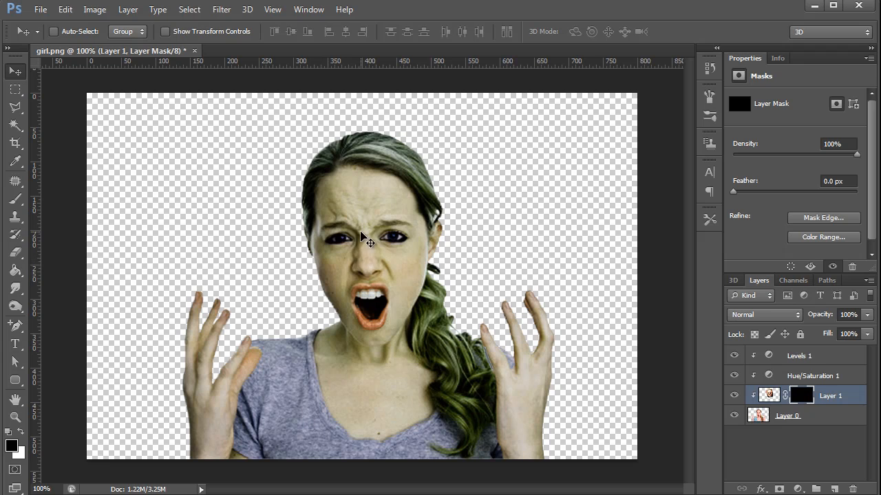
pyautogui.moveTo(344, 220)
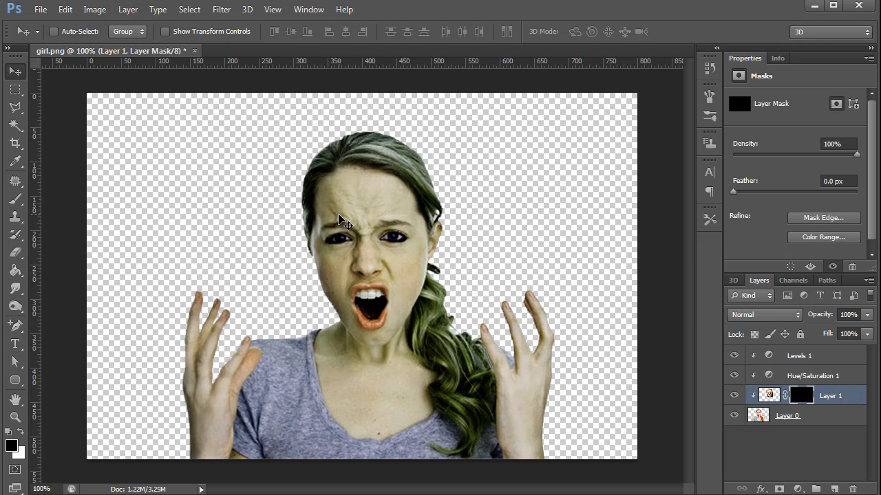
pyautogui.moveTo(327, 278)
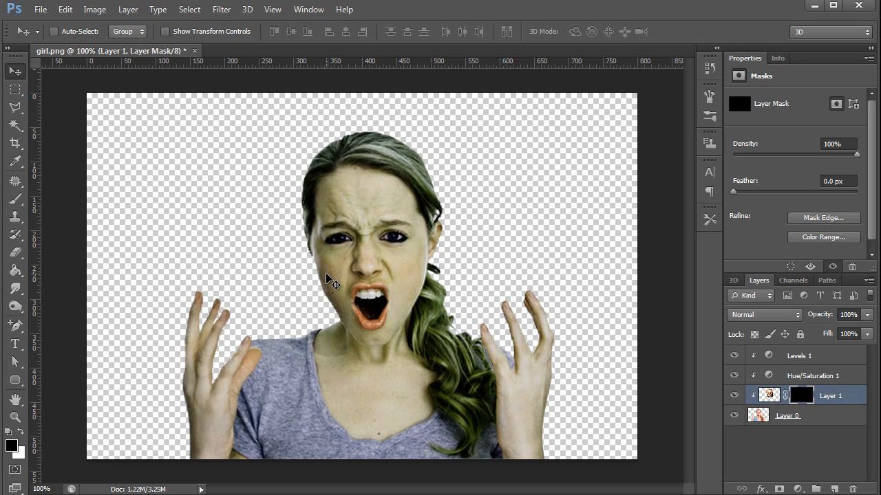
pyautogui.moveTo(130, 237)
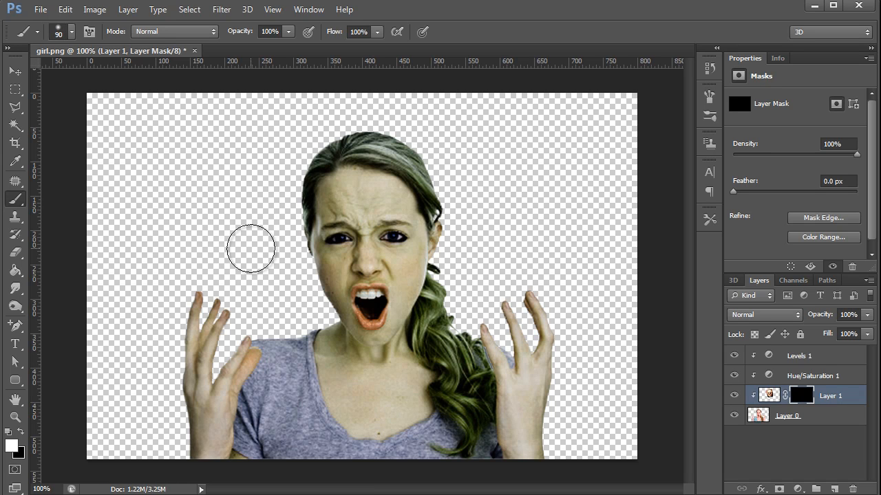
# Step: Paint white on the skull mask over the left eye and cheek, then swap to black for the jaw
pyautogui.moveTo(250, 251); pyautogui.dragTo(330, 234)
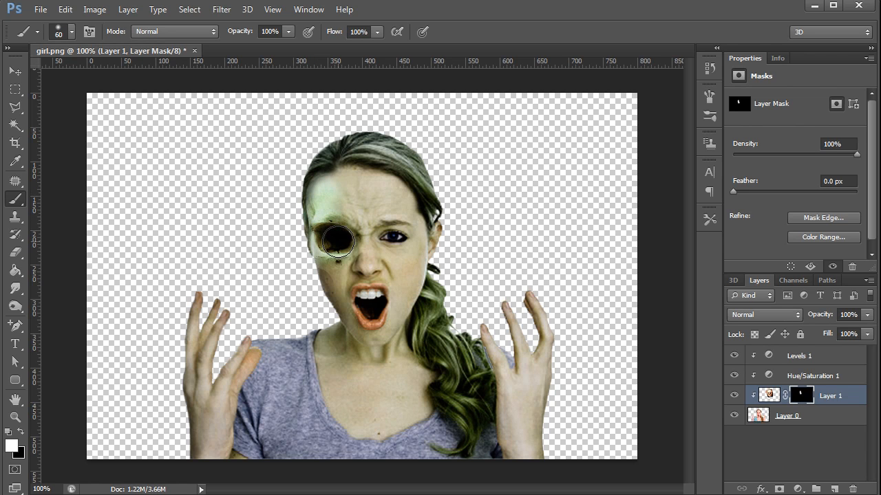
pyautogui.moveTo(337, 241); pyautogui.dragTo(337, 285)
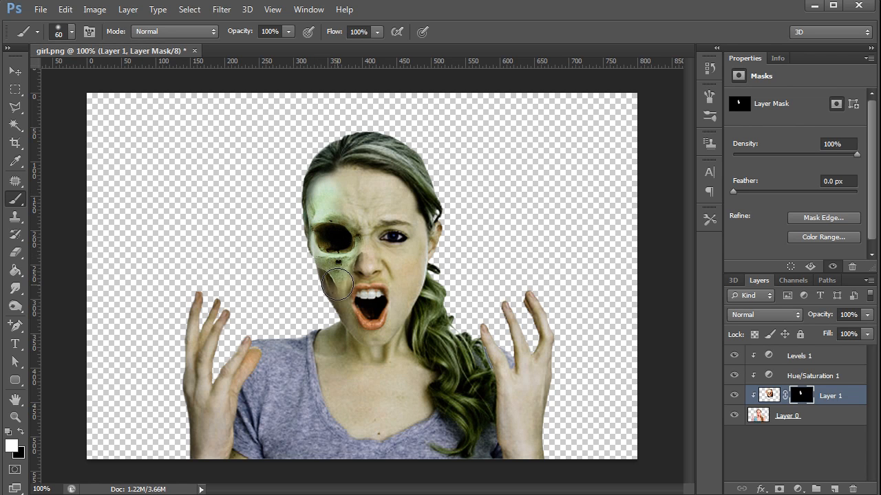
pyautogui.moveTo(337, 285); pyautogui.dragTo(515, 352)
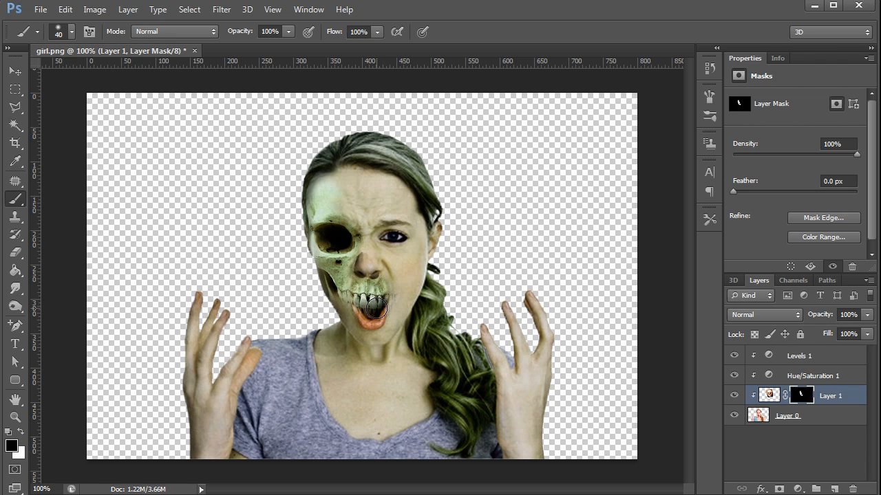
pyautogui.click(371, 306)
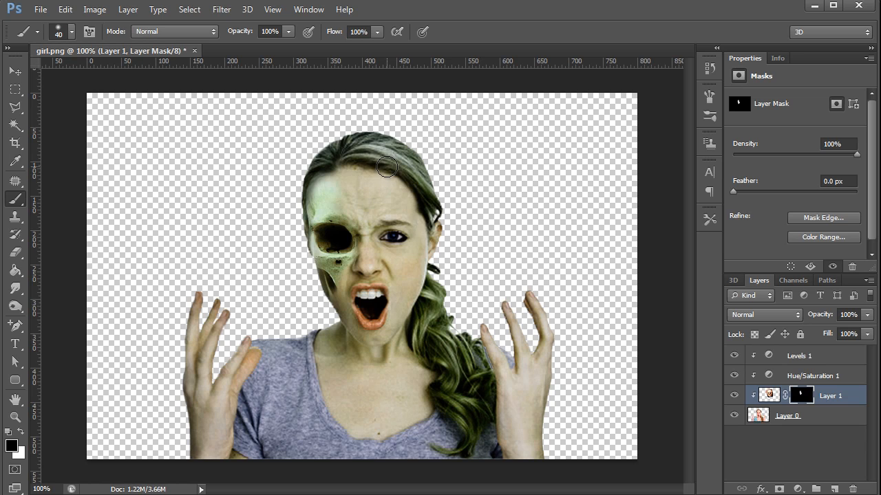
pyautogui.moveTo(457, 195)
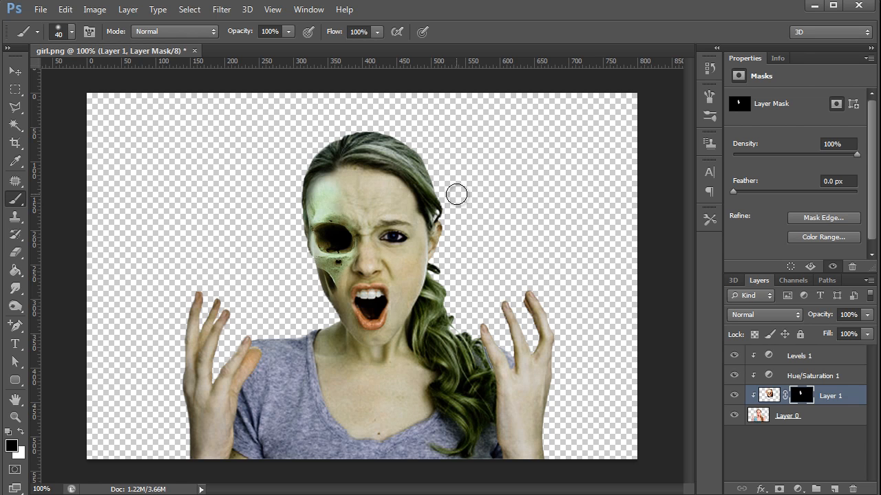
# Step: Open the rust texture image and drag it into the girl document as a new layer
pyautogui.click(40, 8)
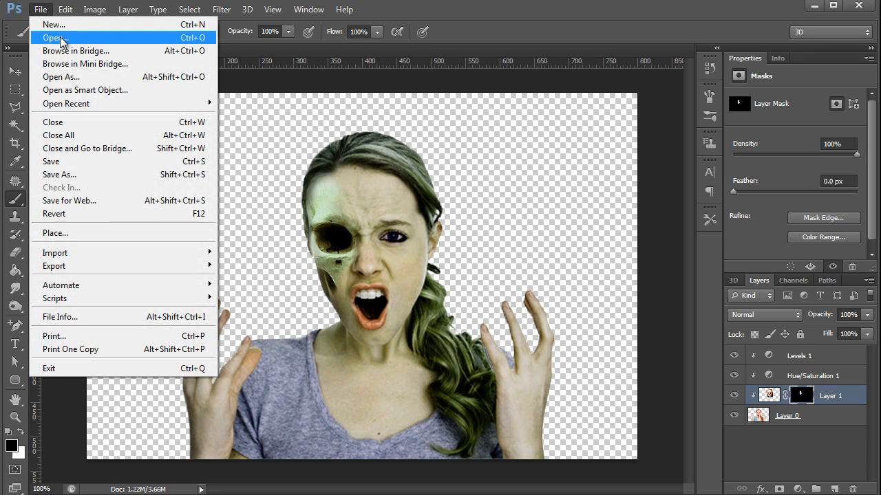
pyautogui.click(54, 37)
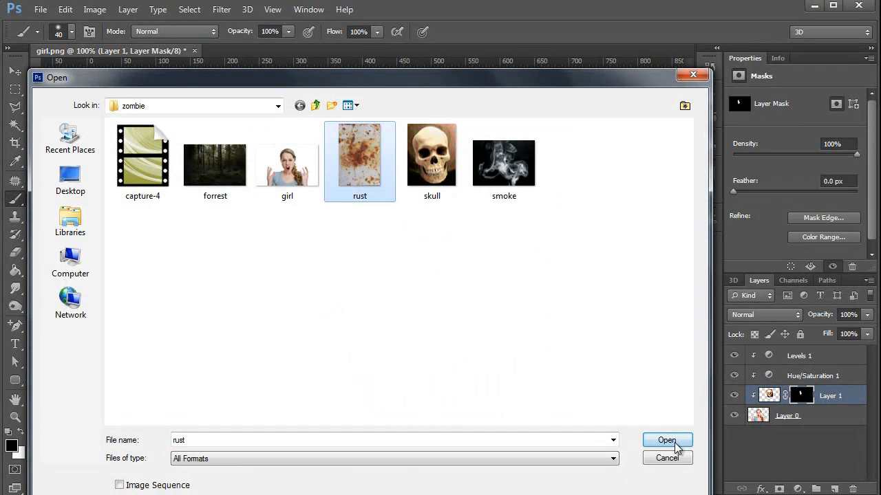
pyautogui.click(666, 440)
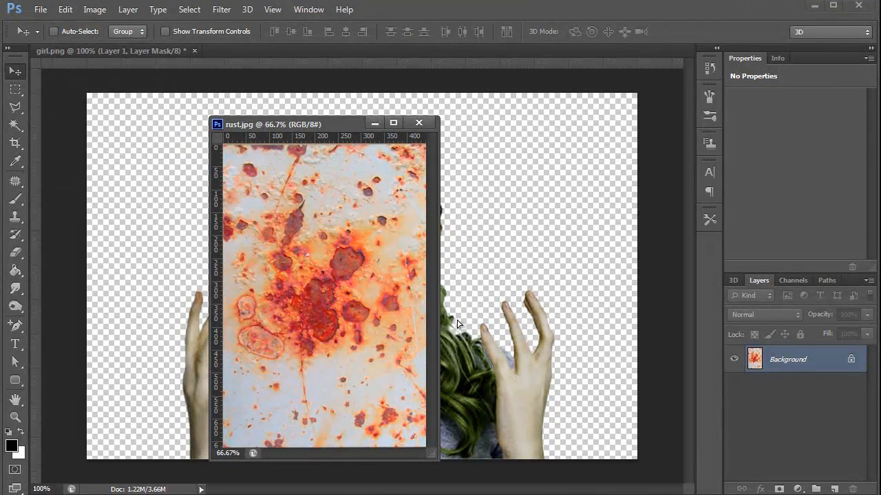
pyautogui.click(419, 123)
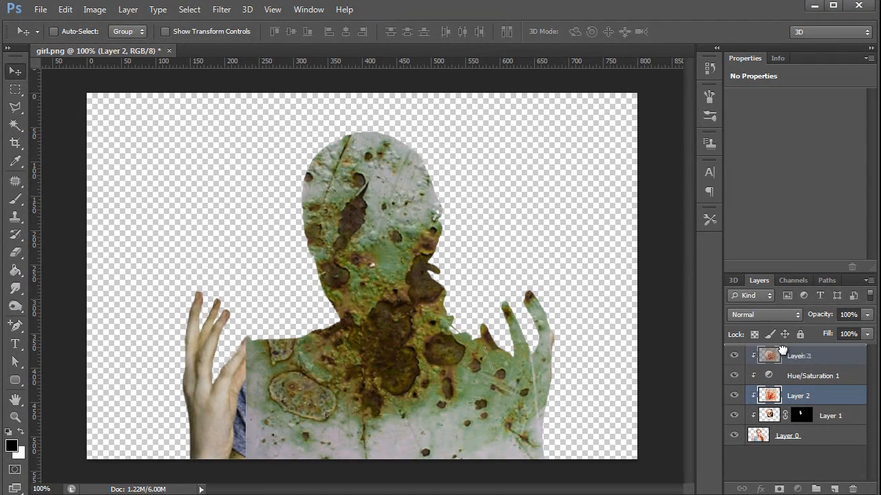
# Step: Move the rust layer to the top in Multiply mode and scale it down over the face and skull eye
pyautogui.click(759, 315)
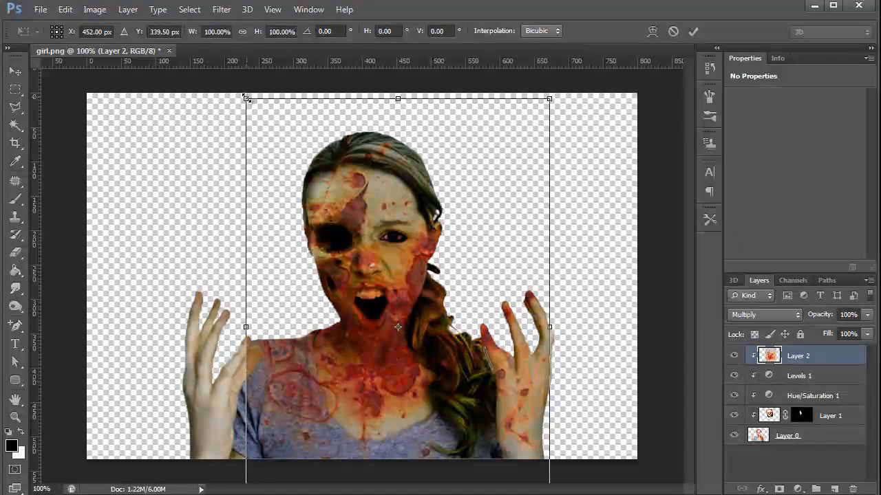
pyautogui.moveTo(245, 99); pyautogui.dragTo(261, 125)
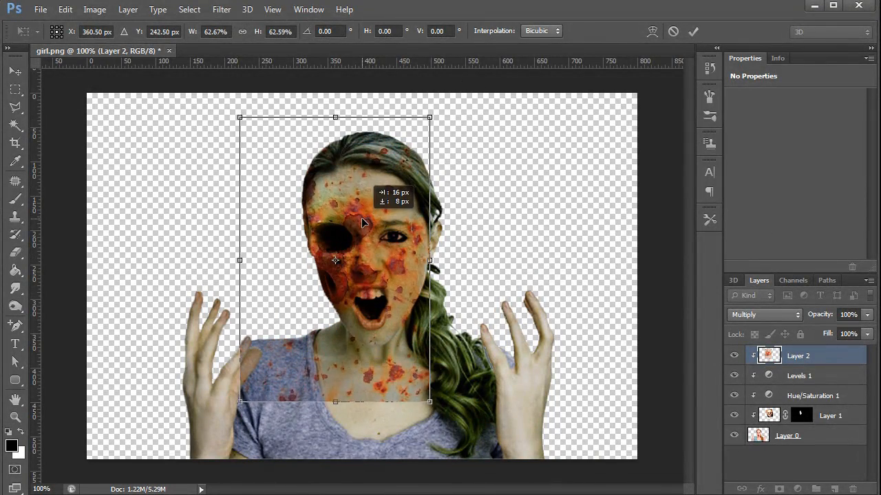
pyautogui.moveTo(365, 223); pyautogui.dragTo(358, 225)
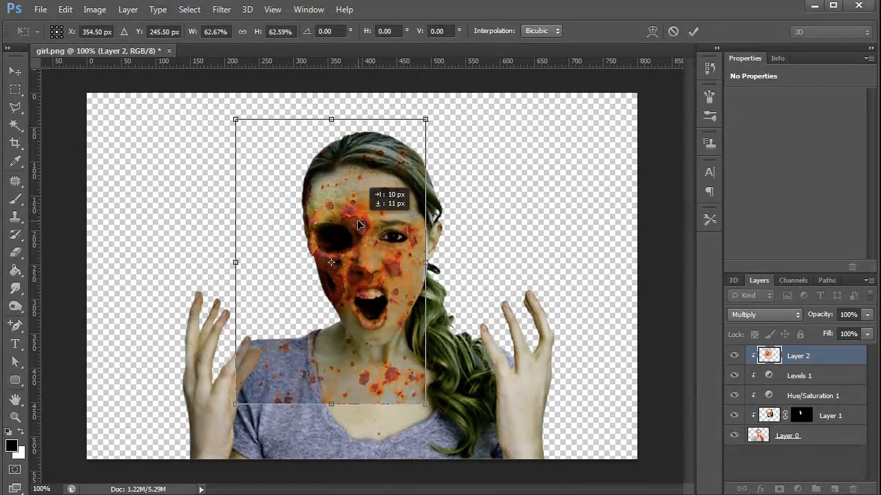
pyautogui.moveTo(358, 225); pyautogui.dragTo(351, 195)
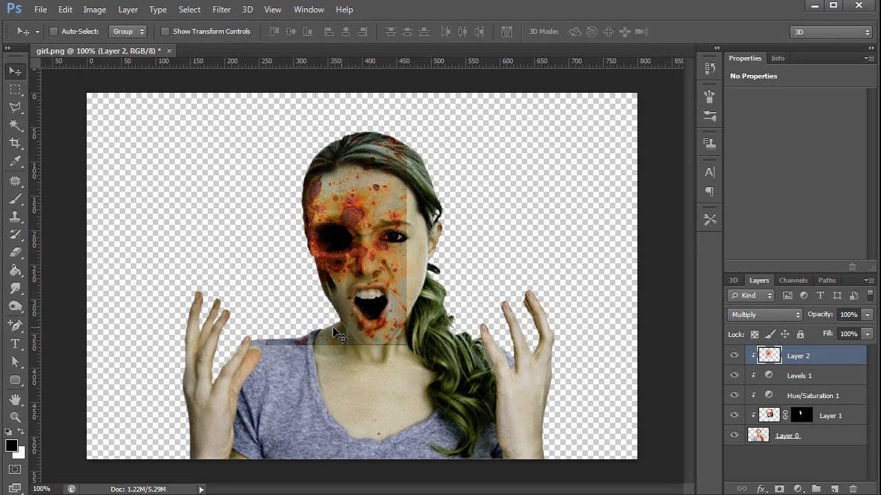
pyautogui.moveTo(251, 347)
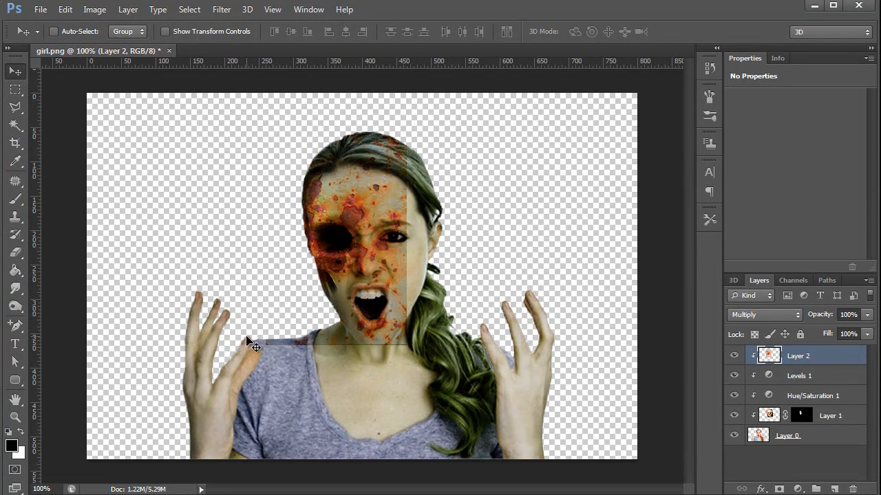
pyautogui.moveTo(754, 371)
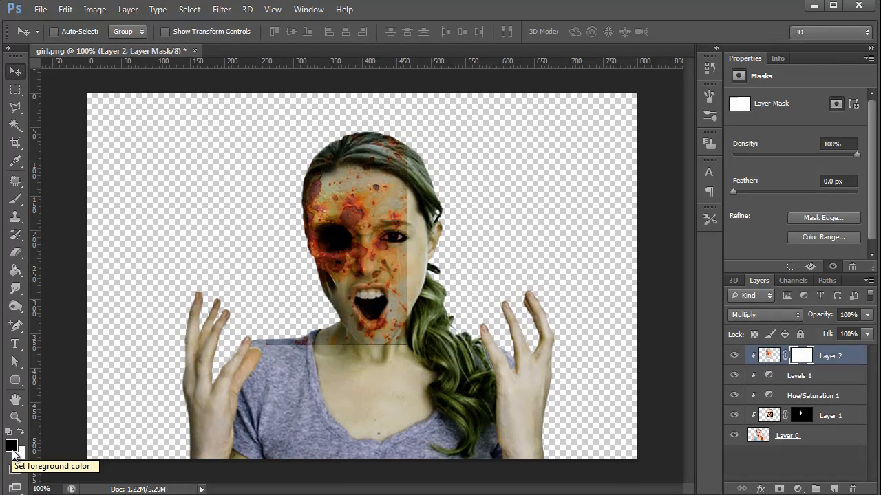
pyautogui.moveTo(15, 327)
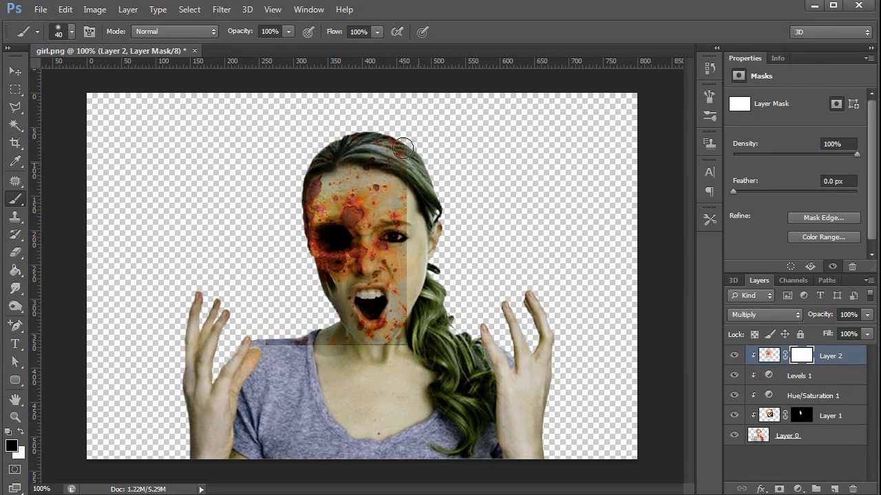
# Step: Paint black on the rust copy's mask to clear the texture from the neck and chin
pyautogui.moveTo(401, 147); pyautogui.dragTo(424, 259)
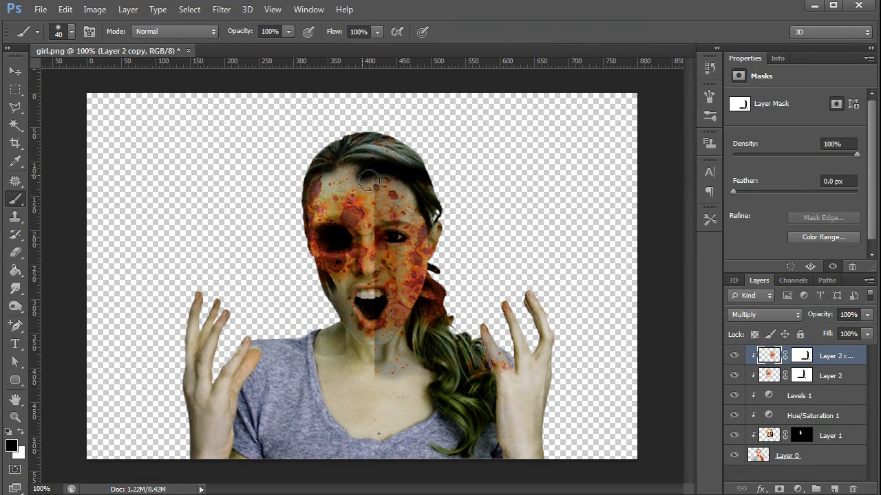
pyautogui.moveTo(368, 181); pyautogui.dragTo(375, 313)
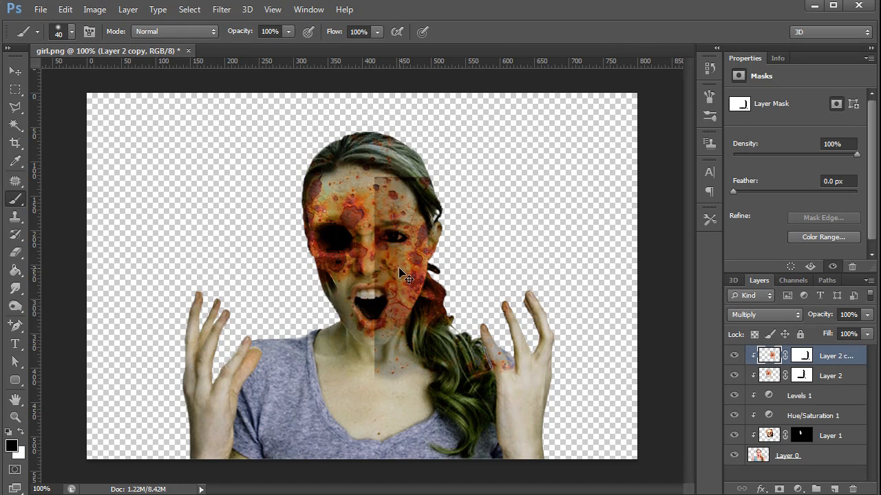
pyautogui.click(801, 355)
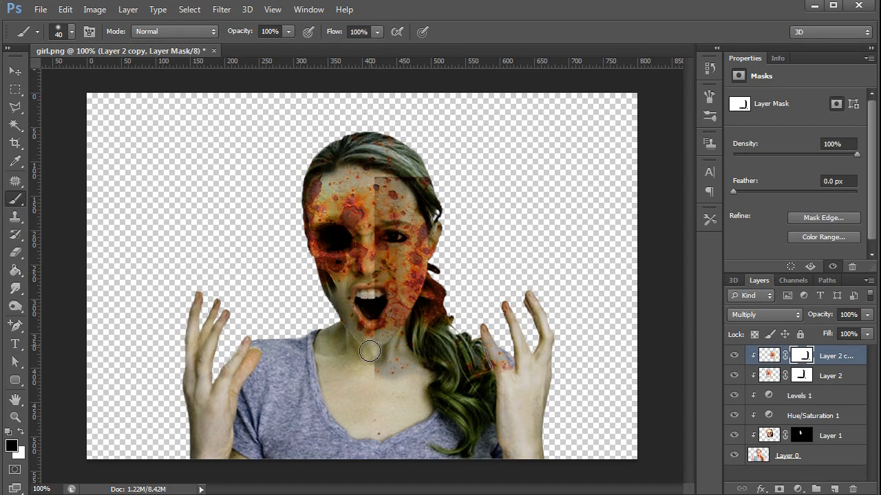
pyautogui.moveTo(369, 351); pyautogui.dragTo(369, 264)
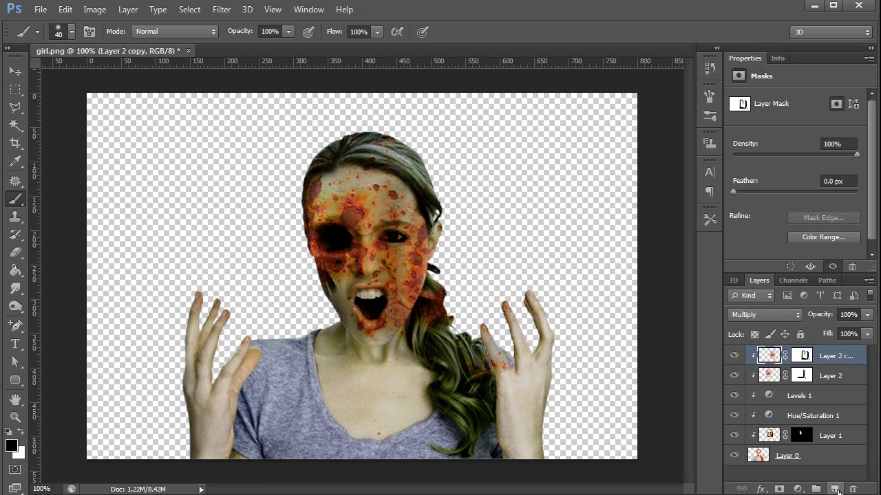
# Step: Paint black over the shirt on a new layer and set it to Color blending to grey the shirt
pyautogui.click(834, 488)
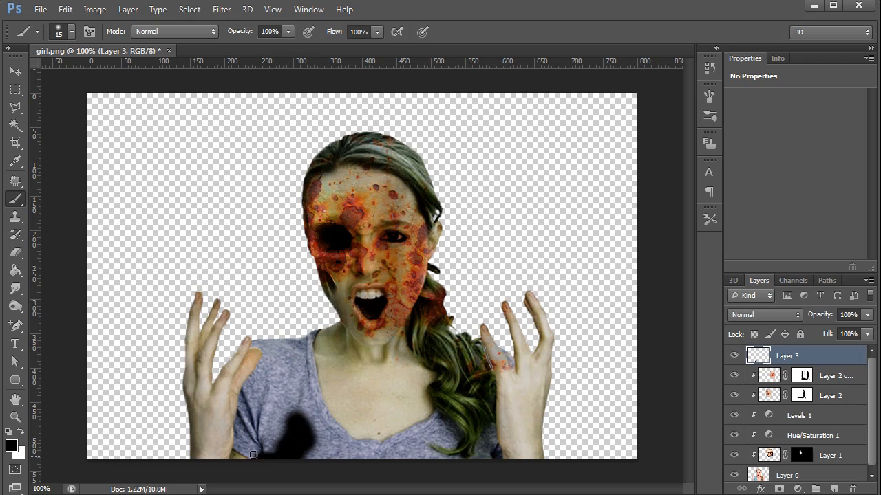
pyautogui.moveTo(235, 414)
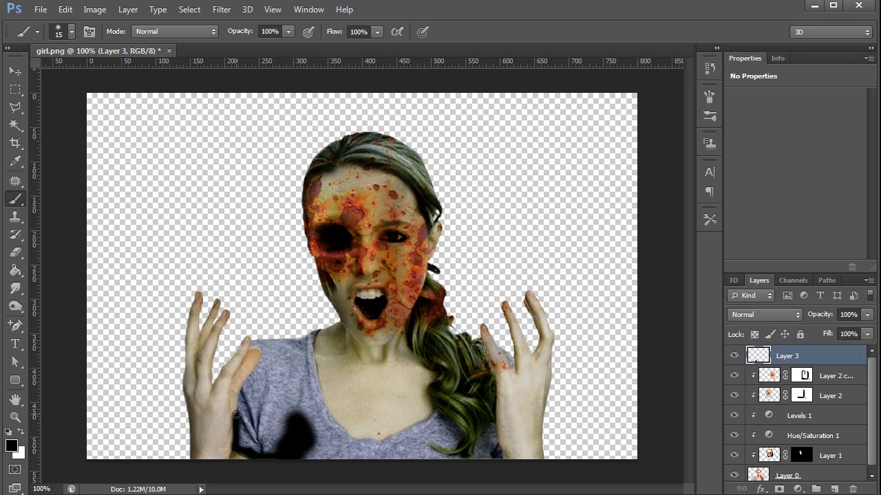
pyautogui.moveTo(267, 350)
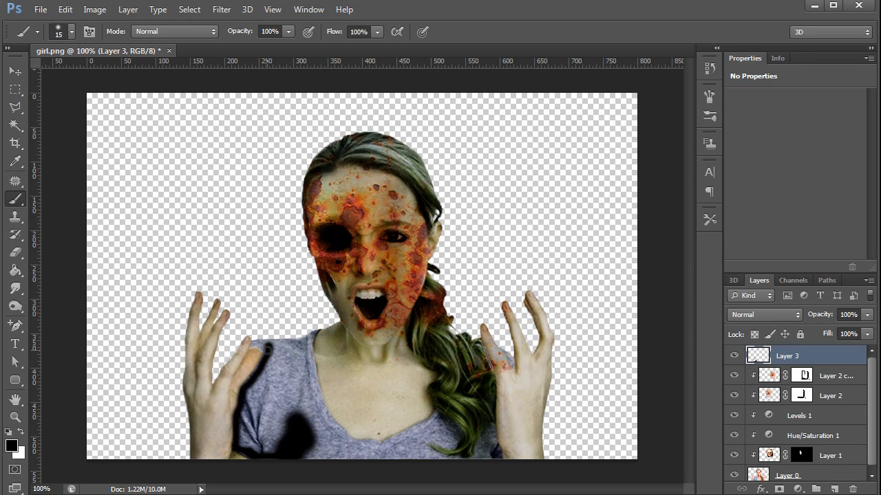
pyautogui.moveTo(267, 349); pyautogui.dragTo(315, 332)
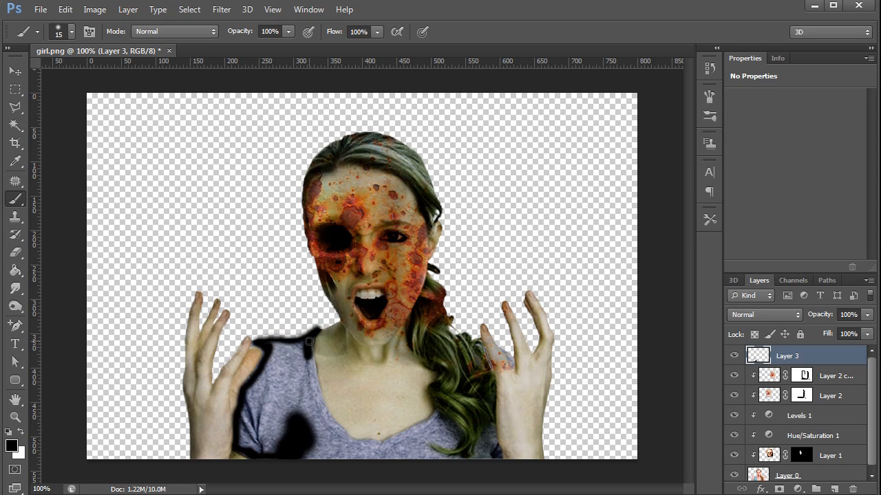
pyautogui.moveTo(308, 341); pyautogui.dragTo(332, 423)
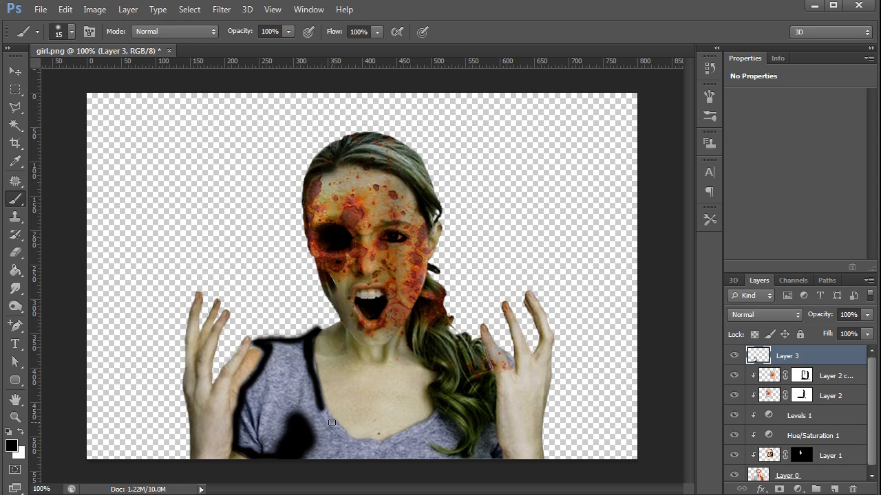
pyautogui.moveTo(330, 422); pyautogui.dragTo(392, 437)
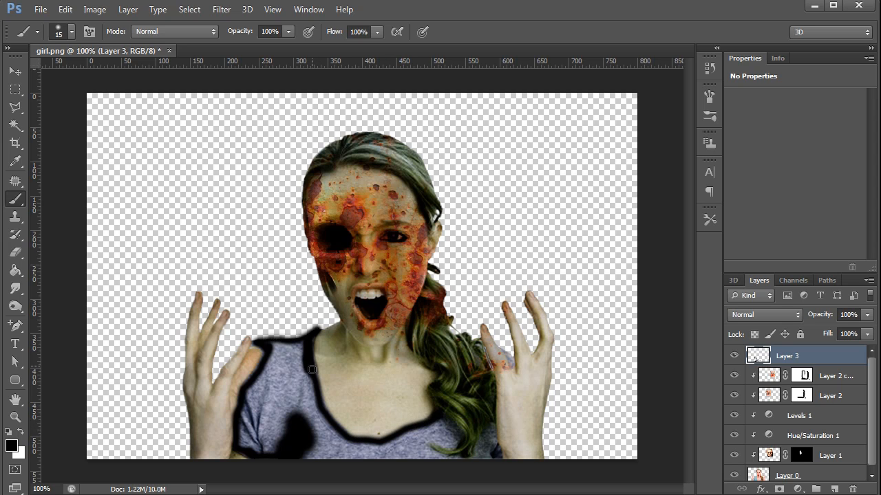
pyautogui.moveTo(448, 440)
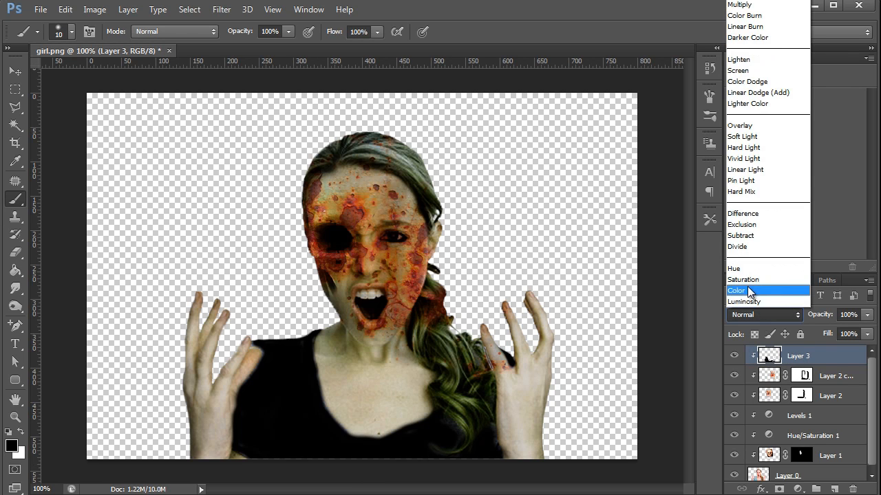
pyautogui.click(737, 290)
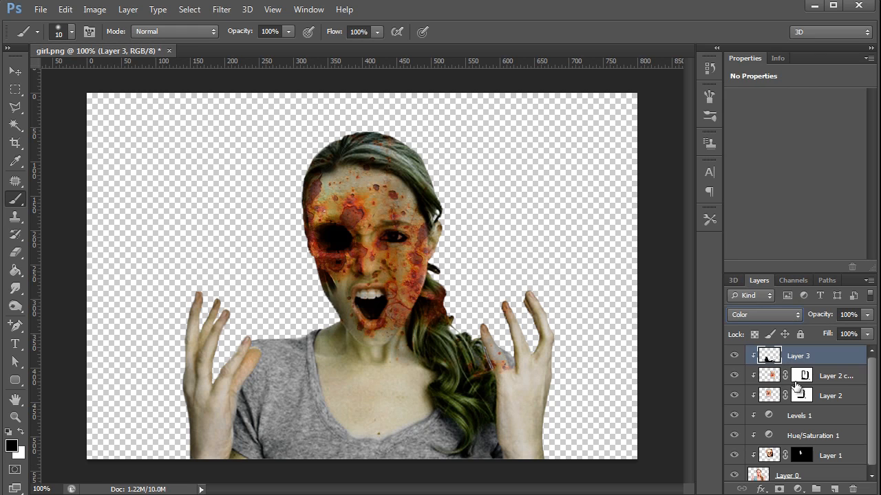
# Step: Duplicate the rust layer over the left hand, discard its old mask and blend a new one
pyautogui.click(837, 376)
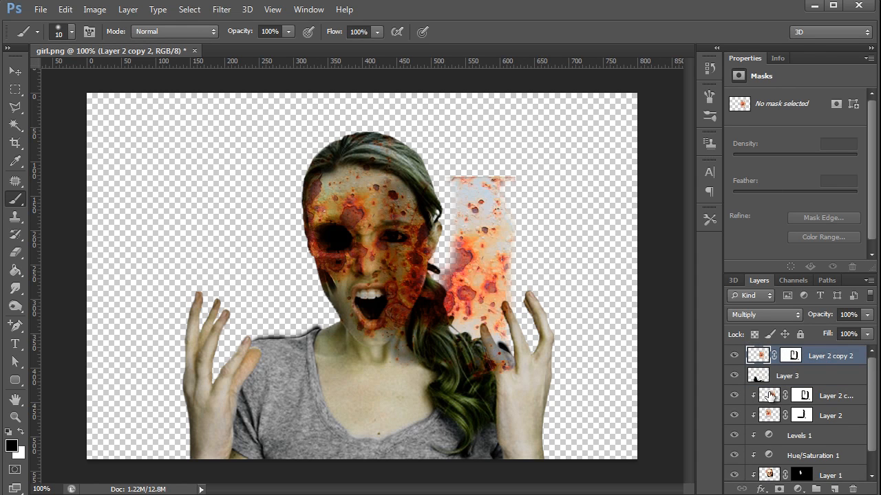
pyautogui.moveTo(765, 377)
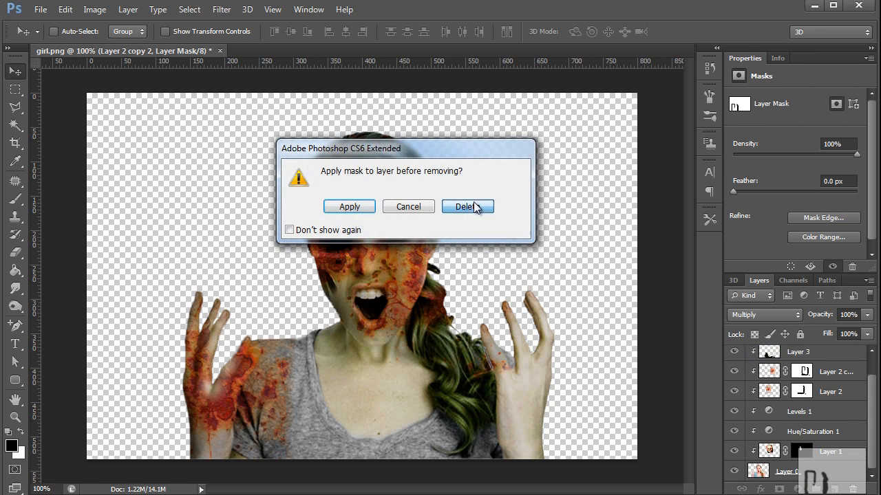
pyautogui.click(467, 207)
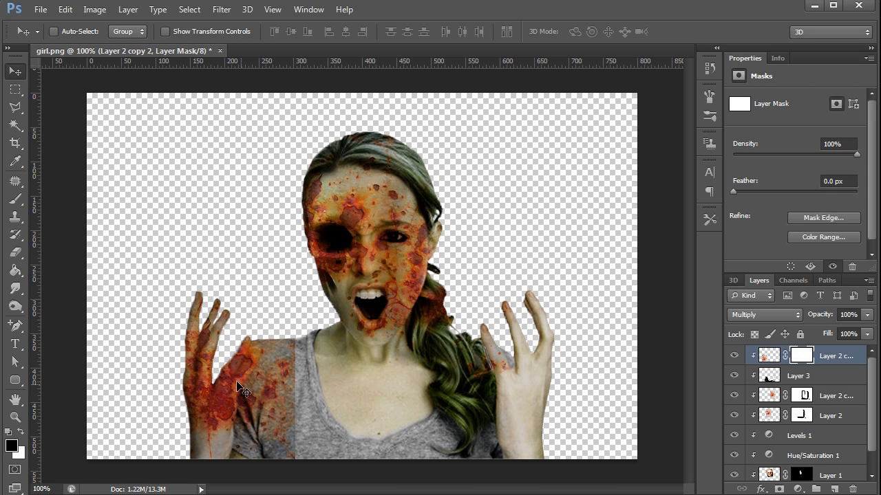
pyautogui.moveTo(419, 438)
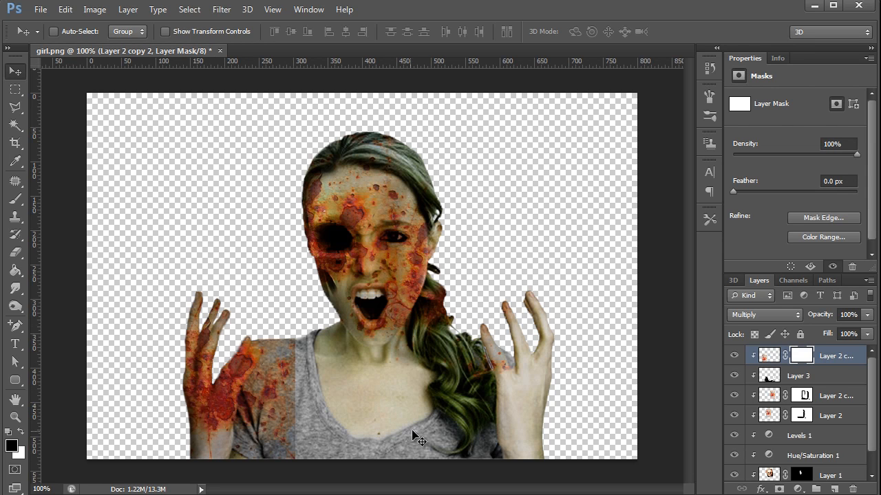
pyautogui.moveTo(260, 440)
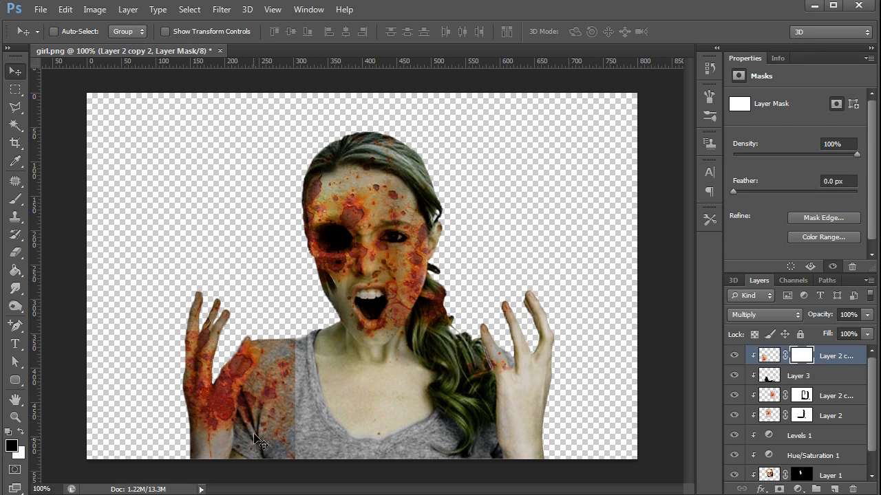
pyautogui.moveTo(503, 465)
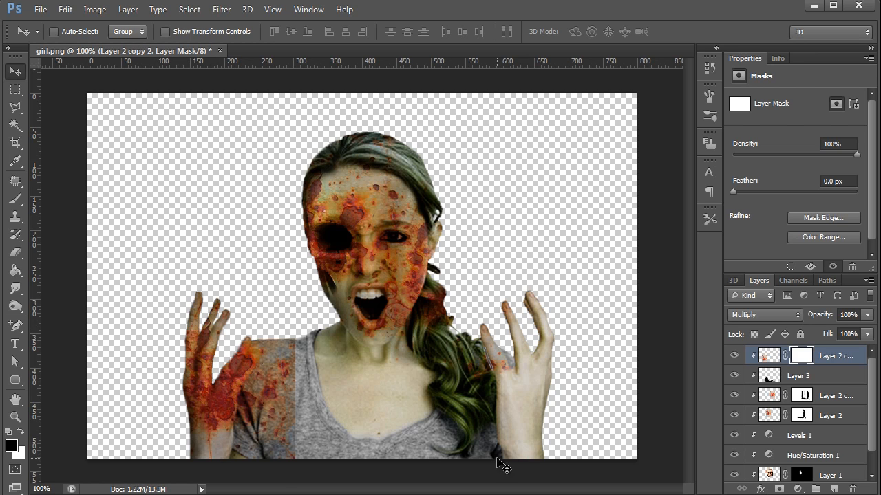
pyautogui.moveTo(323, 337)
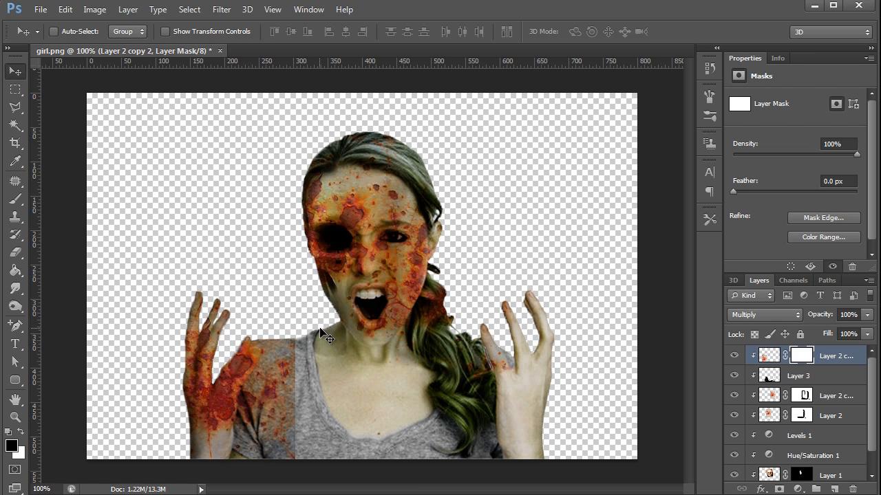
pyautogui.moveTo(485, 492)
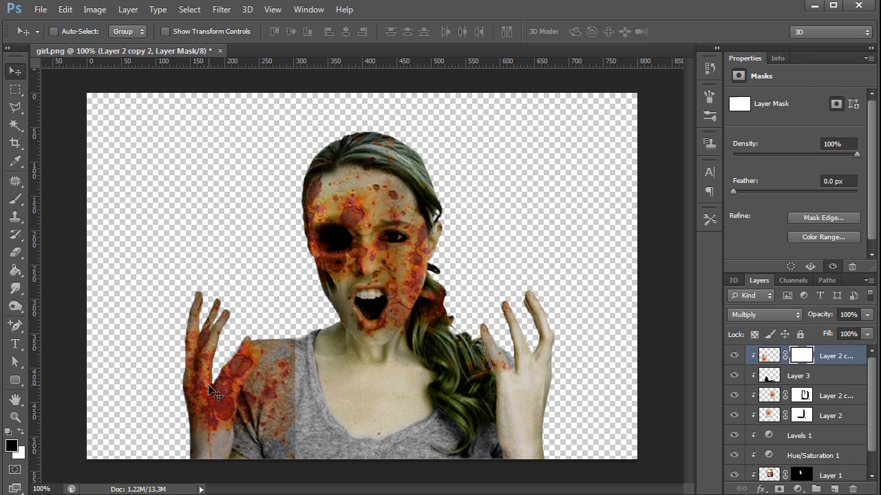
pyautogui.click(798, 376)
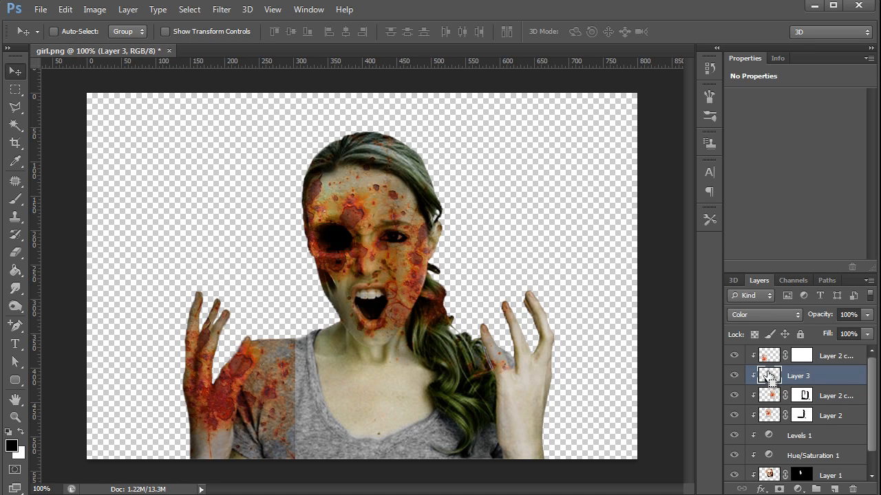
pyautogui.moveTo(768, 382)
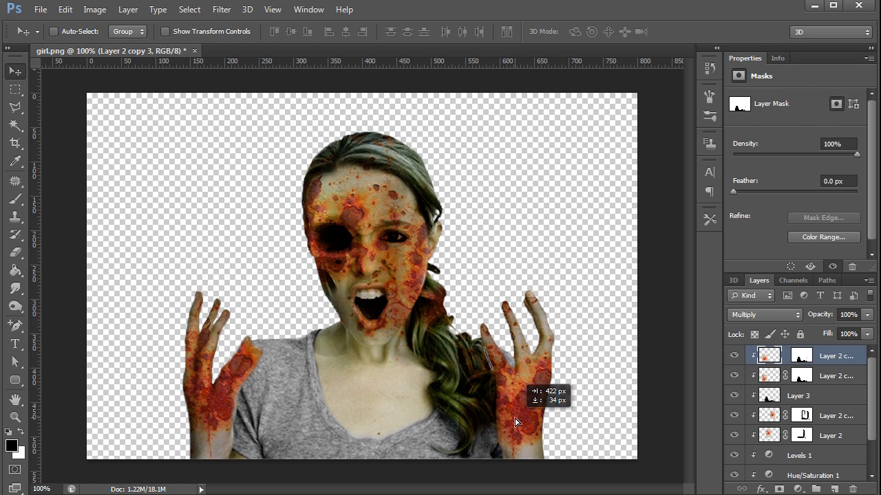
# Step: Move the duplicated rust copy onto the hand on the right
pyautogui.moveTo(516, 421); pyautogui.dragTo(544, 414)
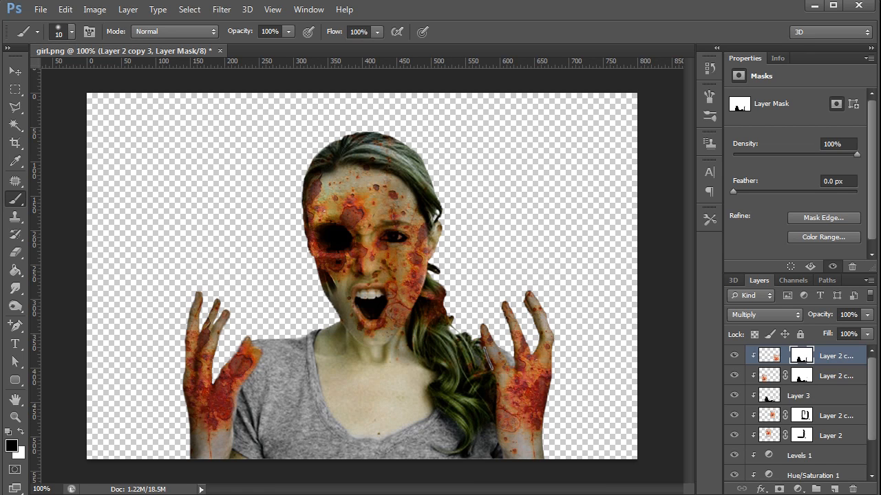
# Step: Place a rotated rust texture over the shirt in Soft Light and add a layer mask to it
pyautogui.click(40, 8)
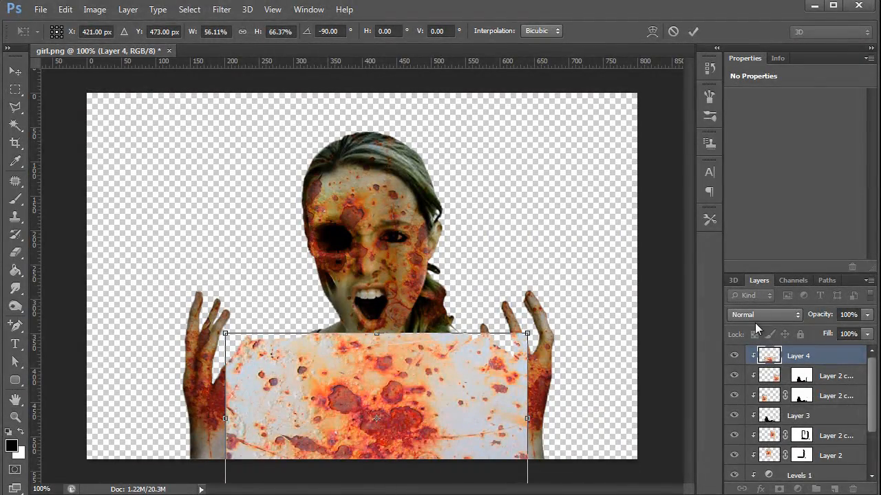
pyautogui.moveTo(375, 396); pyautogui.dragTo(396, 365)
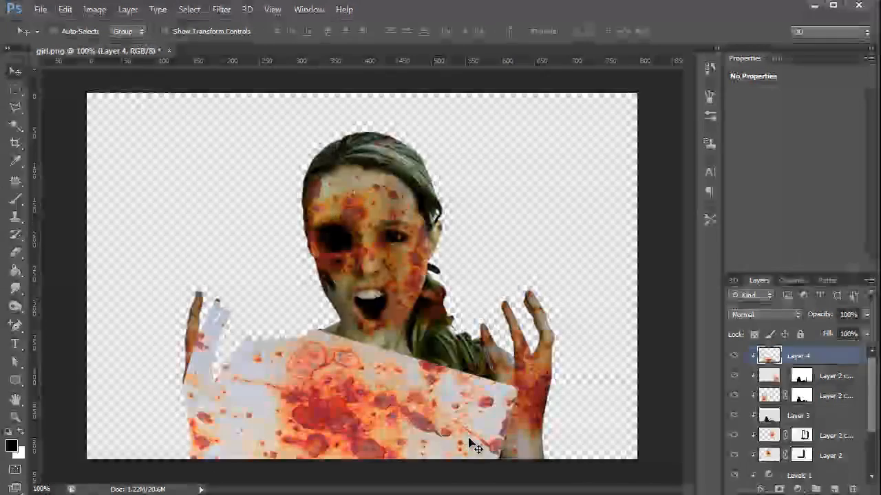
pyautogui.click(762, 315)
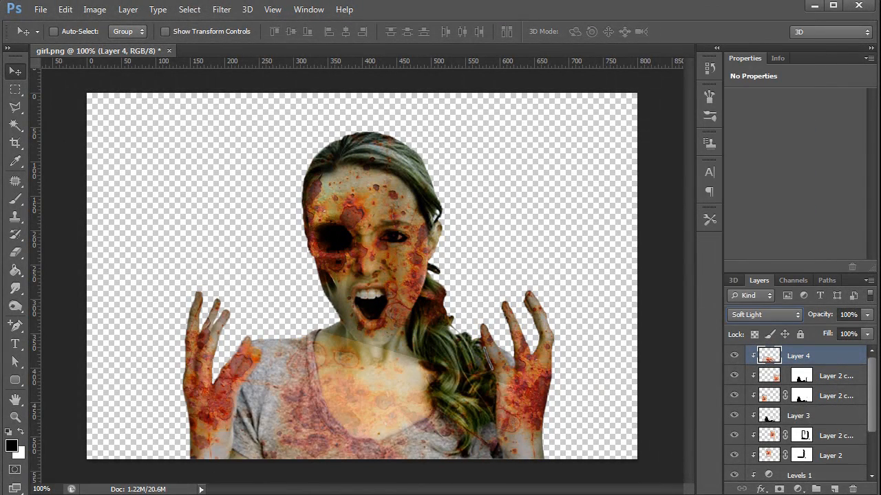
pyautogui.click(798, 416)
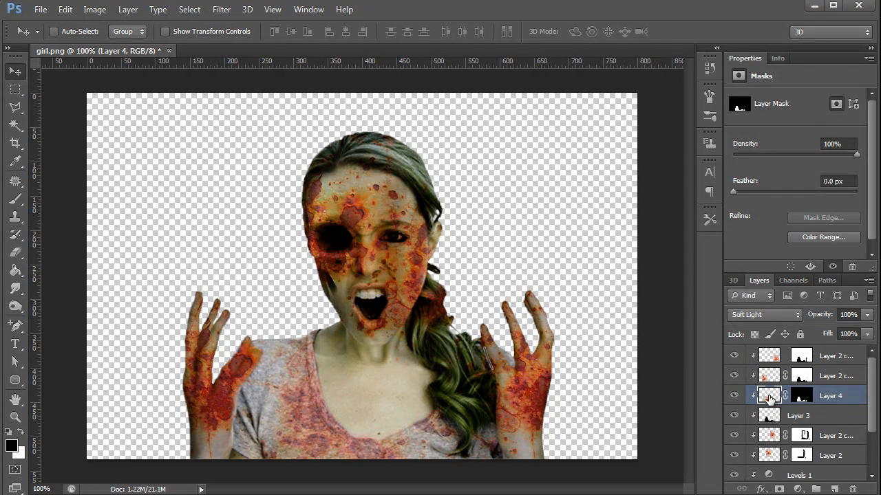
pyautogui.moveTo(796, 400)
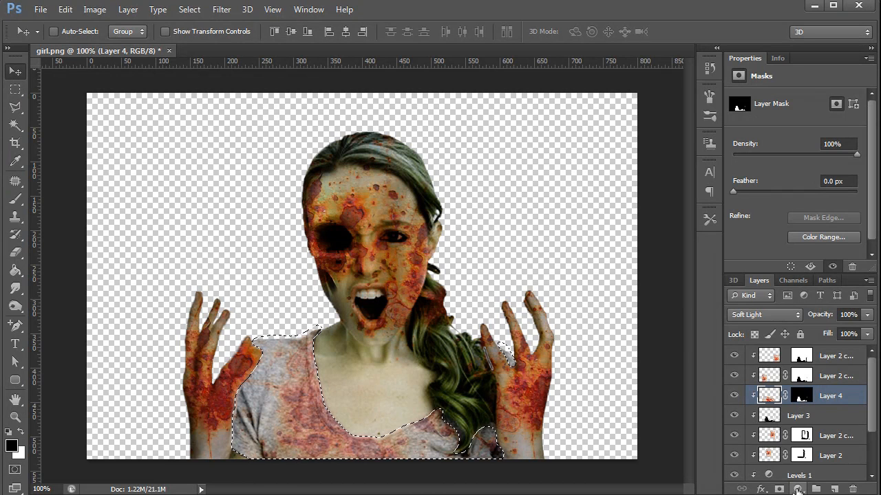
# Step: Add a Curves adjustment and pull the curve down to darken the area
pyautogui.click(798, 490)
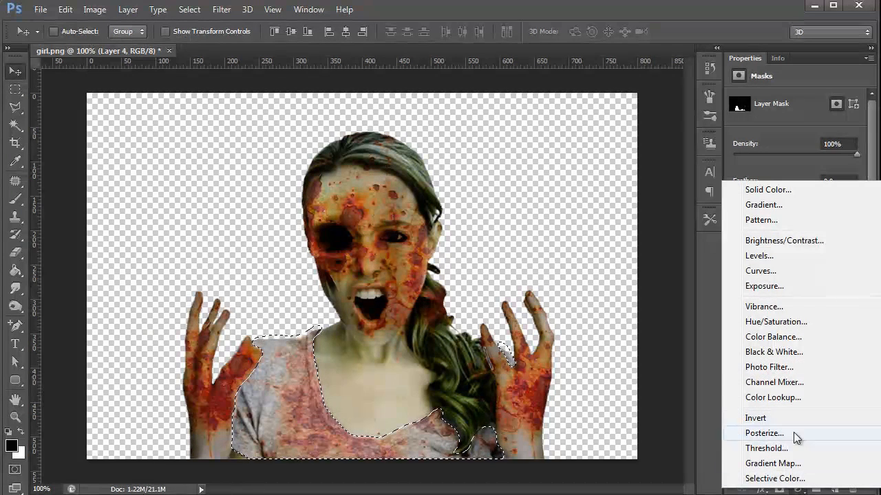
pyautogui.click(759, 270)
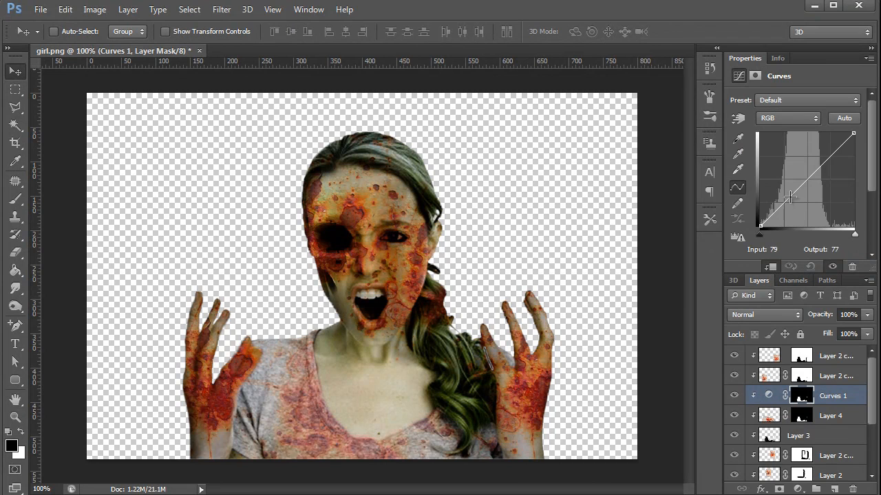
pyautogui.moveTo(791, 195); pyautogui.dragTo(804, 201)
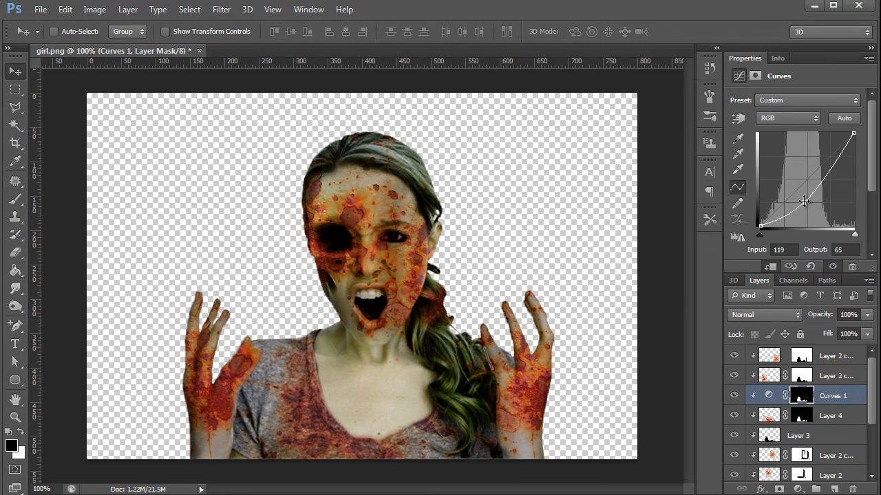
pyautogui.moveTo(803, 201); pyautogui.dragTo(803, 199)
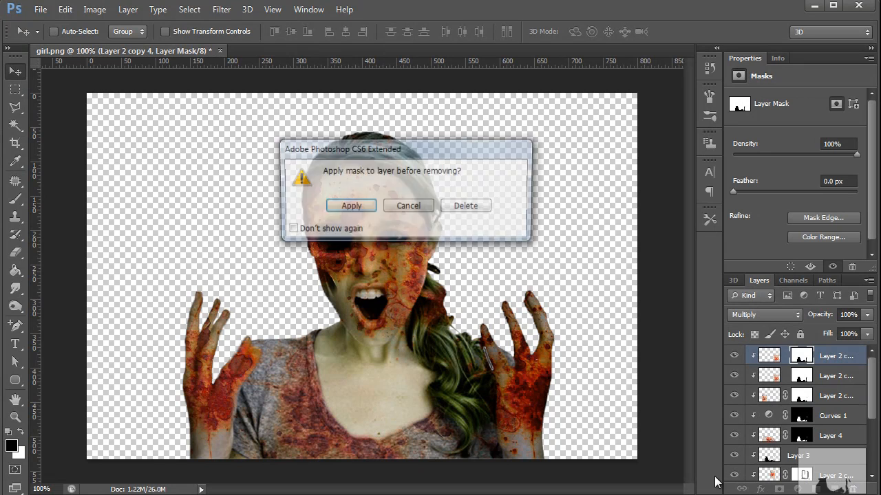
# Step: Dismiss the prompt about removing the rust copy's layer mask
pyautogui.click(465, 207)
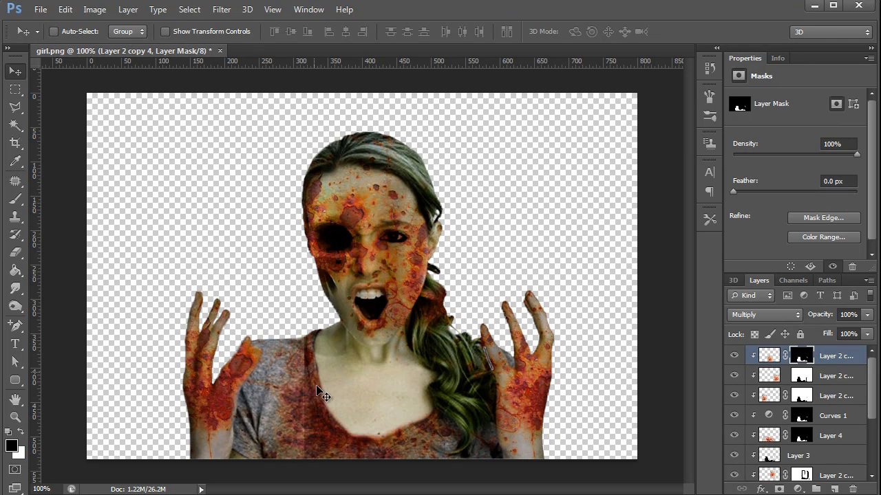
pyautogui.moveTo(407, 460)
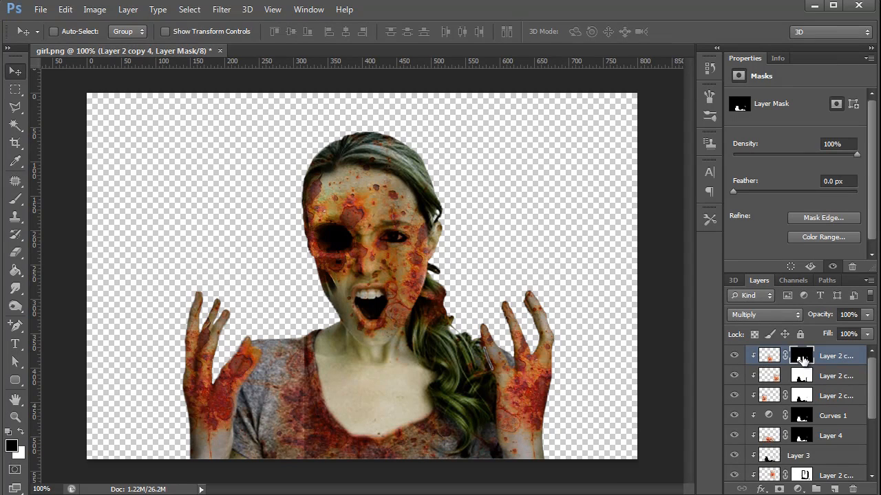
pyautogui.moveTo(801, 355)
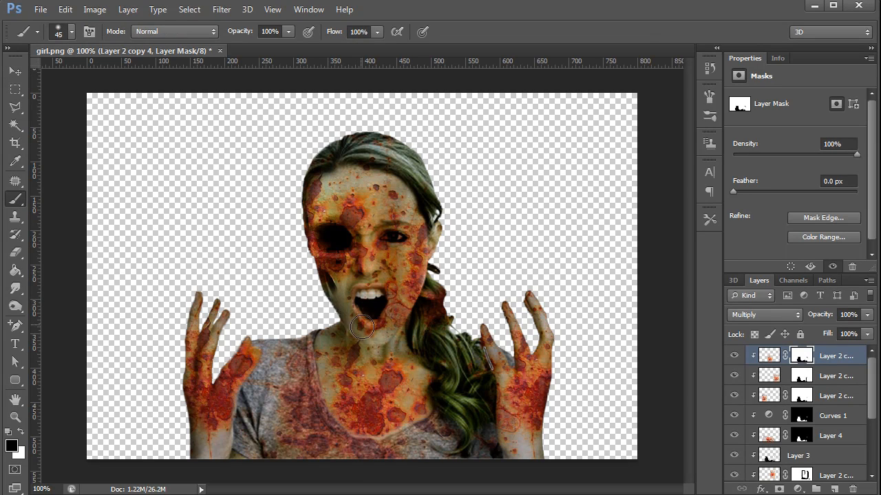
pyautogui.moveTo(597, 328)
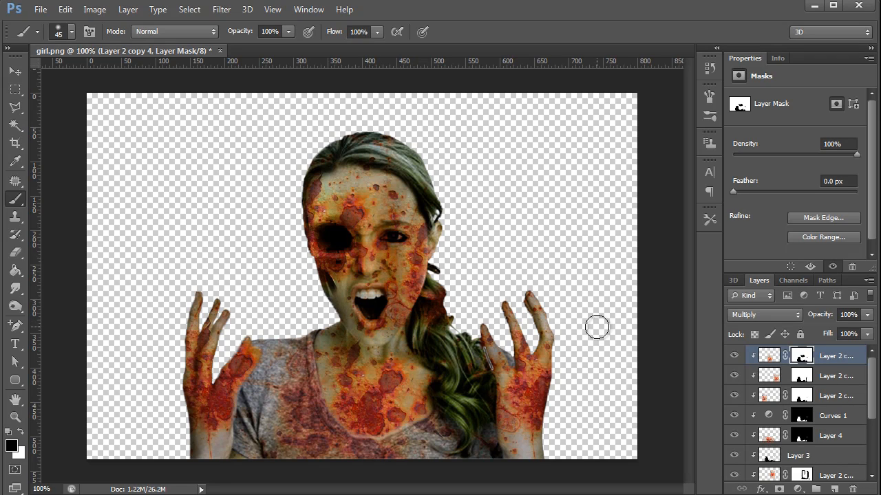
pyautogui.moveTo(611, 319)
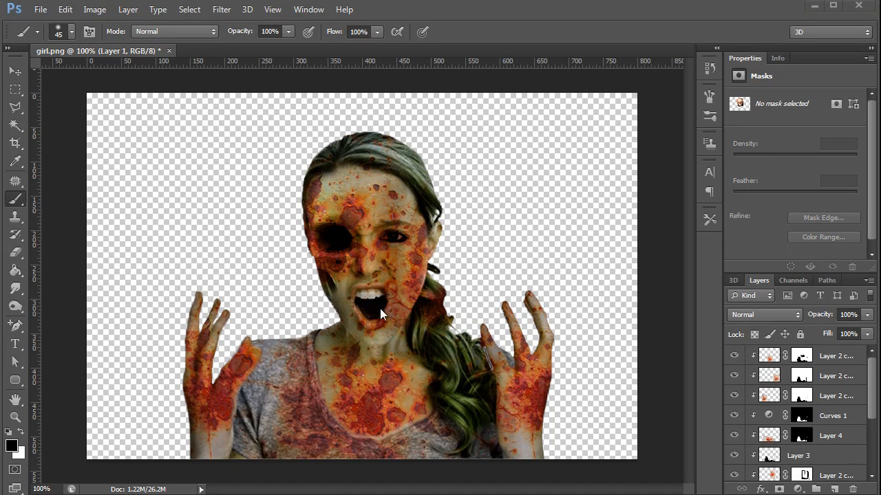
pyautogui.moveTo(377, 306)
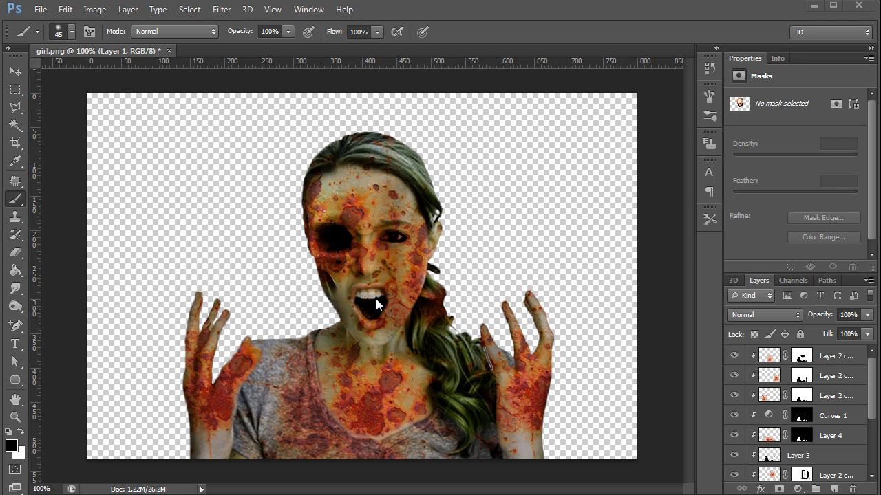
pyautogui.moveTo(372, 303)
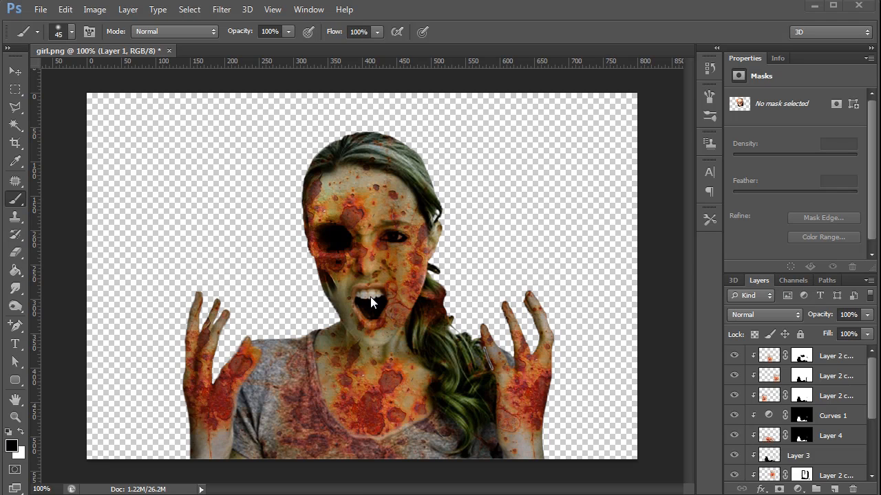
# Step: Open the skull photo and rotate and scale it so its teeth line up over the girl's mouth
pyautogui.click(40, 8)
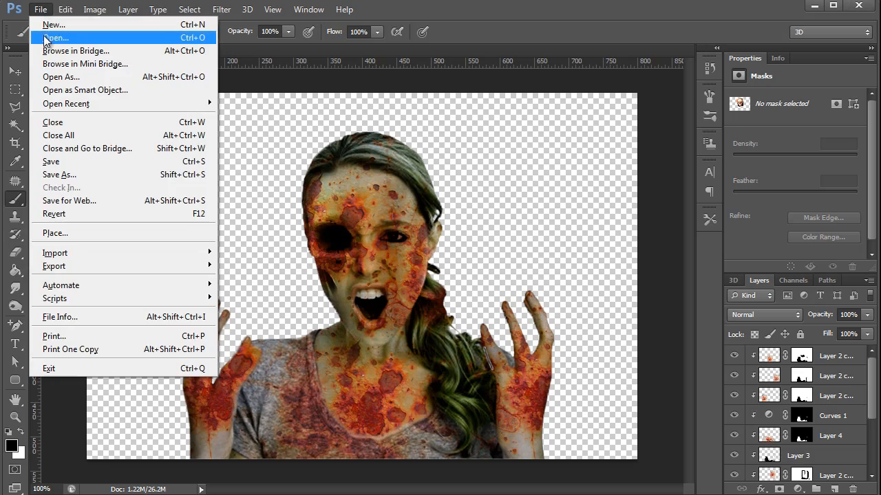
pyautogui.click(55, 37)
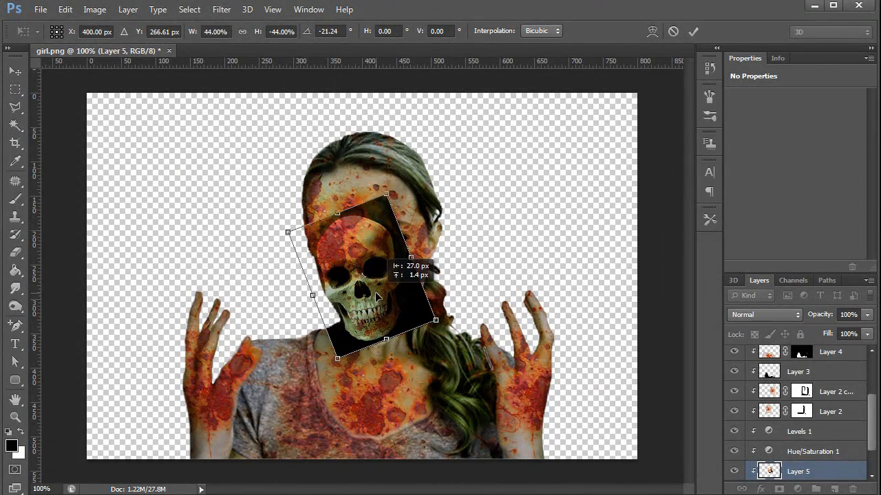
pyautogui.moveTo(375, 296); pyautogui.dragTo(457, 344)
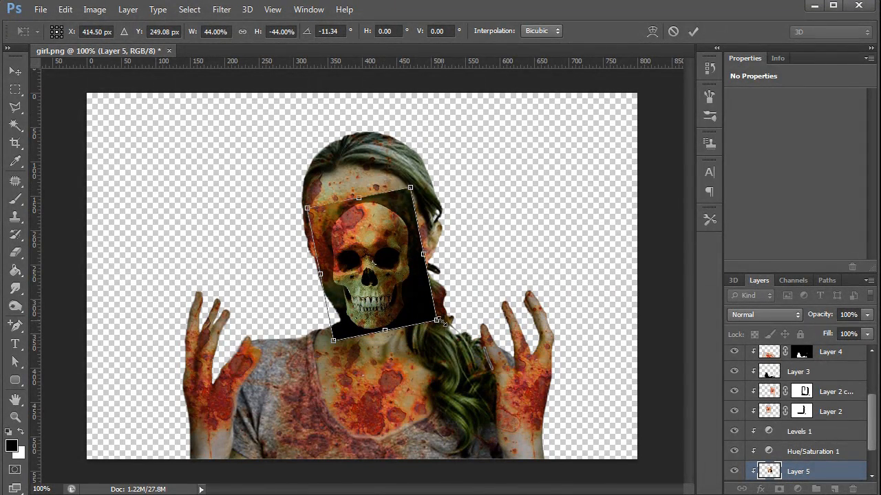
pyautogui.moveTo(437, 320); pyautogui.dragTo(448, 319)
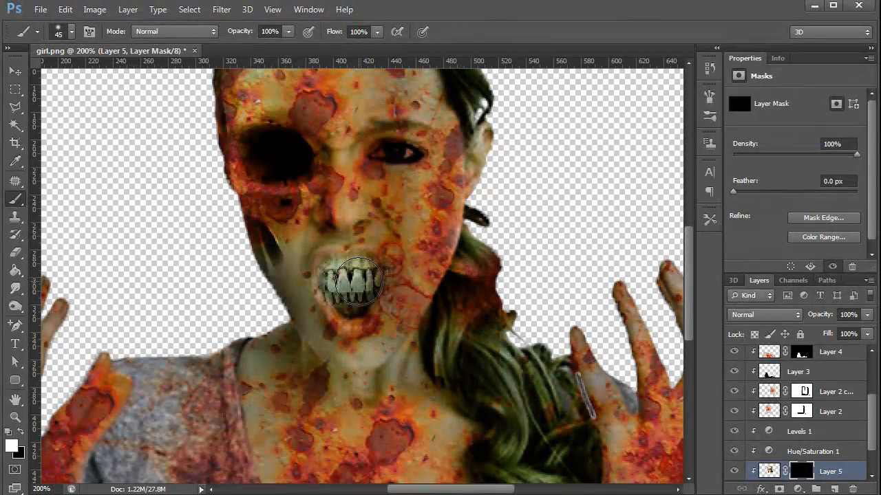
pyautogui.click(355, 282)
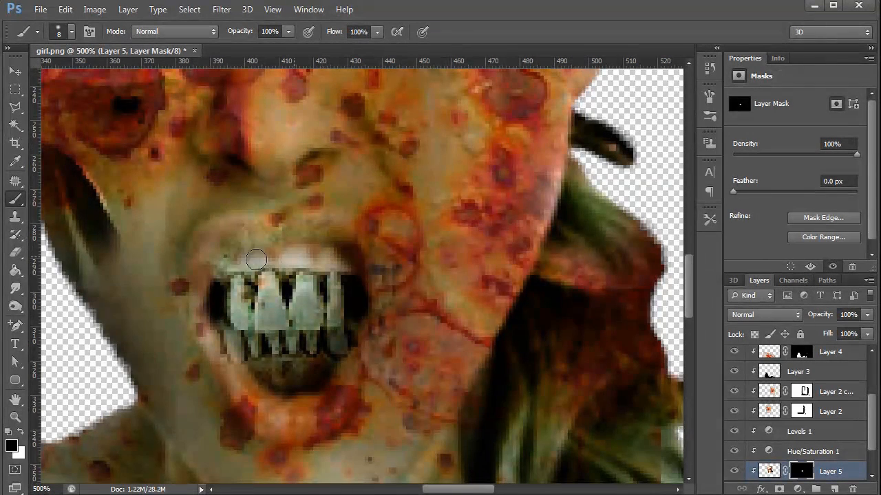
# Step: Paint white on the skull mask to reveal the skull's teeth inside the mouth
pyautogui.moveTo(256, 259); pyautogui.dragTo(192, 283)
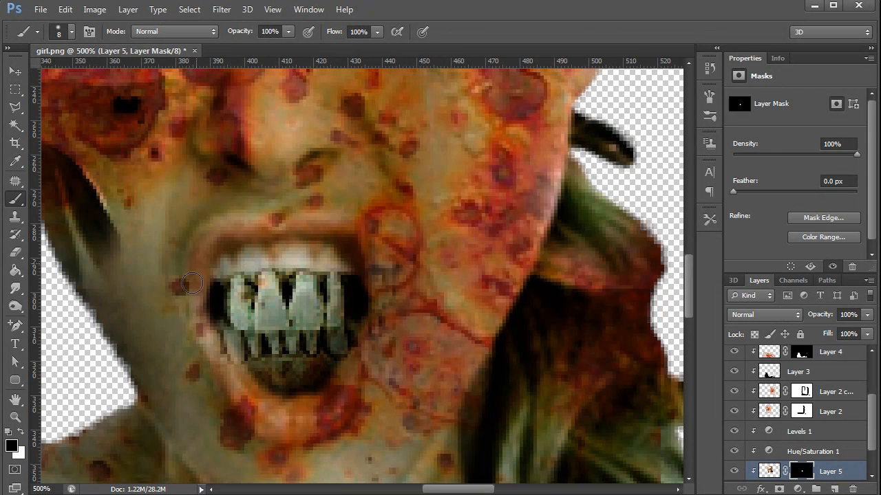
pyautogui.moveTo(192, 284); pyautogui.dragTo(254, 347)
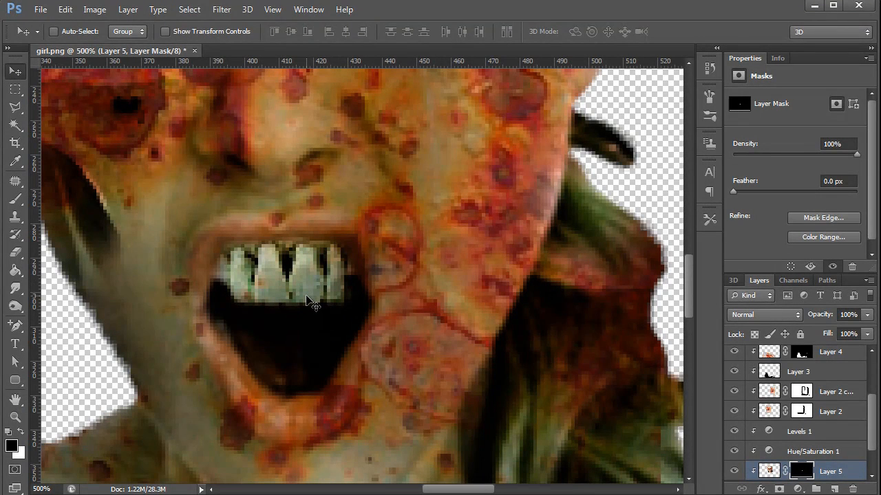
# Step: Fit the whole zombie composite back on screen to review it
pyautogui.press('ctrl+t')
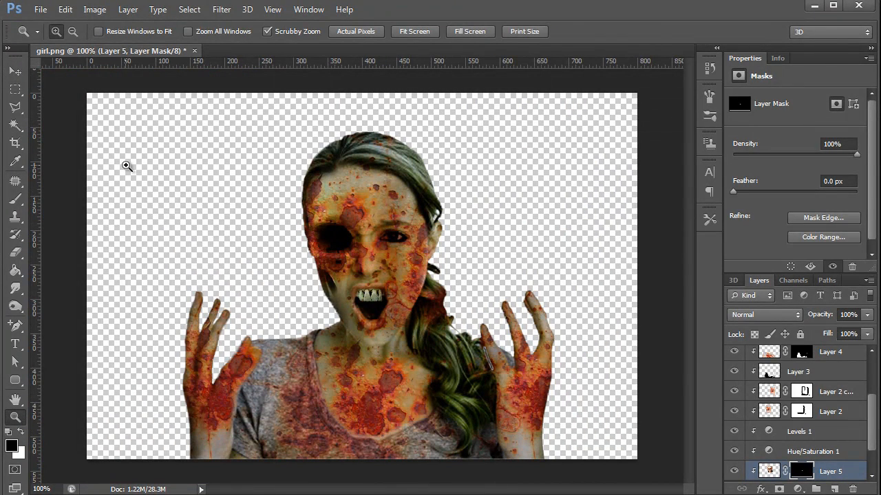
pyautogui.click(14, 72)
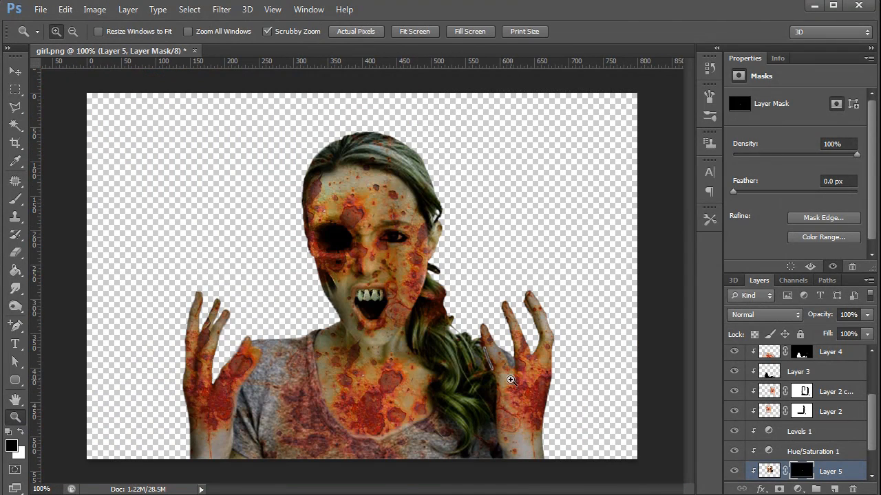
pyautogui.moveTo(544, 356)
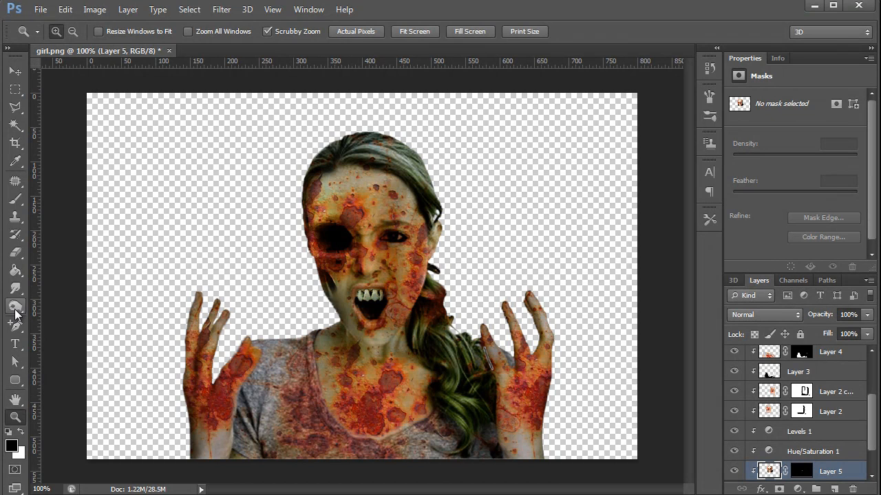
# Step: Choose the Burn tool at Midtones, 75% exposure to darken the fangs
pyautogui.click(15, 307)
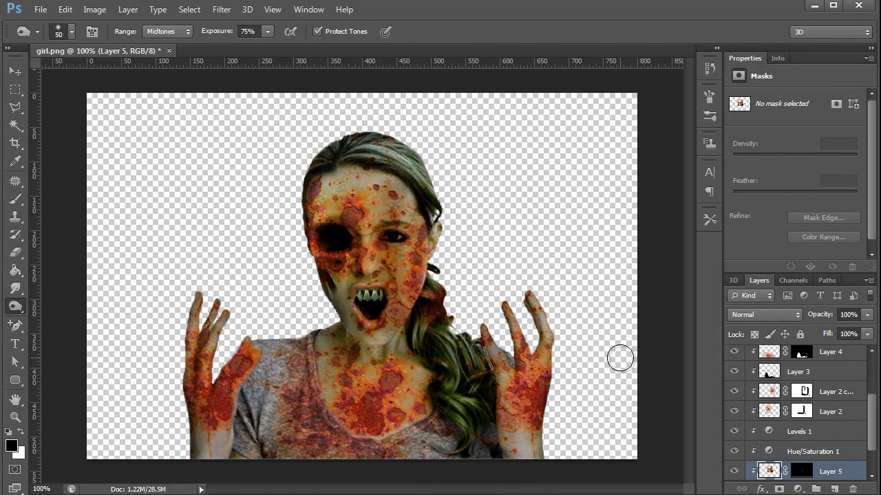
pyautogui.moveTo(618, 352)
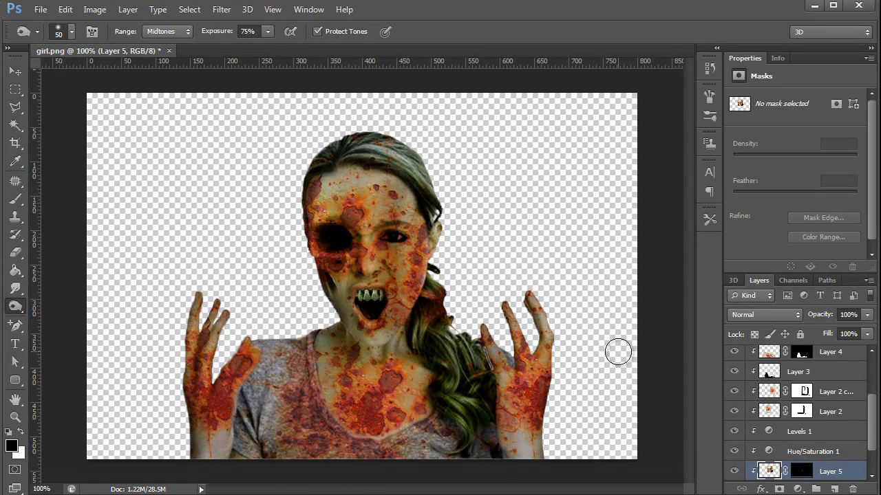
# Step: Open forrest.jpg, bring it into the girl document as the background and close its own window
pyautogui.click(40, 9)
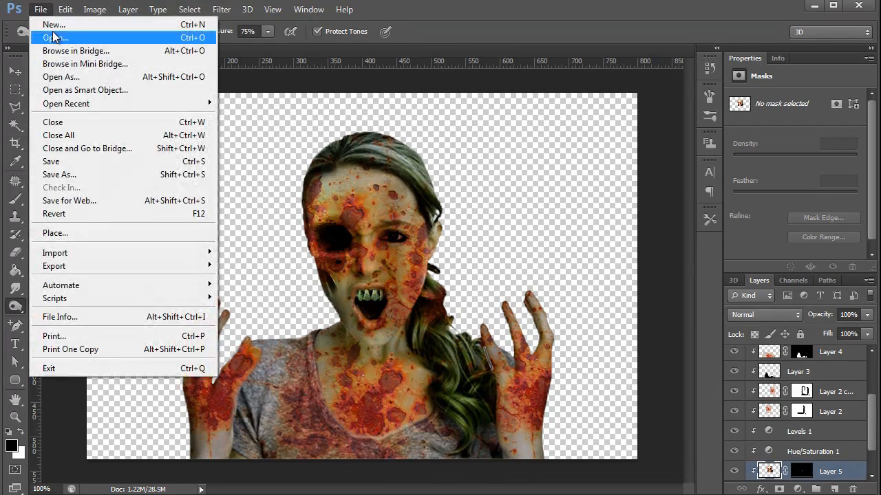
pyautogui.click(53, 37)
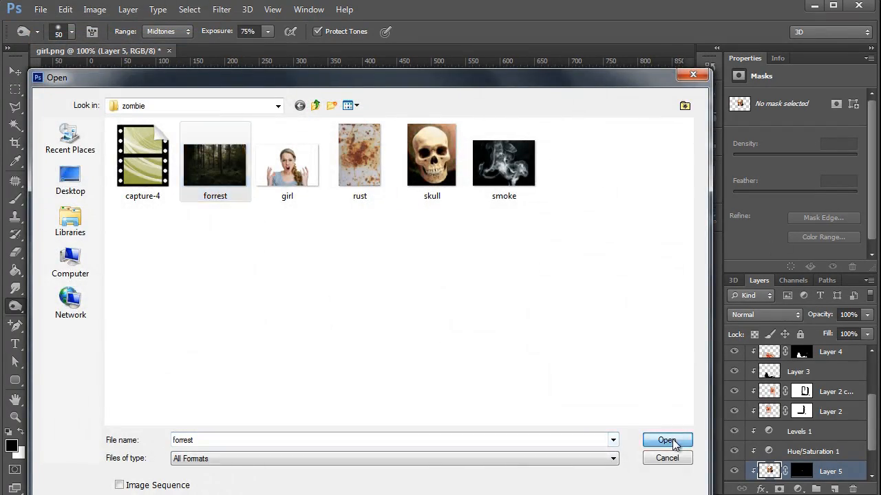
pyautogui.click(666, 440)
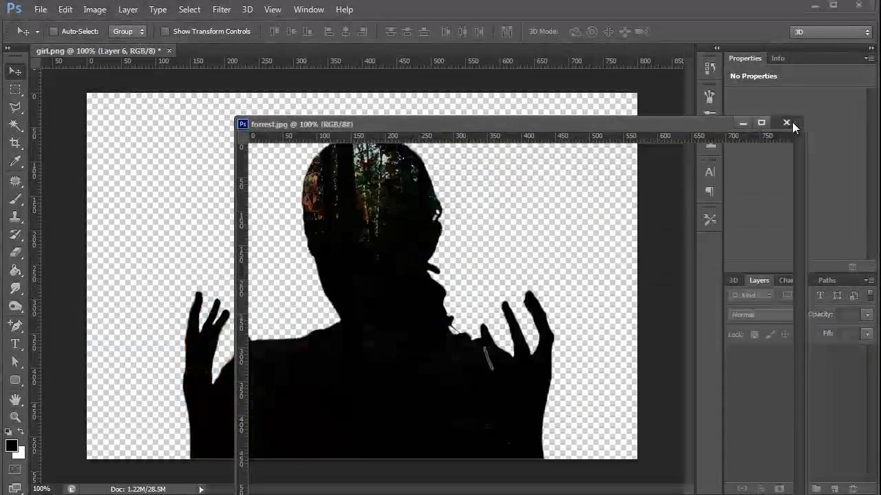
pyautogui.click(787, 124)
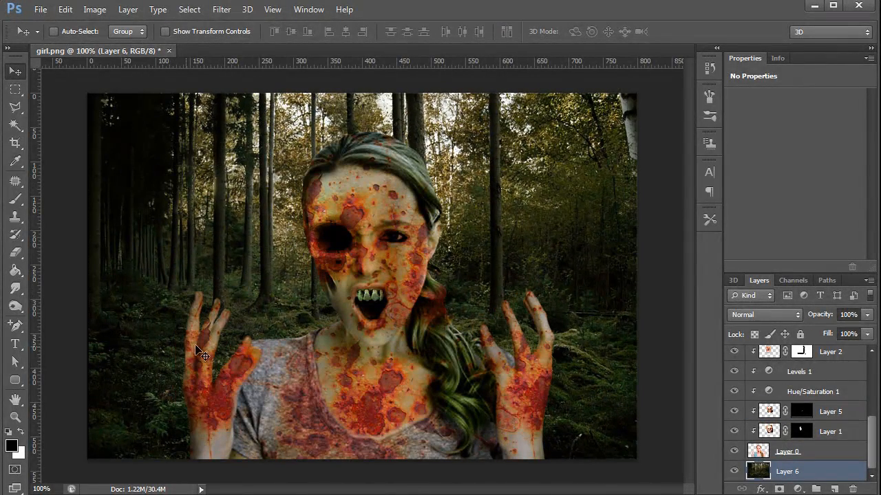
pyautogui.click(40, 8)
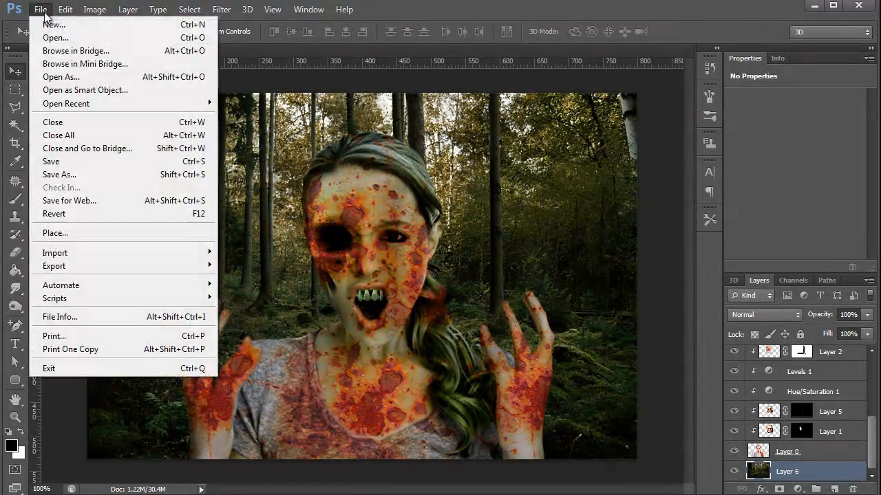
# Step: Open the smoke photo and squash it into a low mist band across the forest floor
pyautogui.click(55, 39)
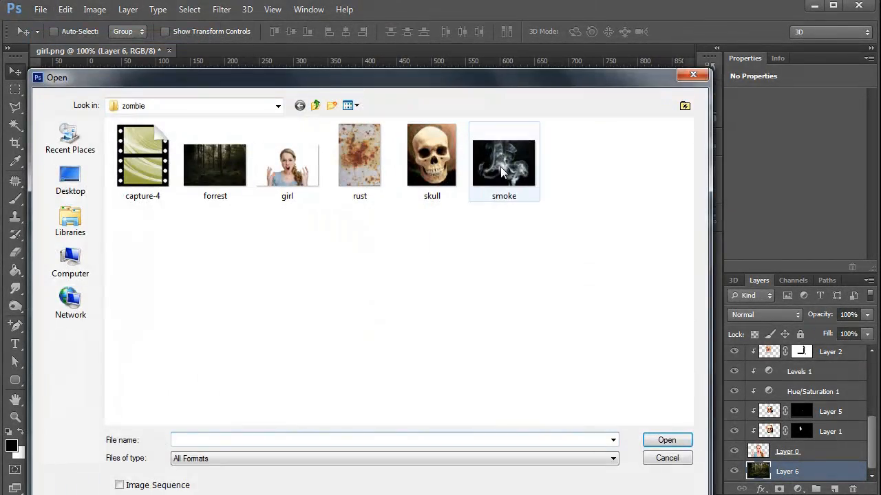
pyautogui.doubleClick(503, 154)
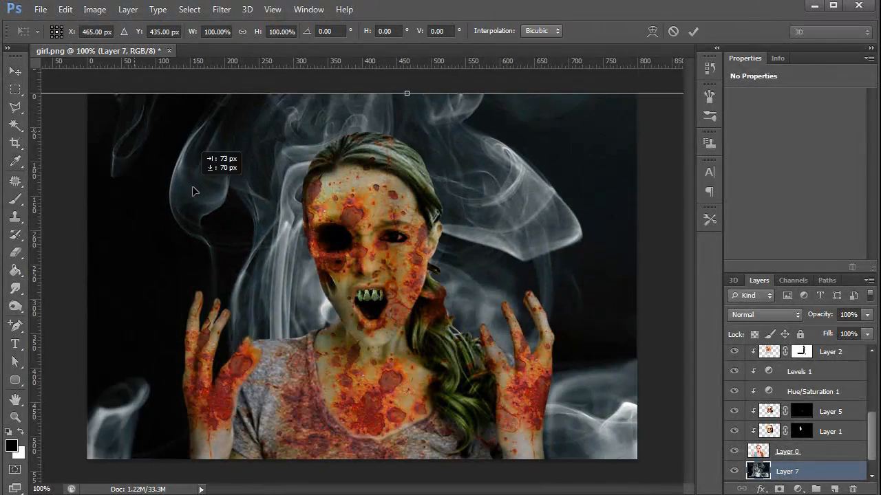
pyautogui.moveTo(407, 93); pyautogui.dragTo(421, 131)
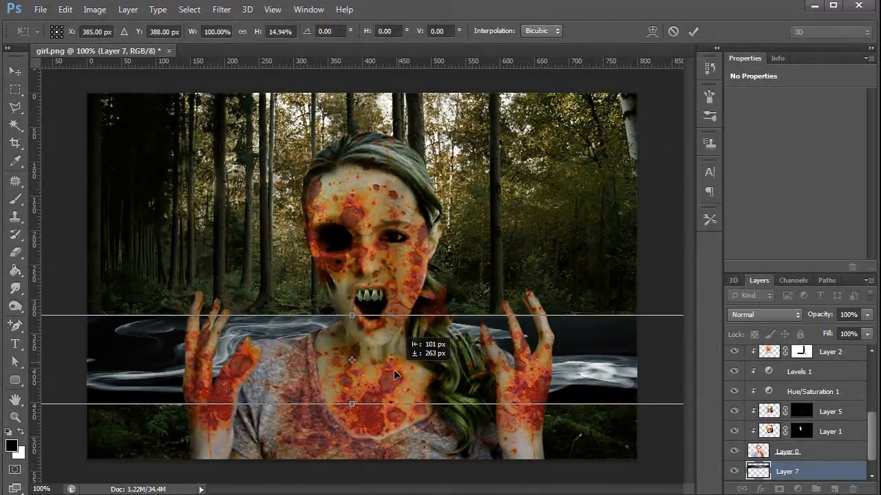
pyautogui.moveTo(396, 374); pyautogui.dragTo(421, 369)
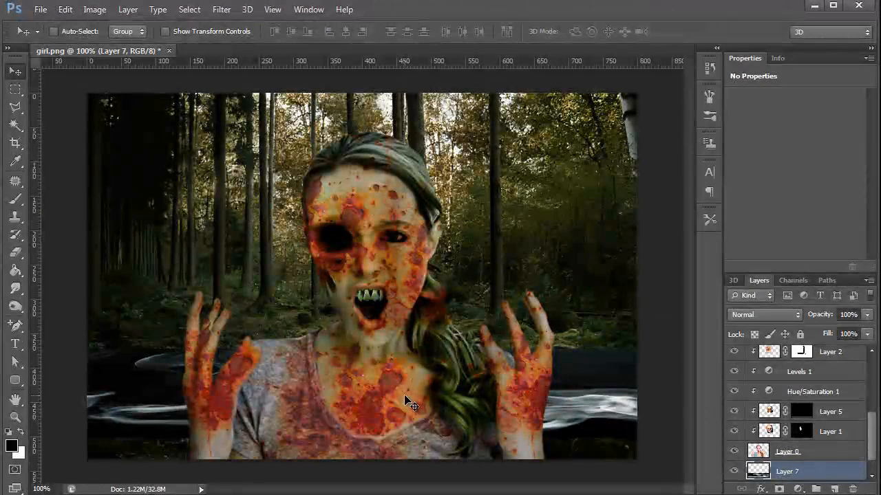
# Step: Apply a Gaussian Blur of a few pixels to soften the mist band into haze
pyautogui.click(221, 8)
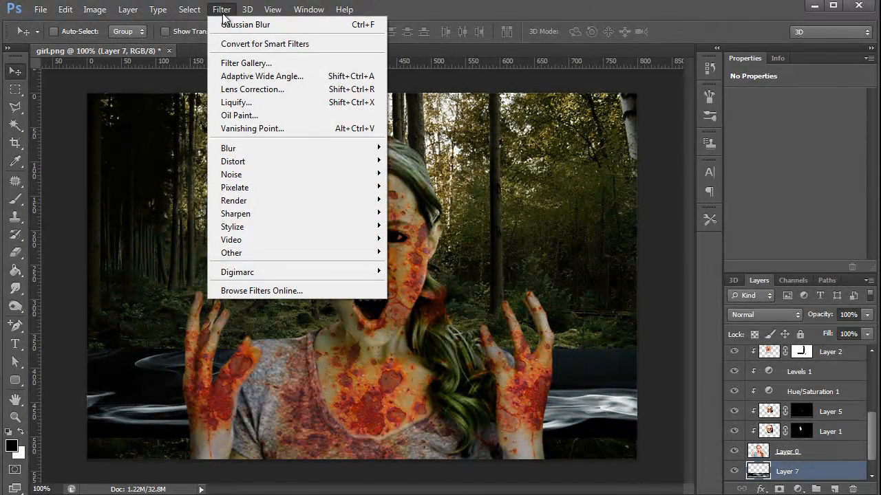
pyautogui.moveTo(228, 149)
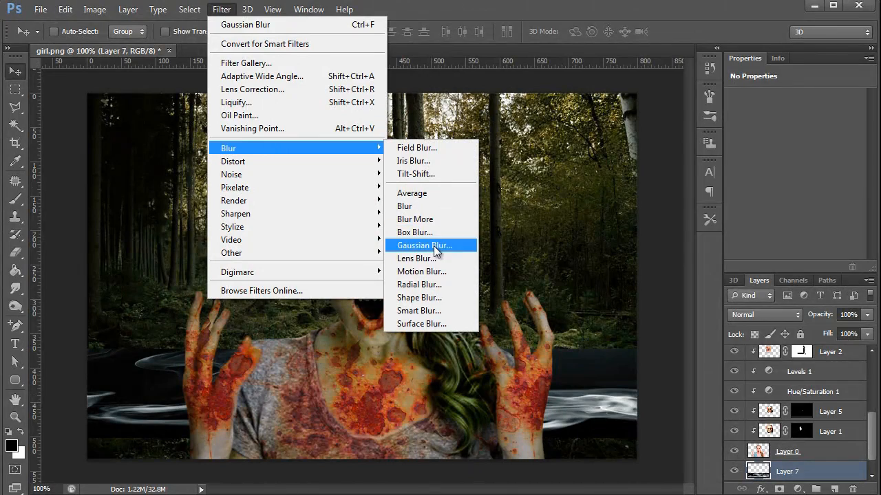
pyautogui.click(423, 245)
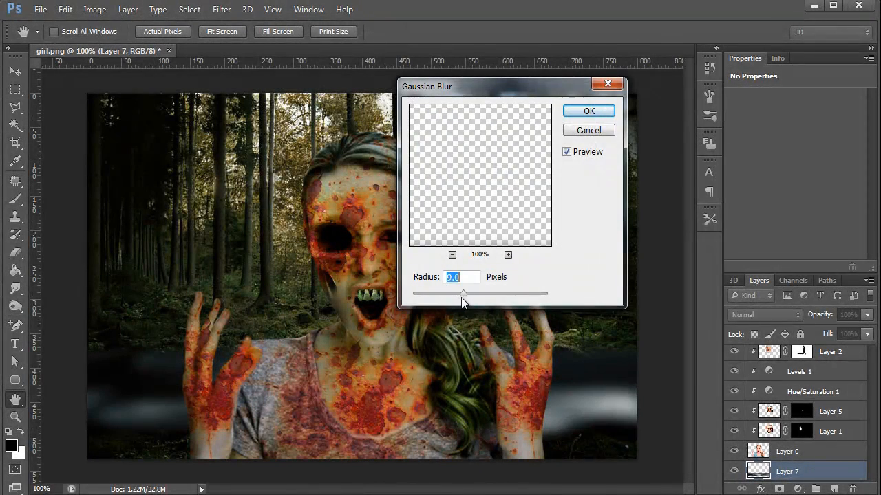
pyautogui.moveTo(463, 295); pyautogui.dragTo(434, 295)
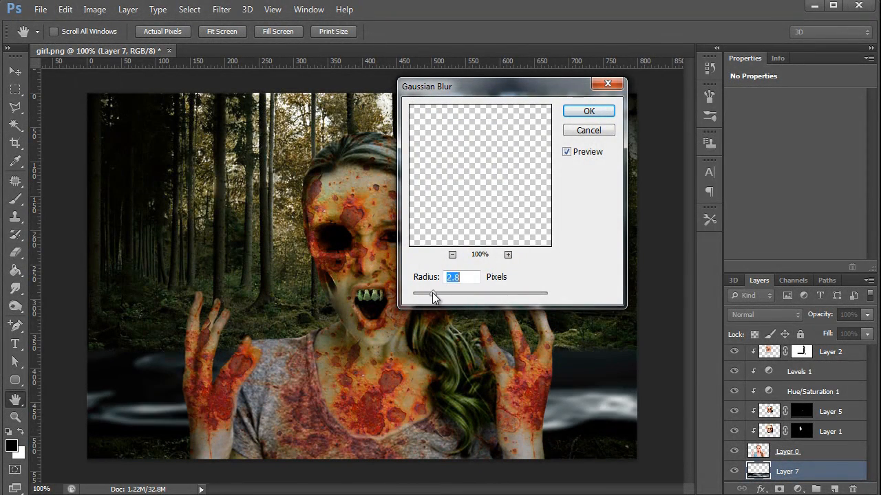
pyautogui.moveTo(434, 294); pyautogui.dragTo(454, 295)
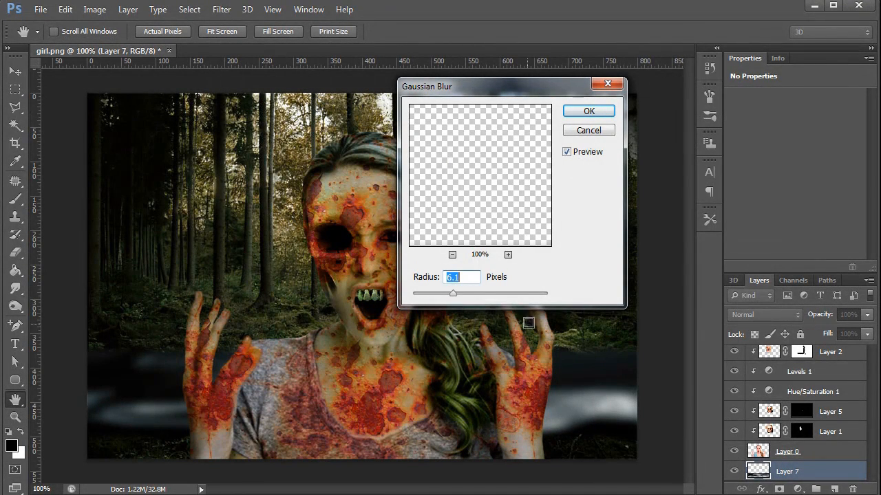
pyautogui.click(589, 110)
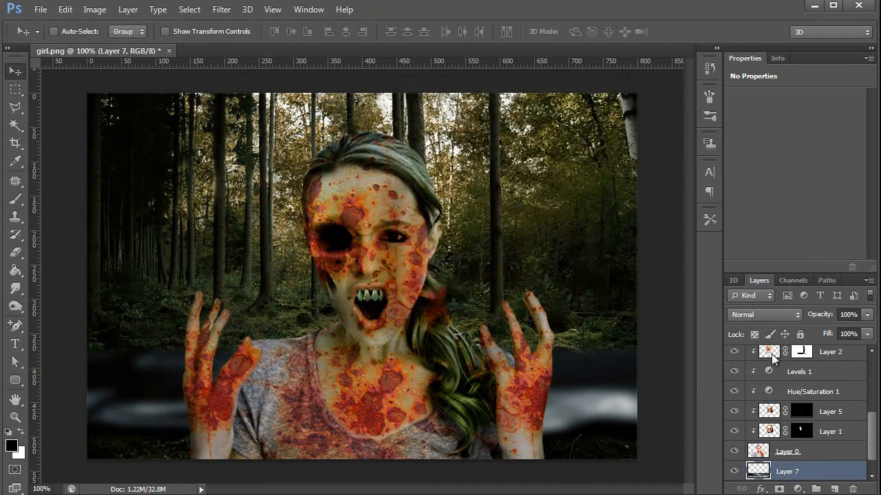
# Step: Set the mist layer to Screen blending and lower the mist copies' opacity for drifting fog
pyautogui.click(763, 314)
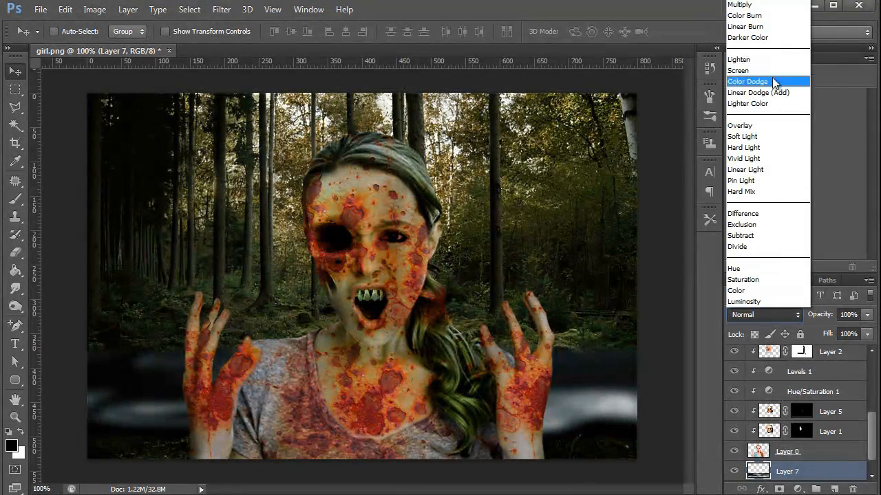
pyautogui.click(738, 70)
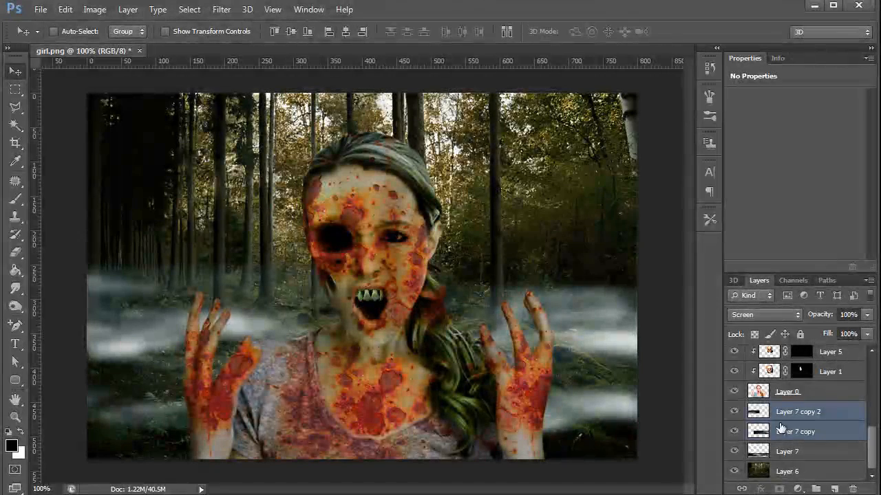
pyautogui.moveTo(865, 314); pyautogui.dragTo(832, 334)
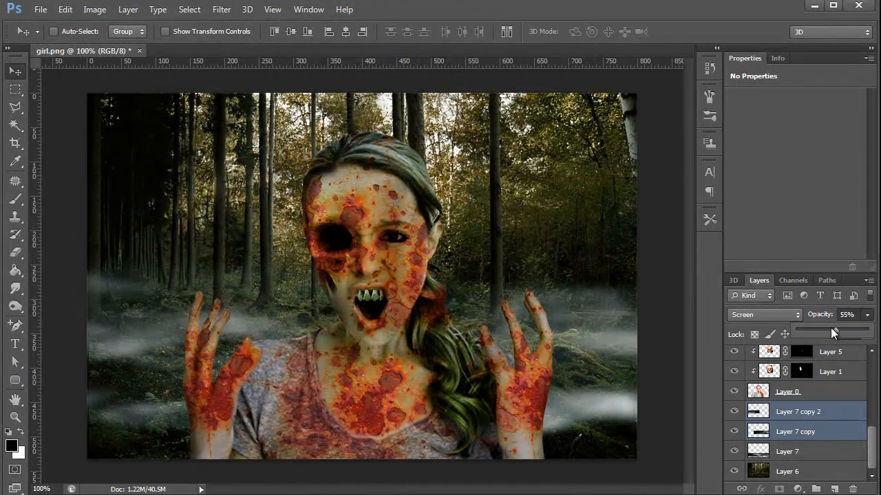
pyautogui.moveTo(837, 335); pyautogui.dragTo(824, 335)
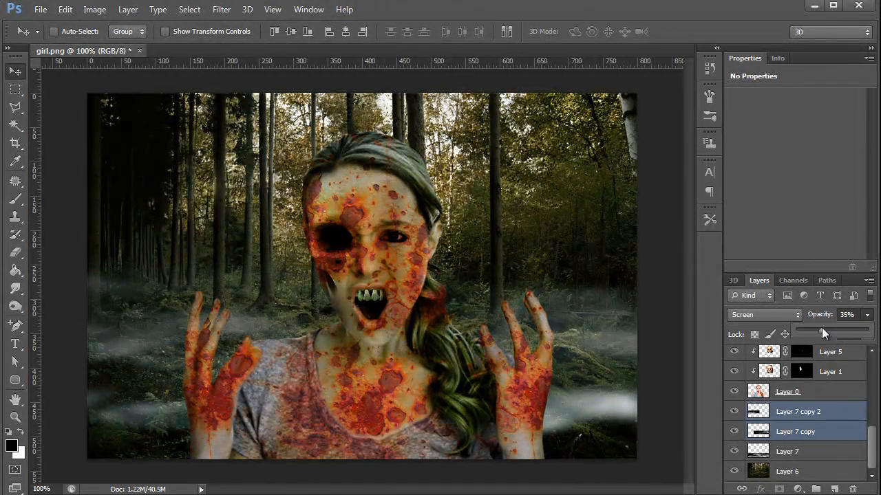
pyautogui.moveTo(824, 332); pyautogui.dragTo(825, 332)
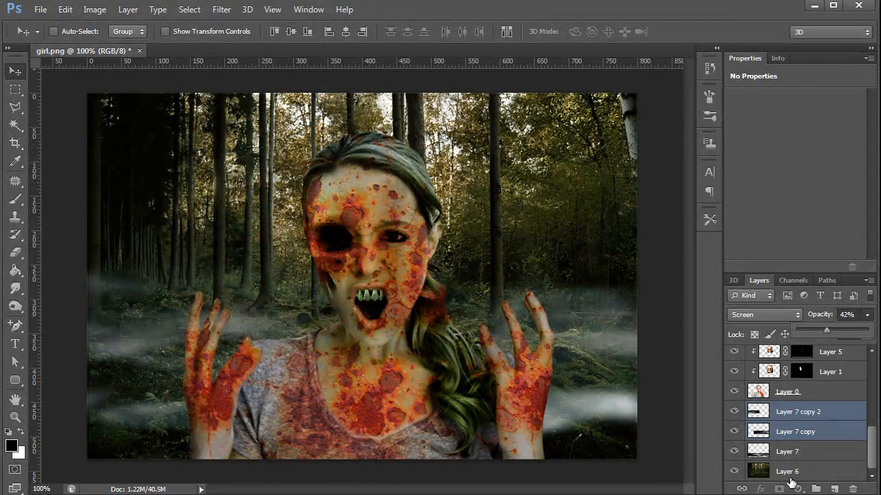
pyautogui.click(787, 451)
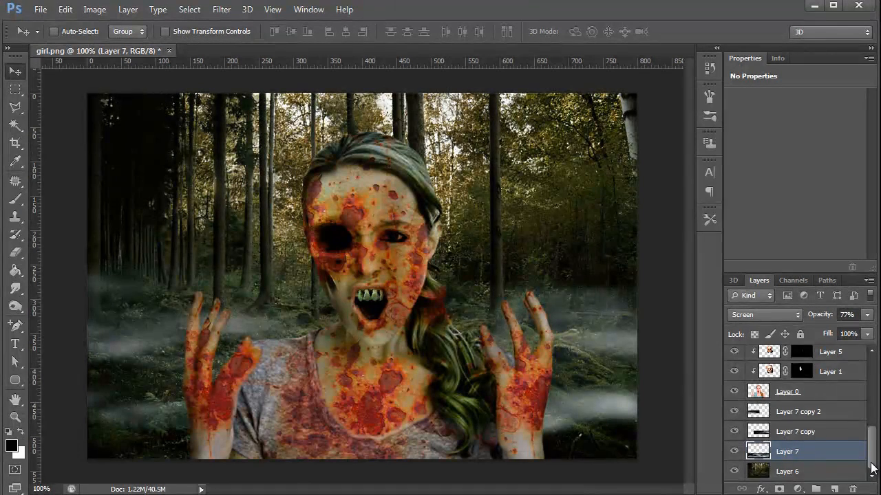
pyautogui.scroll(-3)
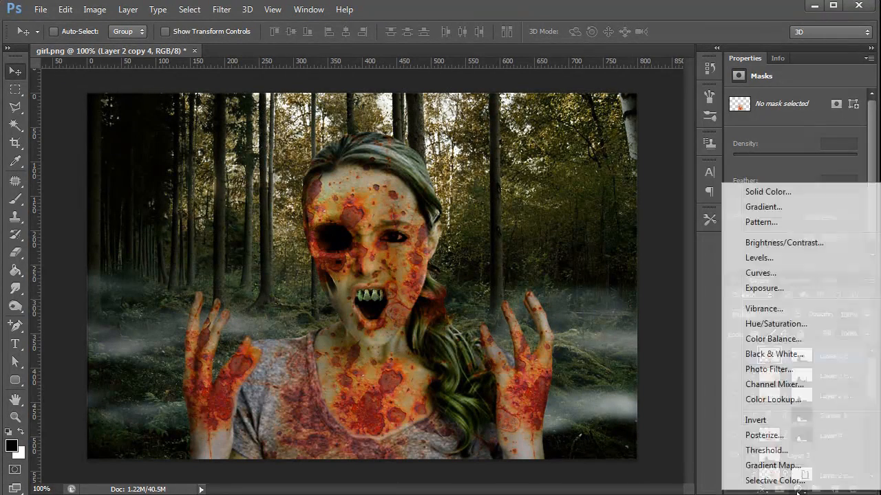
pyautogui.moveTo(760, 272)
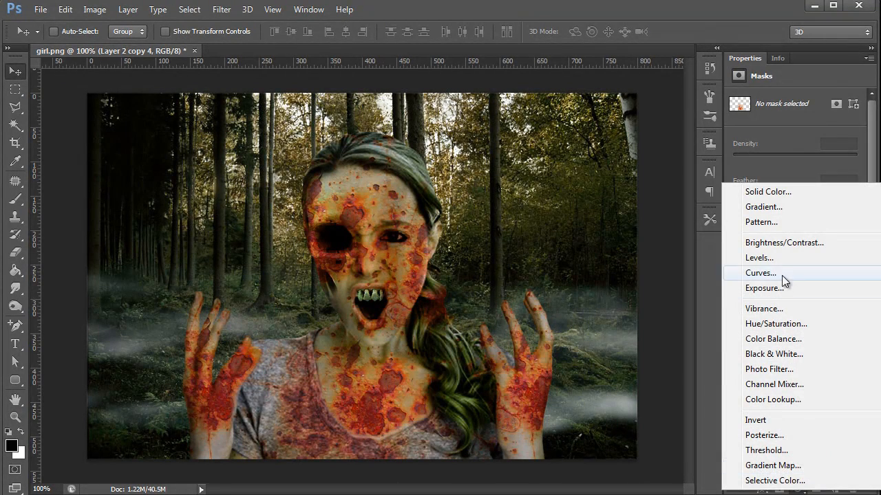
# Step: Add a Curves adjustment layer and pull the curve down to darken the whole forest scene
pyautogui.click(760, 273)
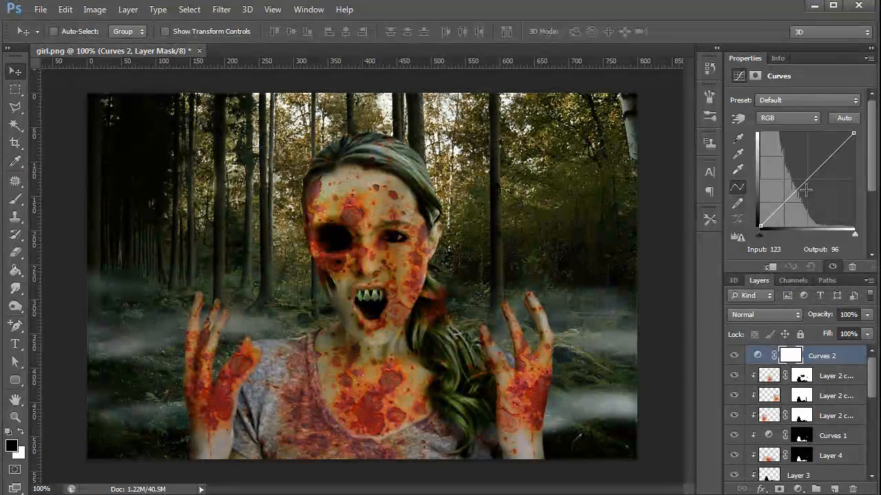
pyautogui.moveTo(803, 190); pyautogui.dragTo(809, 181)
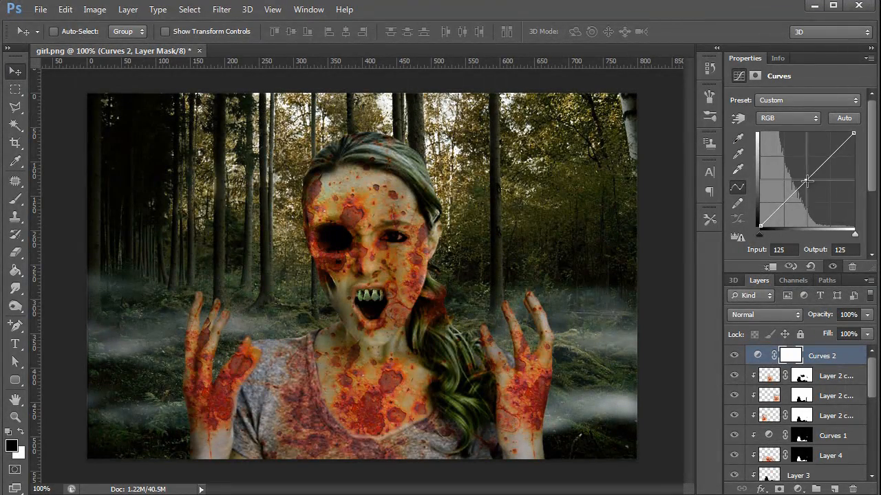
pyautogui.moveTo(810, 181); pyautogui.dragTo(814, 190)
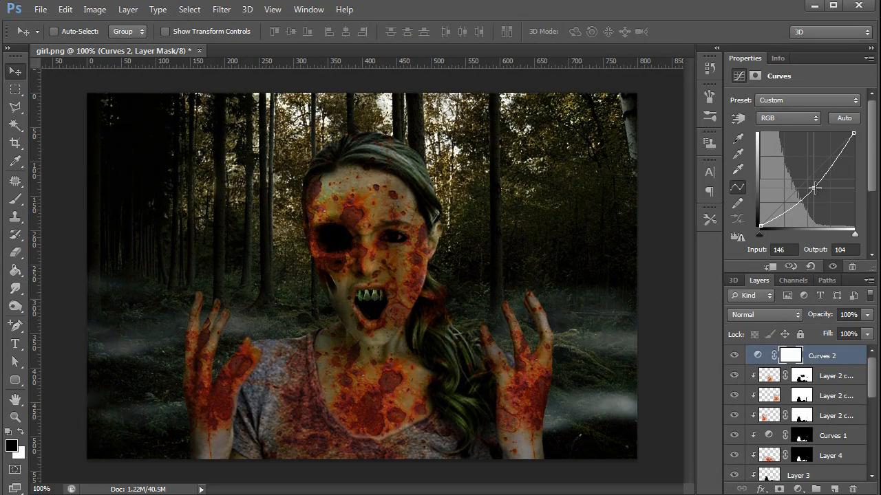
pyautogui.moveTo(815, 189); pyautogui.dragTo(812, 186)
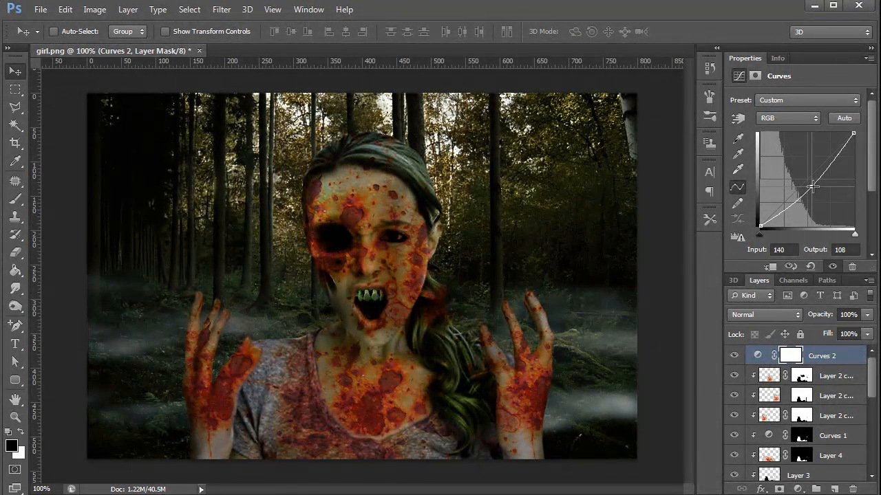
pyautogui.moveTo(812, 187)
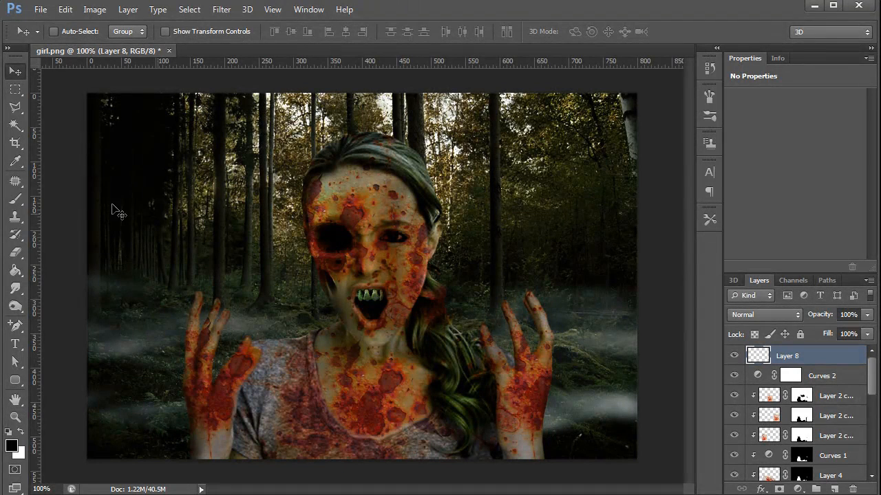
# Step: Pick a large soft round brush for painting the black vignette around the edges
pyautogui.click(15, 198)
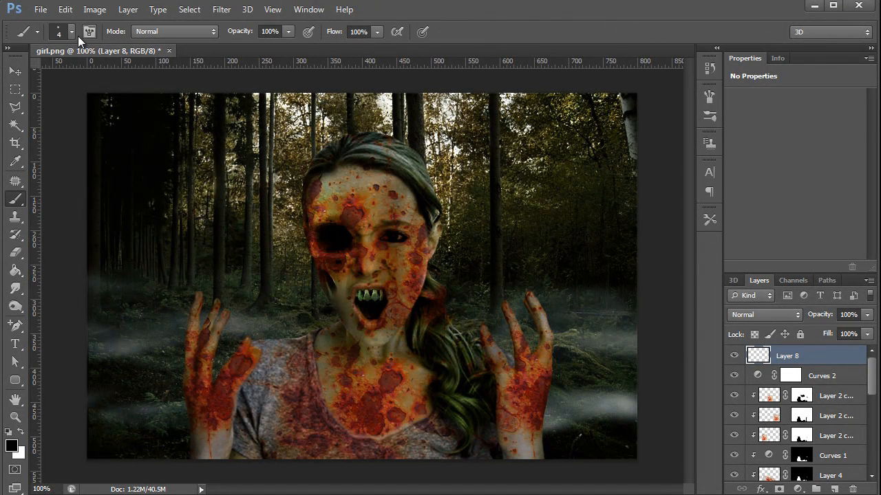
pyautogui.click(71, 31)
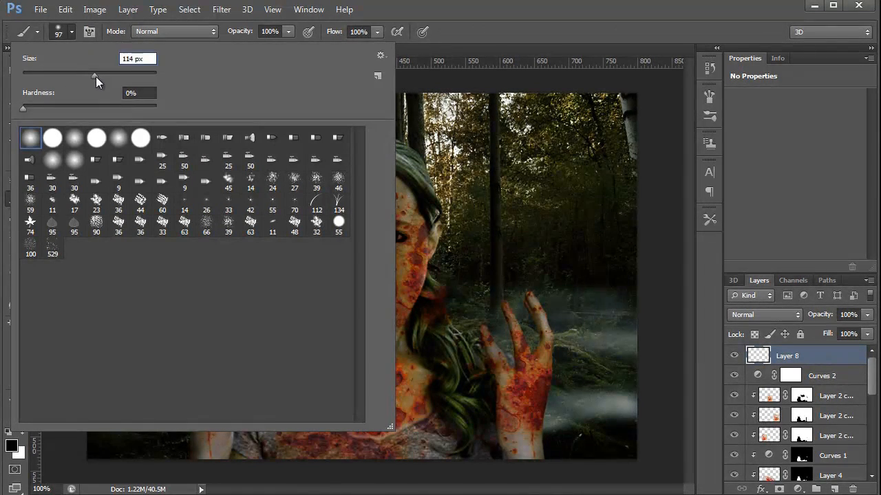
pyautogui.moveTo(96, 73); pyautogui.dragTo(127, 73)
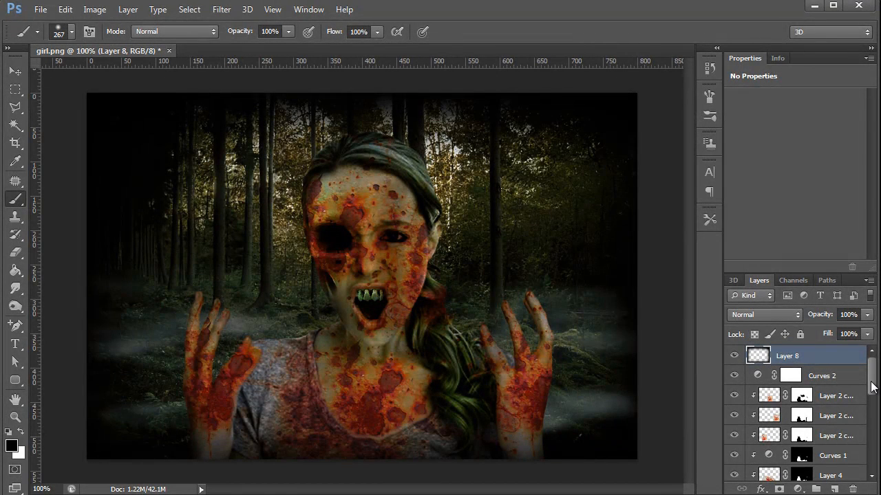
pyautogui.scroll(-3)
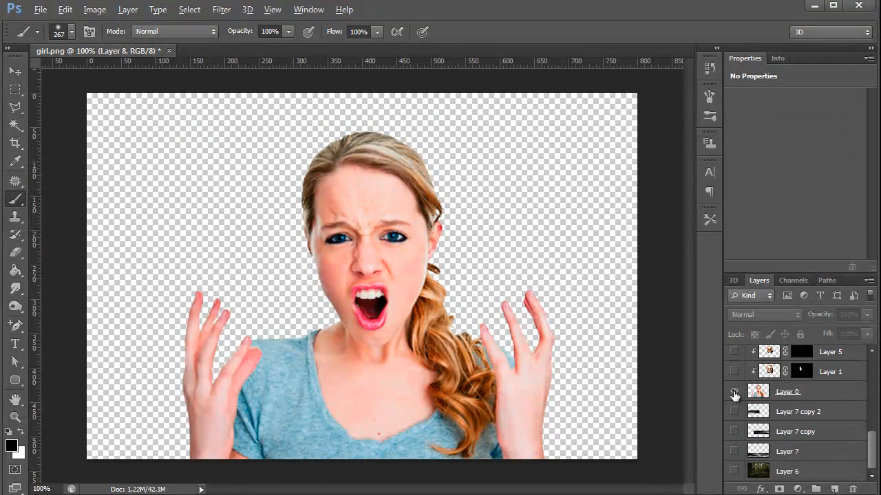
# Step: Hide the forest and effect layers to reveal the original screaming girl photo
pyautogui.click(734, 391)
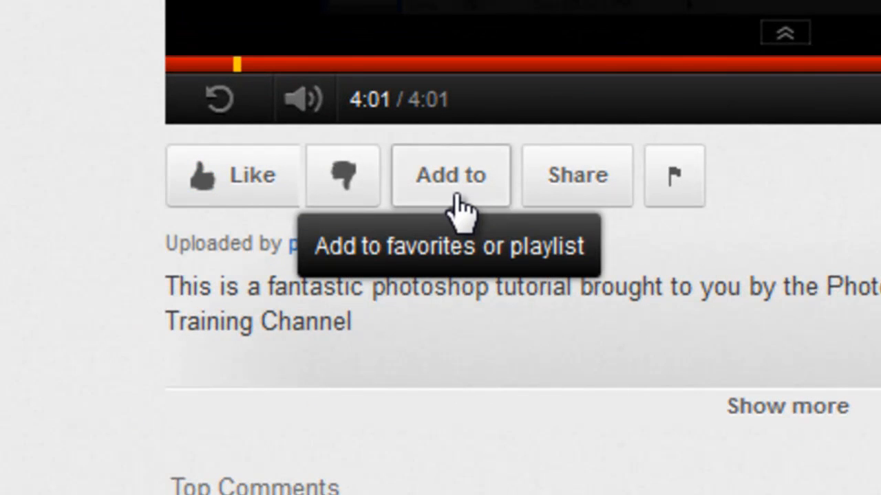
# Step: Add the video to a playlist, share it, and write the comment 'This was an amazing Photoshop tutorial!'
pyautogui.click(577, 176)
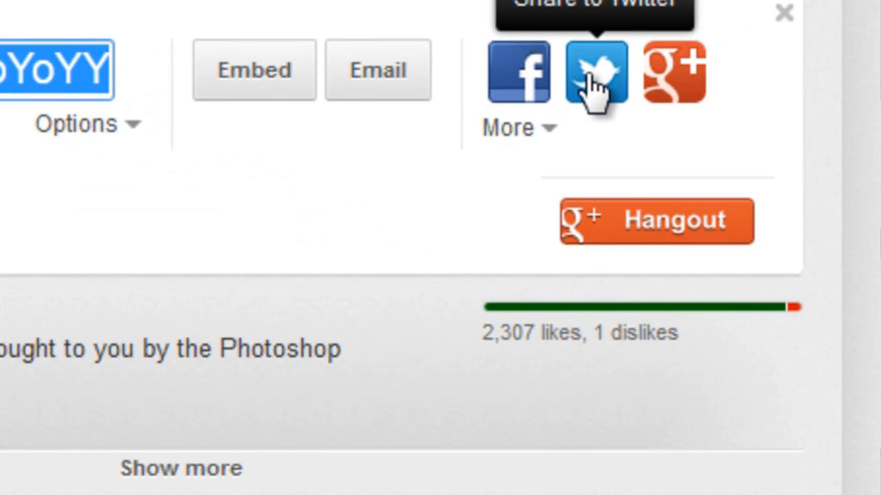
pyautogui.click(508, 128)
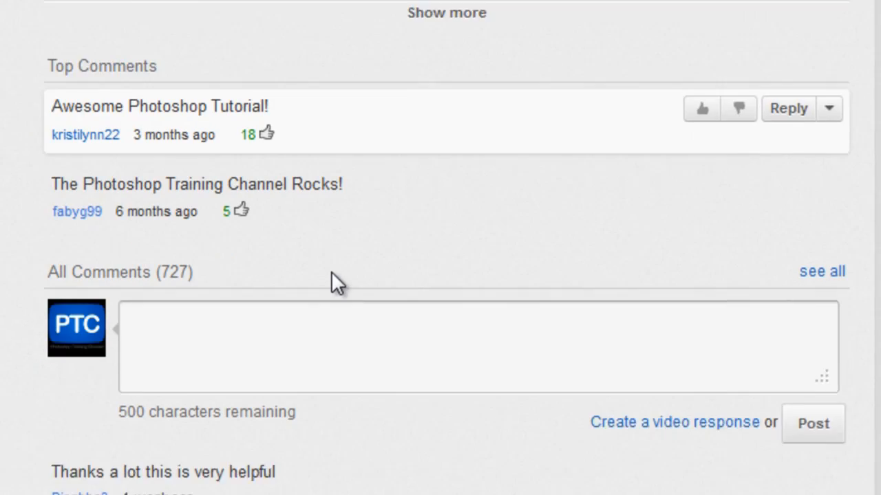
pyautogui.write('This was an amazing Photoshop')
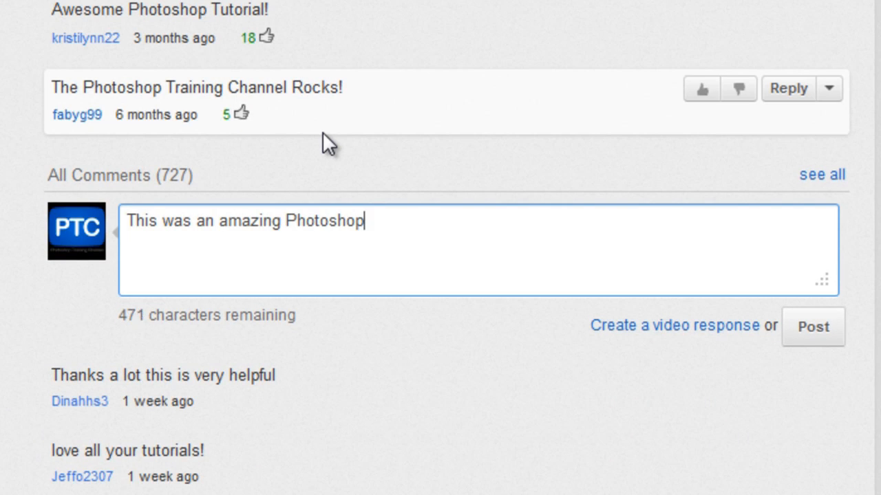
pyautogui.write('tutorial!')
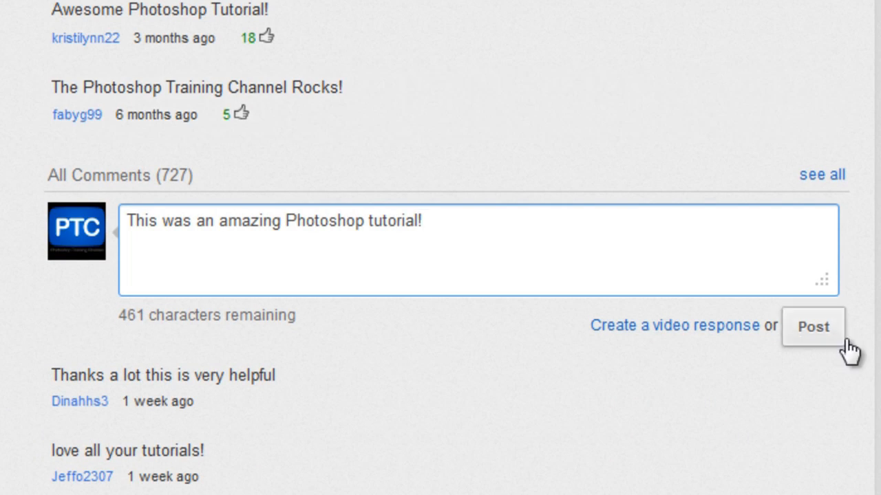